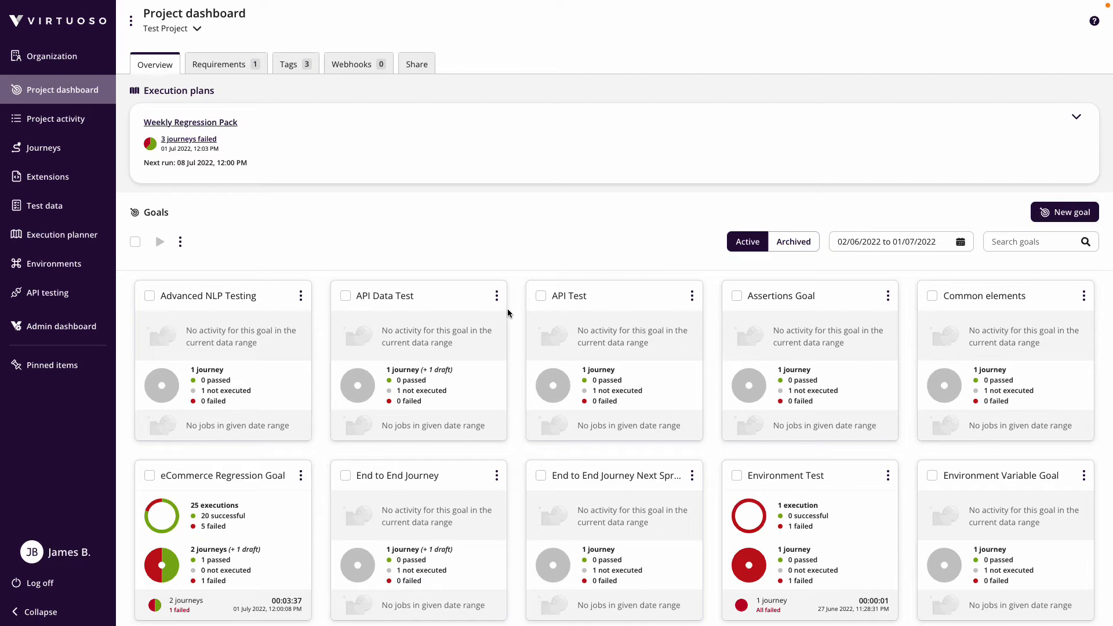
# - Create the goal End to End Goal for rocketshop.virtuoso.qa and add its first journey
pyautogui.click(1065, 211)
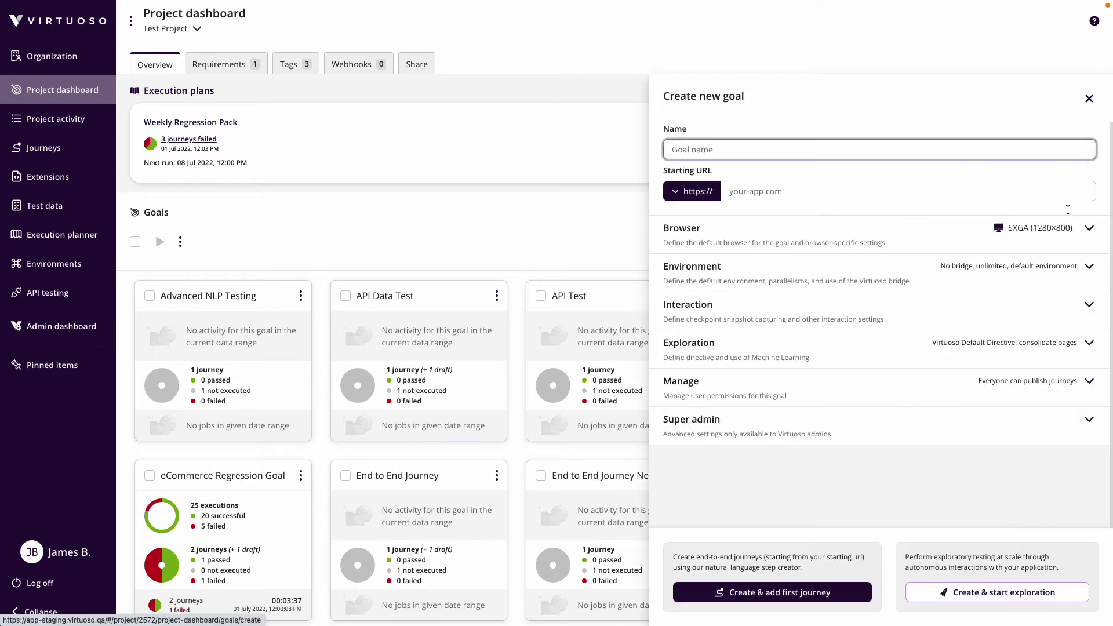
pyautogui.write('rocketshop.virtuoso.qa')
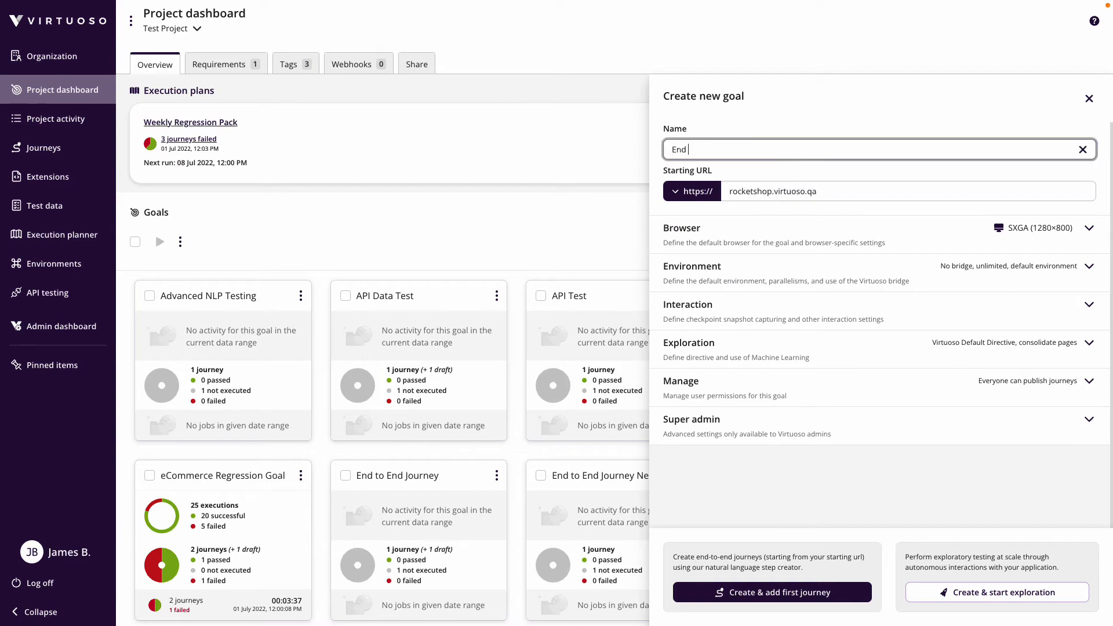
pyautogui.write('to End Goal')
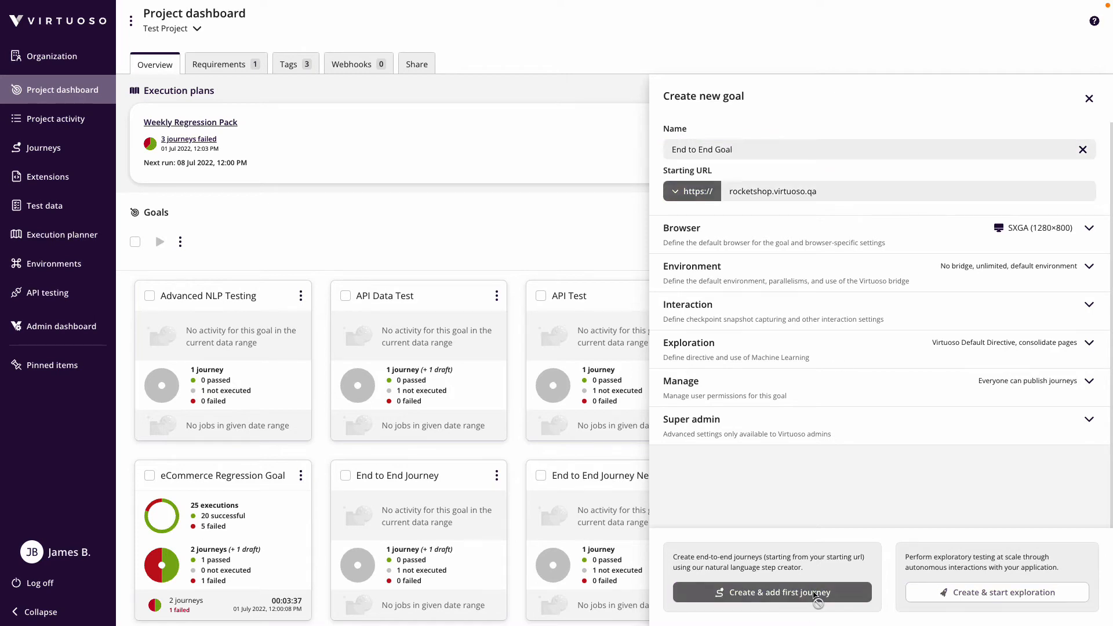
pyautogui.click(770, 592)
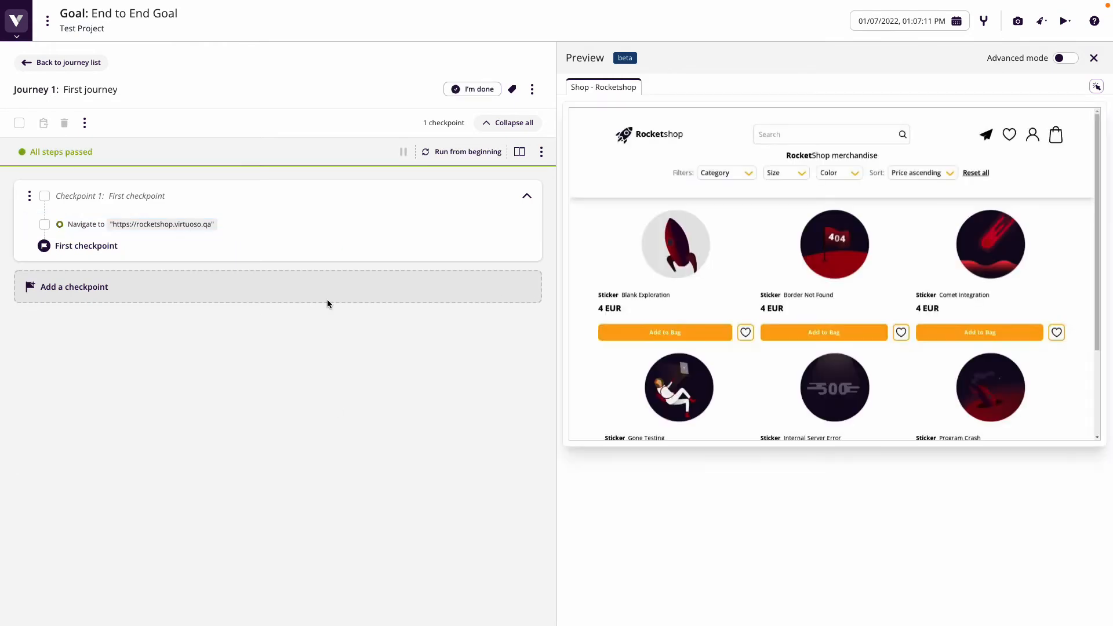
# - Create the Purchasing Checkpoint with a wait step for the RocketShop merchandise heading
pyautogui.write('P')
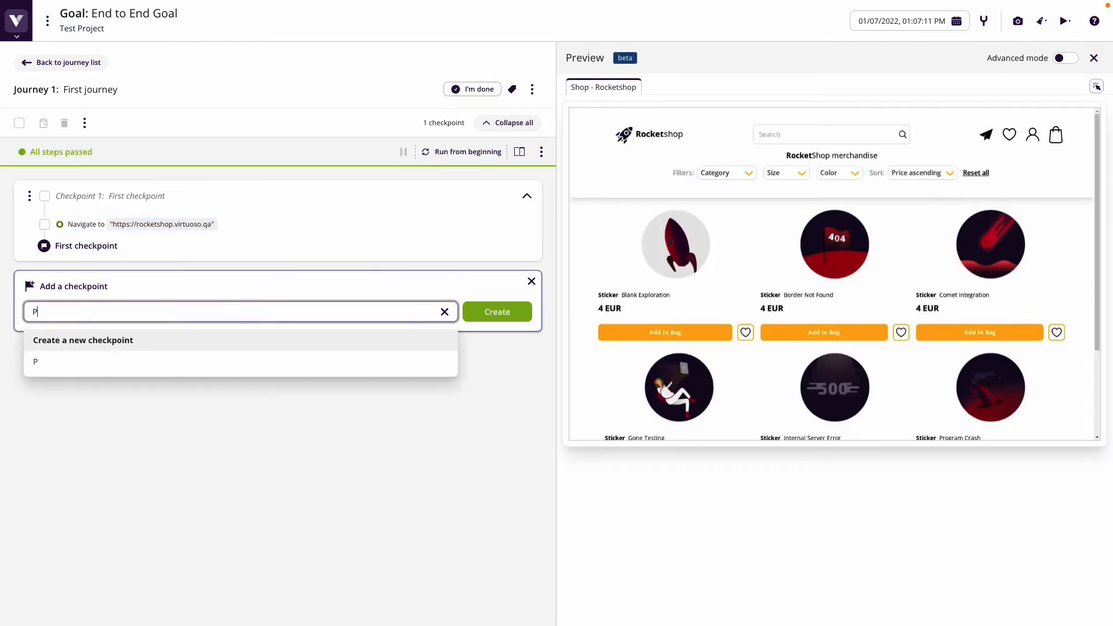
pyautogui.write('urchasing Checkpoint')
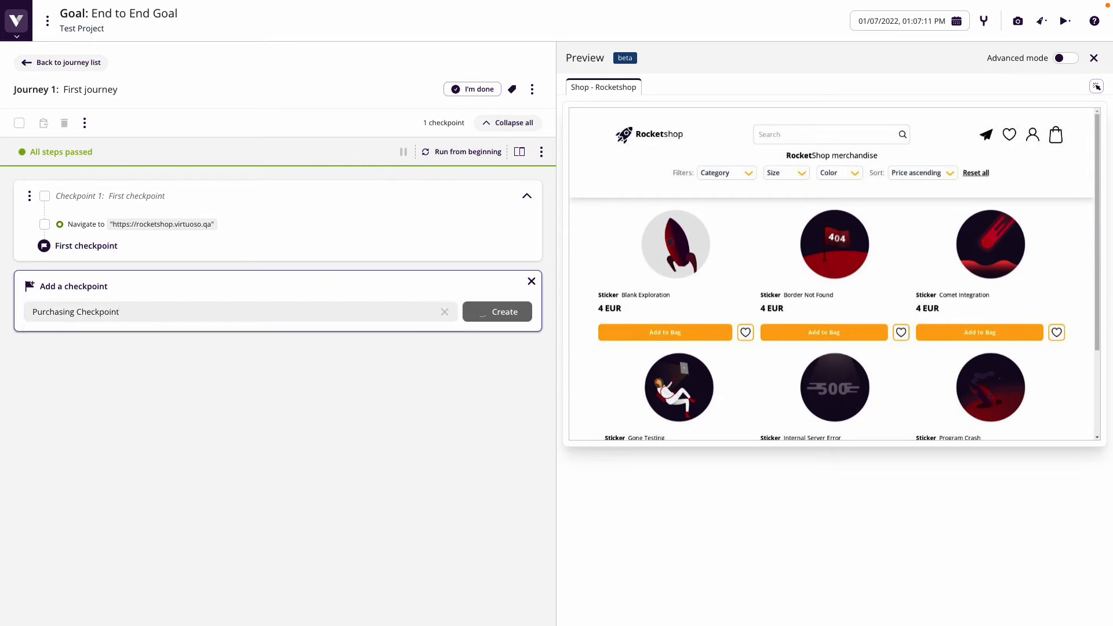
pyautogui.click(505, 312)
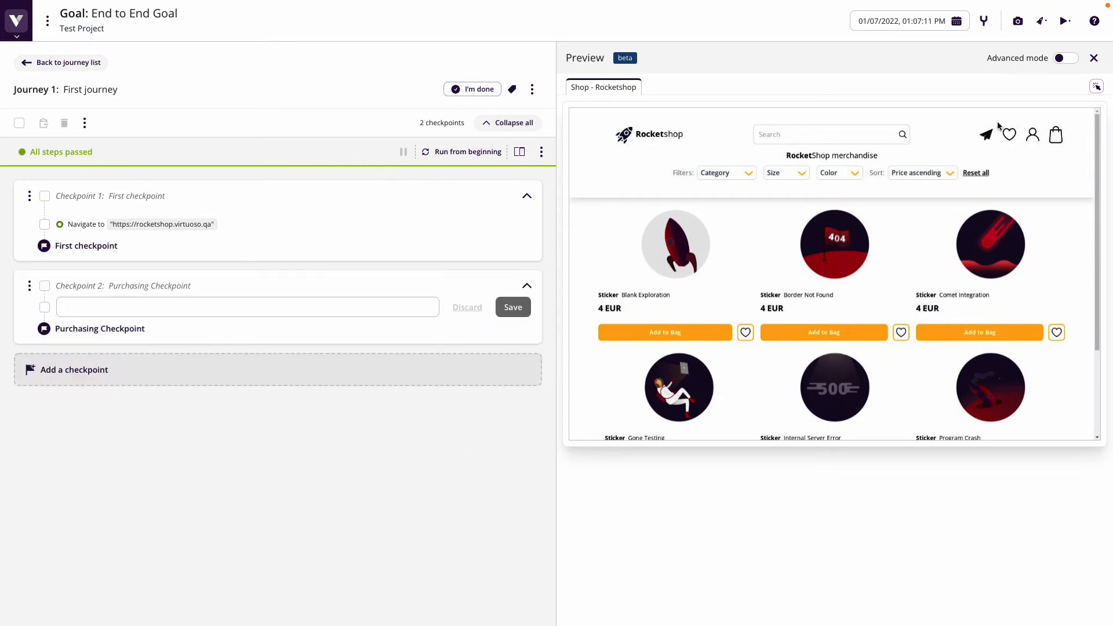
pyautogui.rightClick(832, 155)
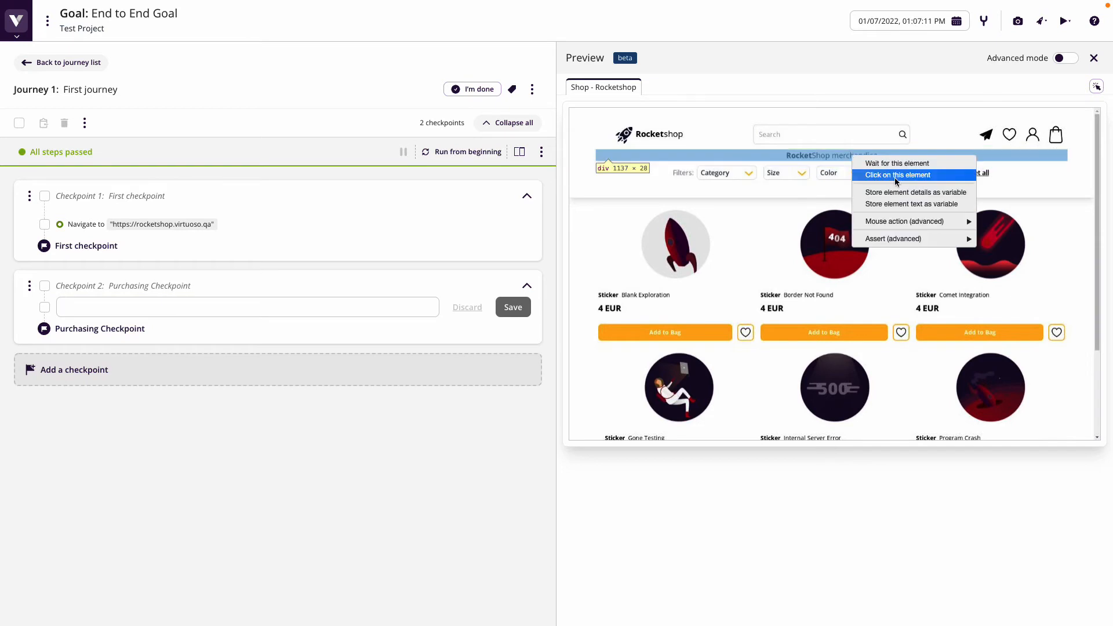
pyautogui.click(896, 163)
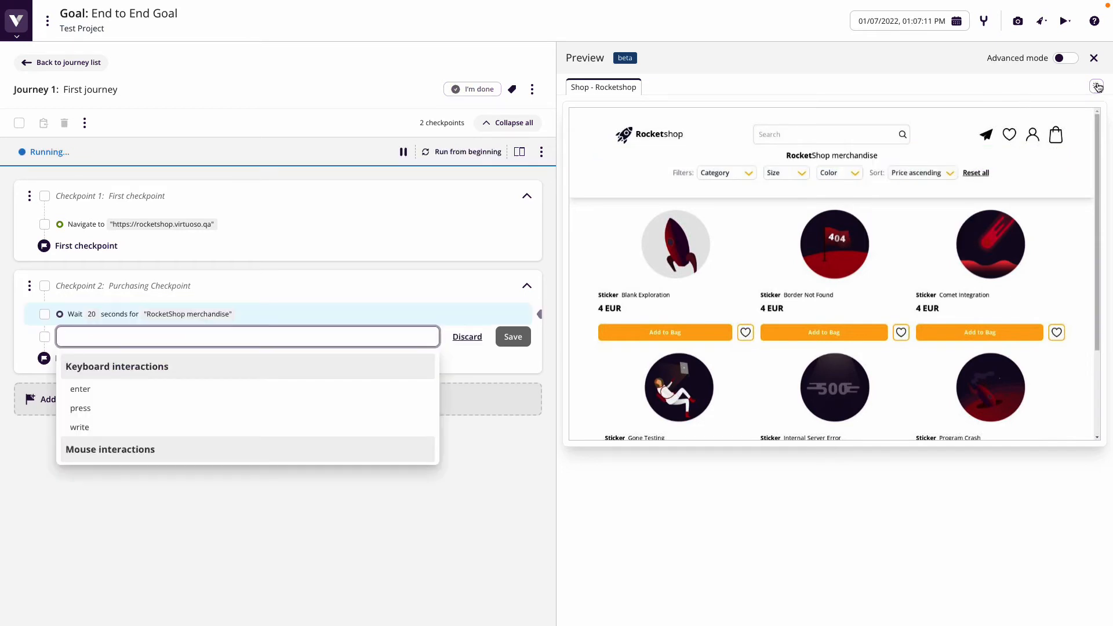
pyautogui.click(467, 337)
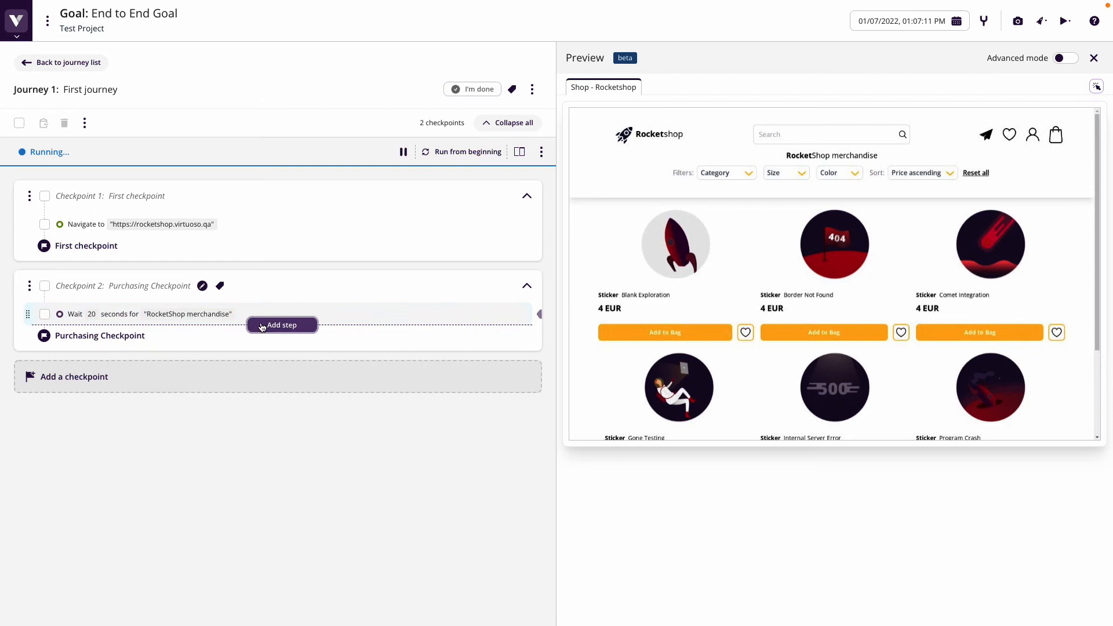
# - Add steps looking for Comet Integration, clicking Add to Bag, Shopping Bag and Go to Checkout
pyautogui.click(281, 325)
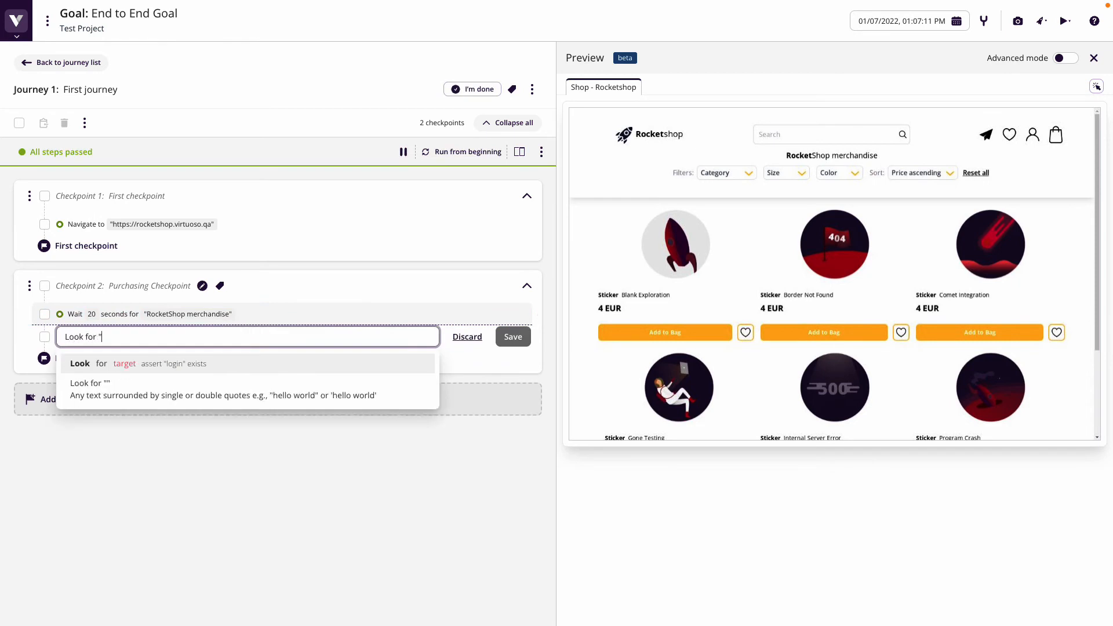
pyautogui.write('Comet Integration')
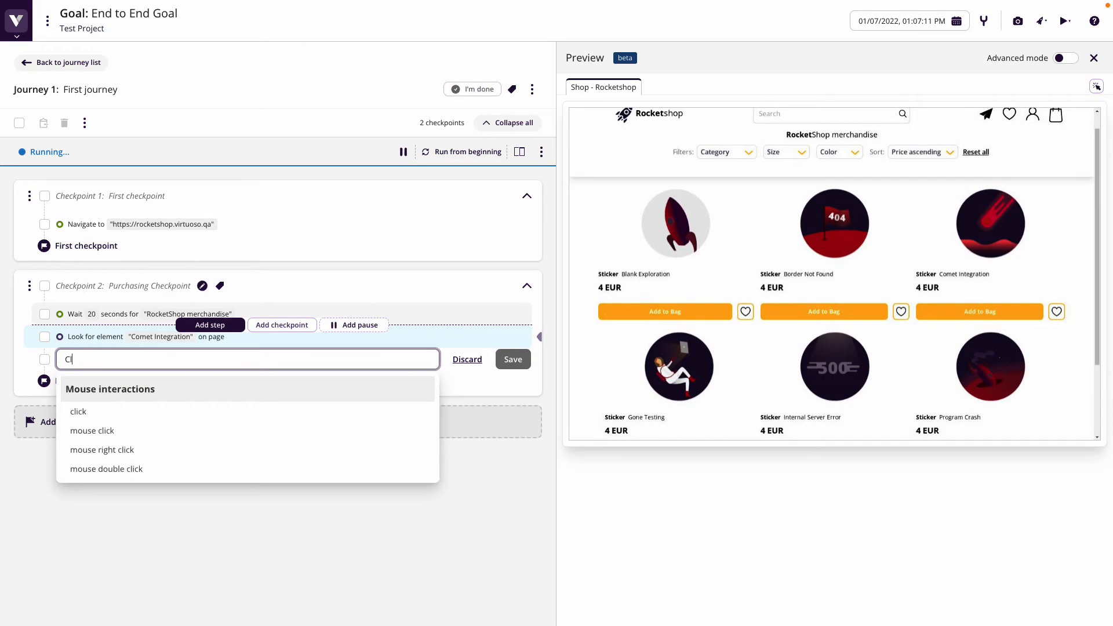
pyautogui.write('Click "Add to Bag"')
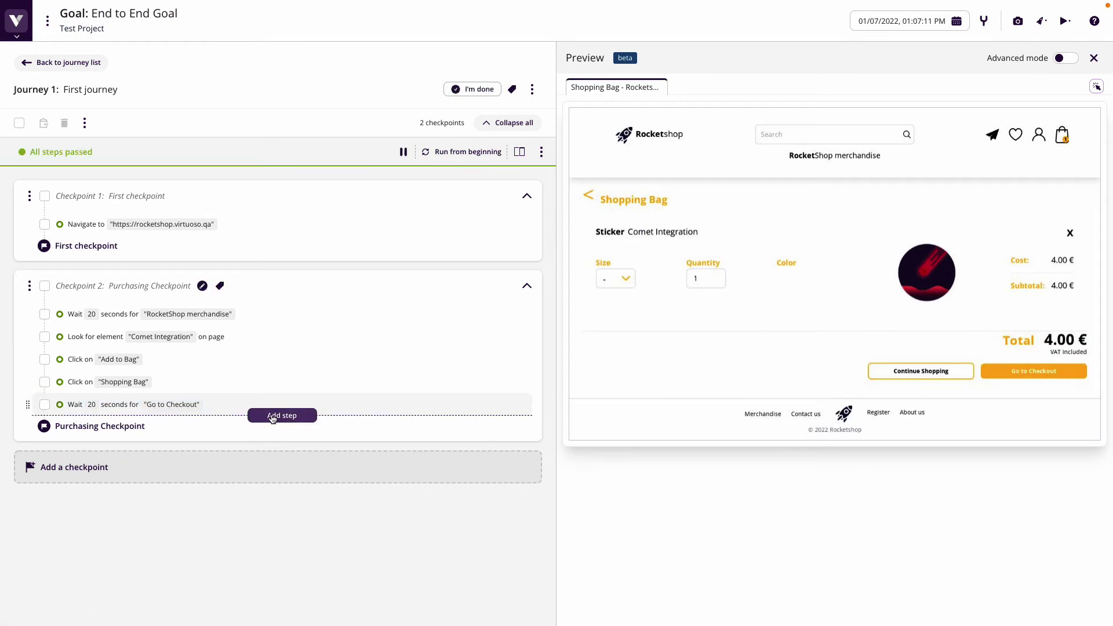
pyautogui.moveTo(282, 415)
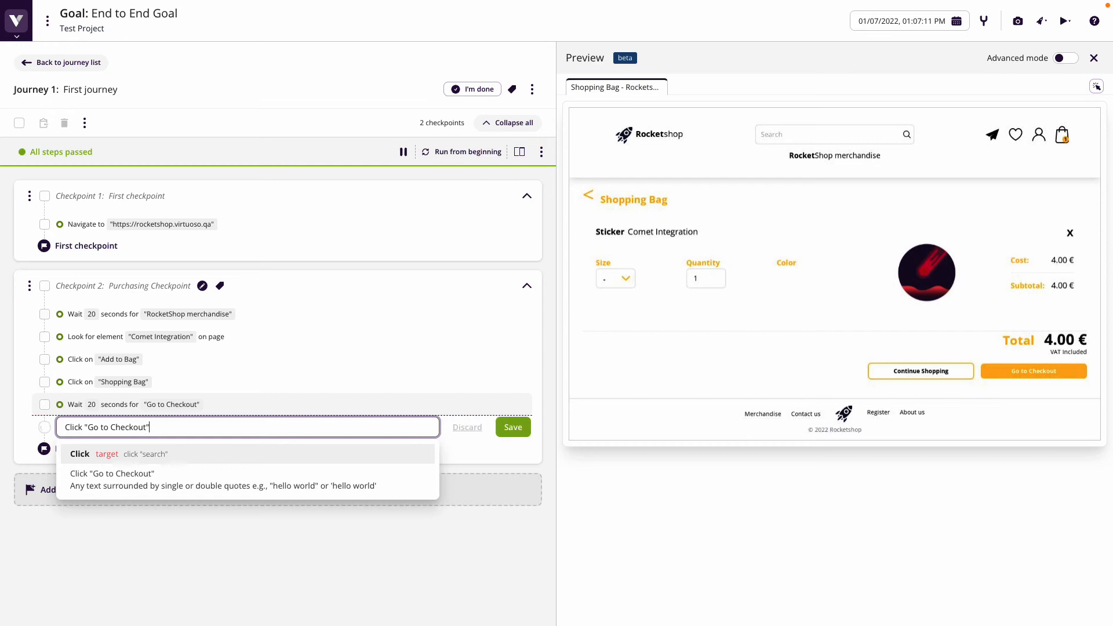
pyautogui.click(512, 427)
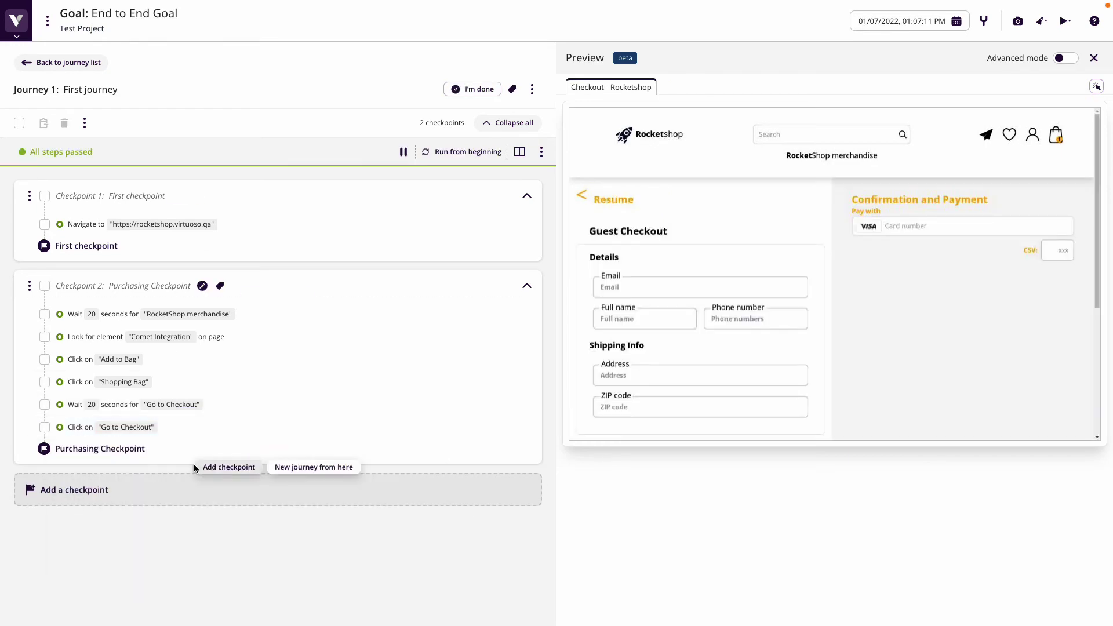
# - Create the Checkout checkpoint with a step writing a b@virtuoso email into the Email field
pyautogui.write('Chec')
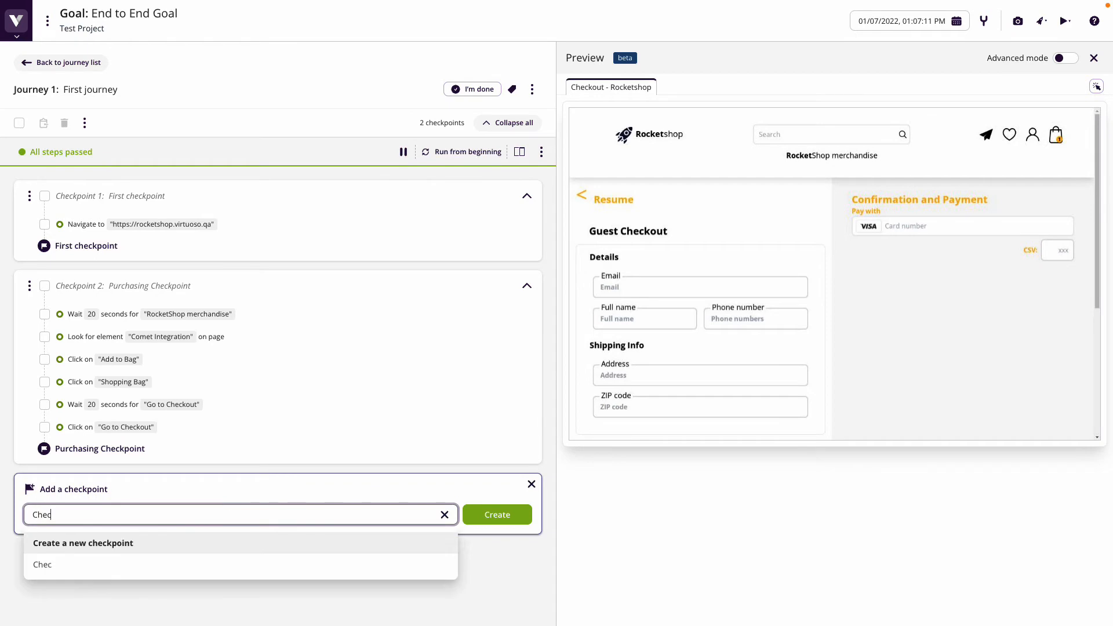
pyautogui.click(496, 514)
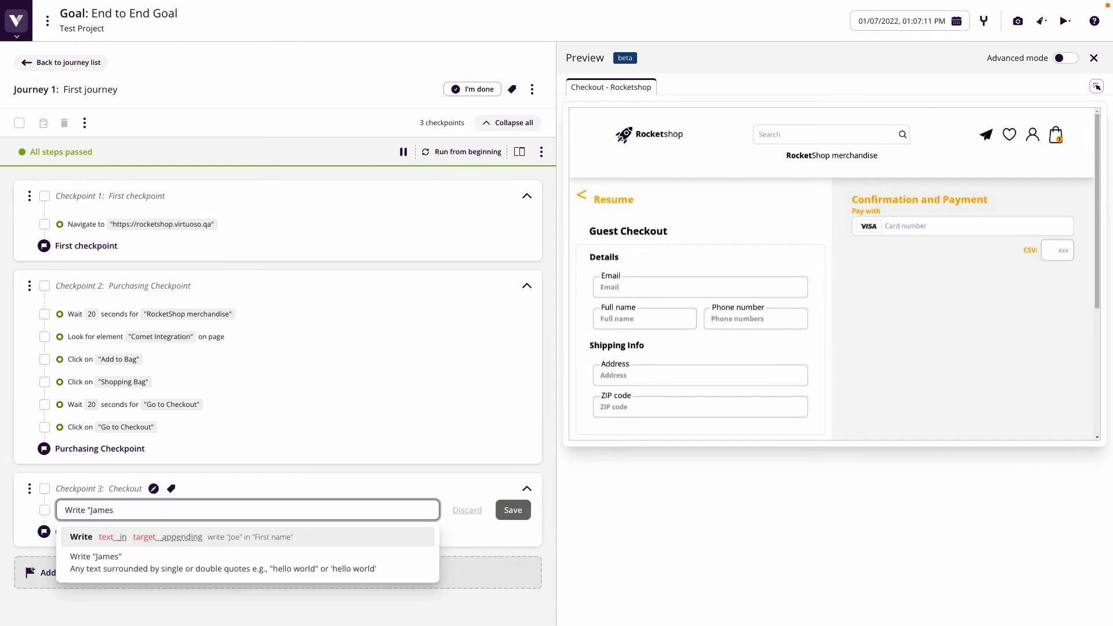
pyautogui.write('."')
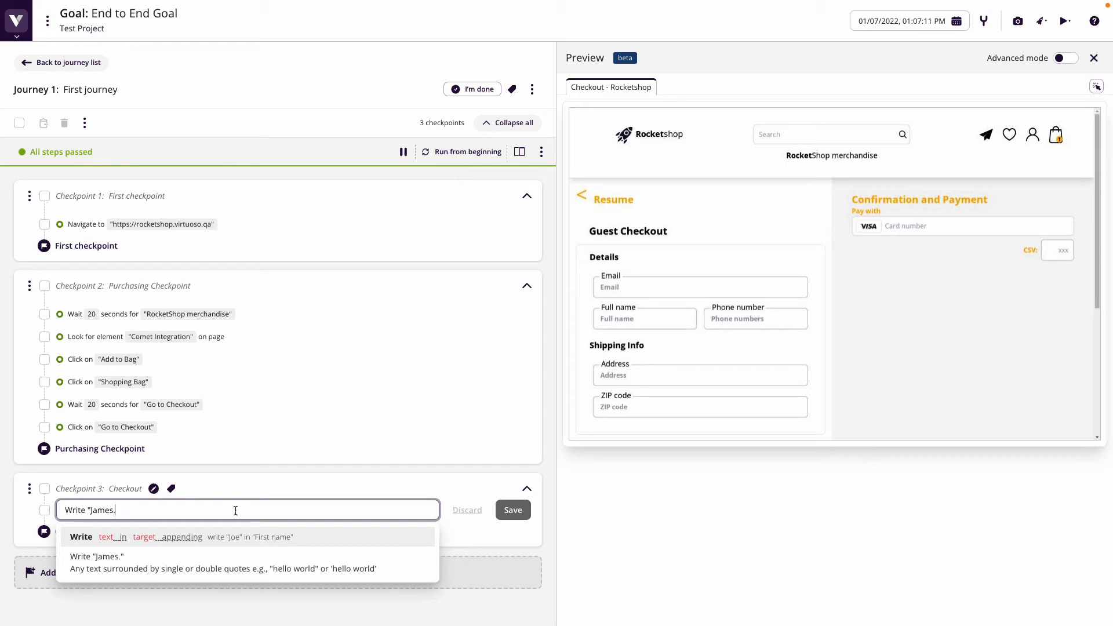
pyautogui.write('b@virtuoso')
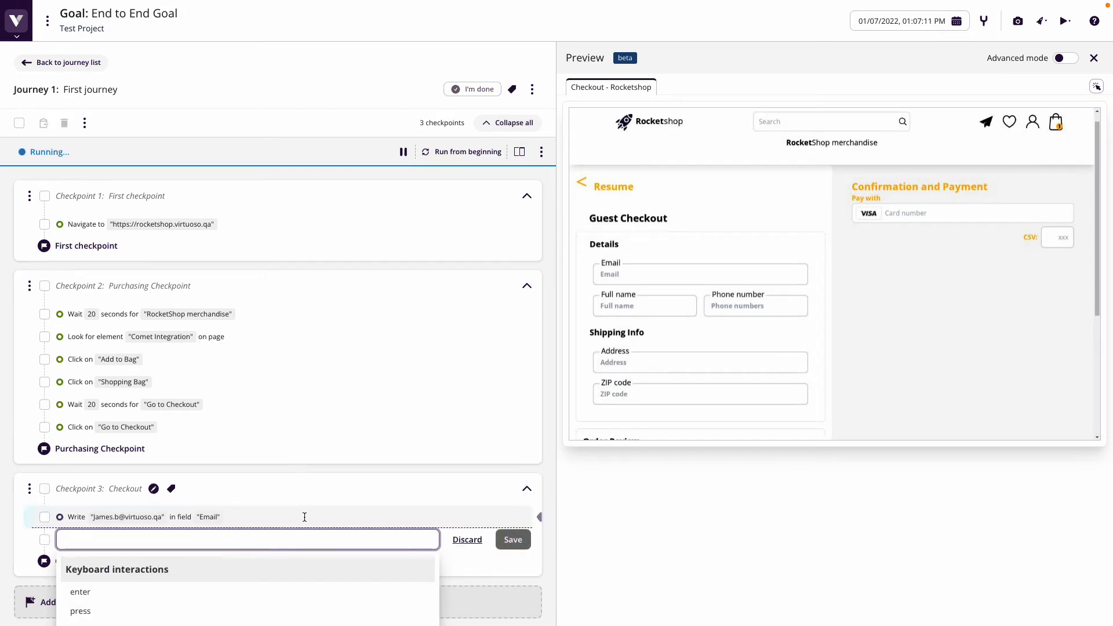
pyautogui.click(511, 539)
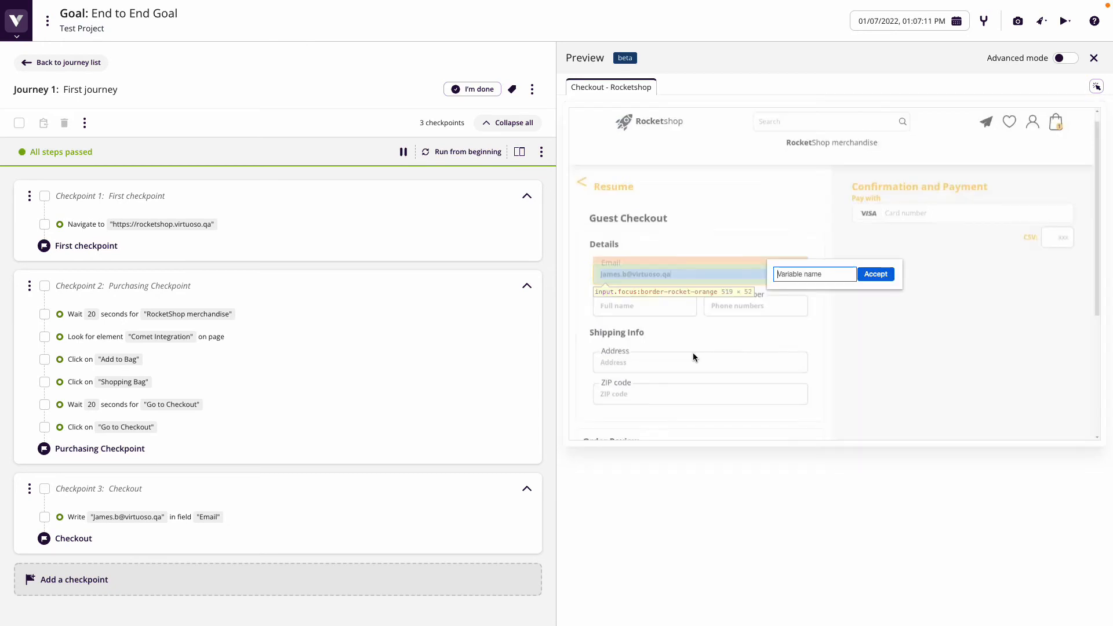
# - Store the Email field text as emailaddress and check the captured value in Side effects
pyautogui.write('emailaddre')
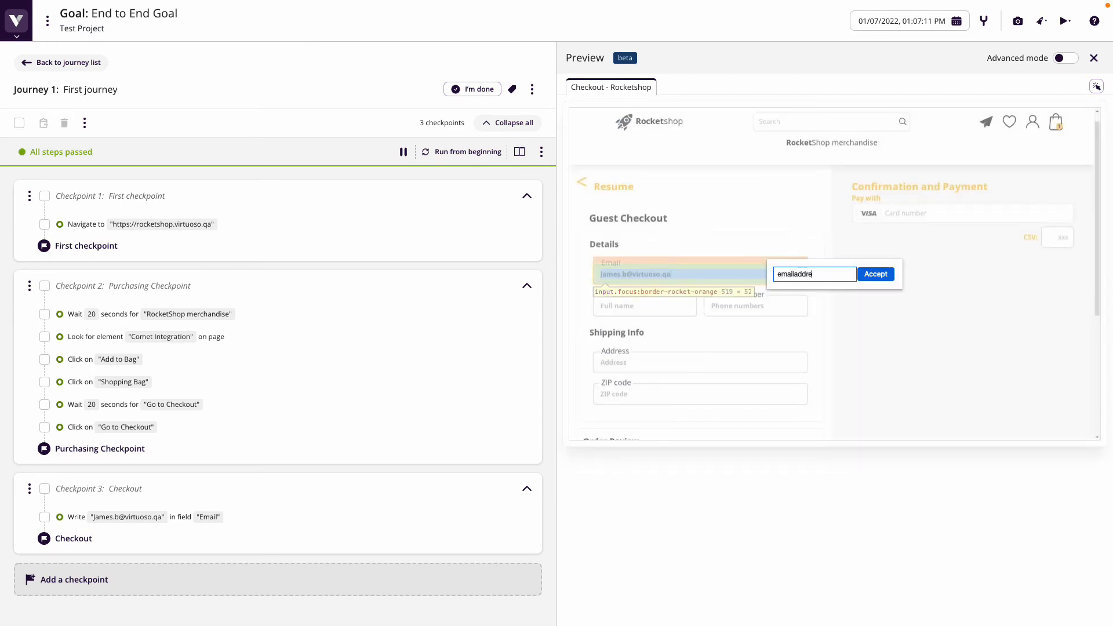
pyautogui.click(876, 274)
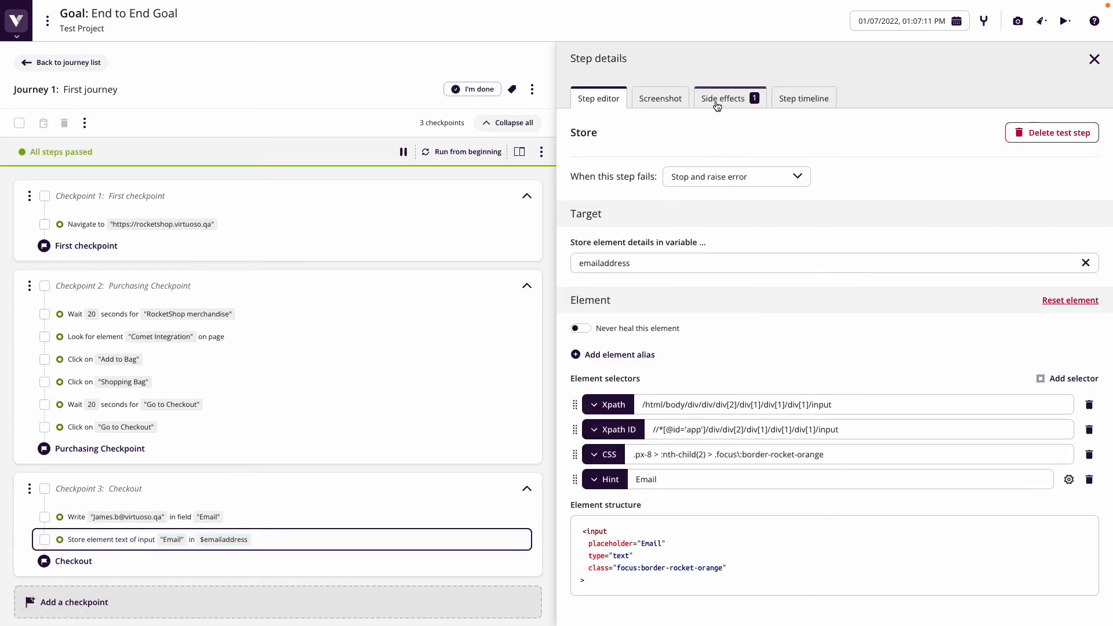
pyautogui.click(722, 97)
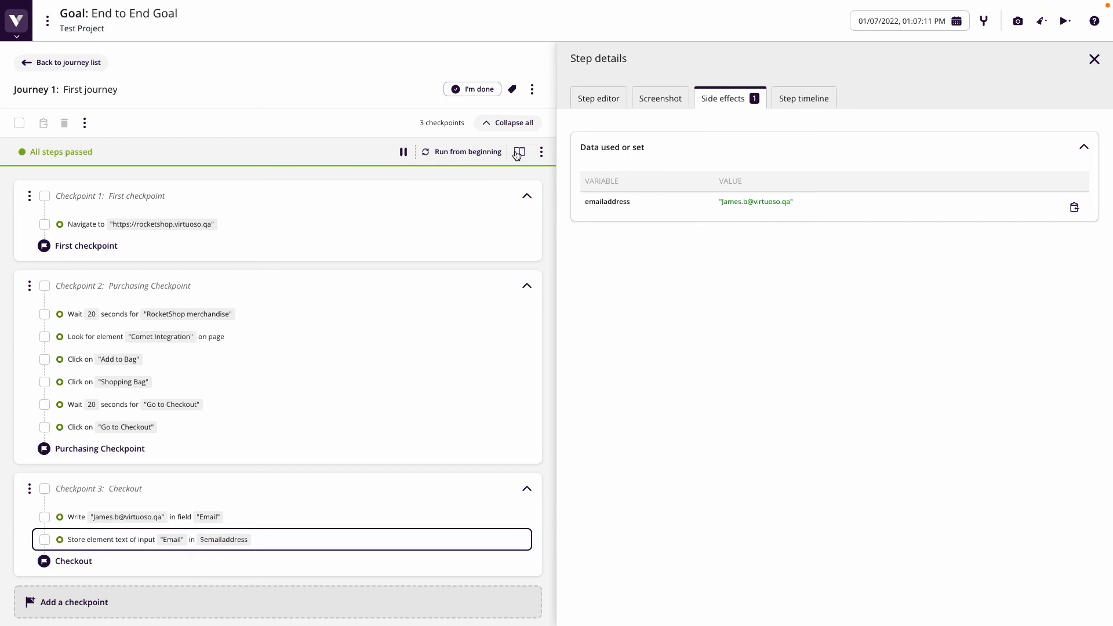
pyautogui.click(520, 151)
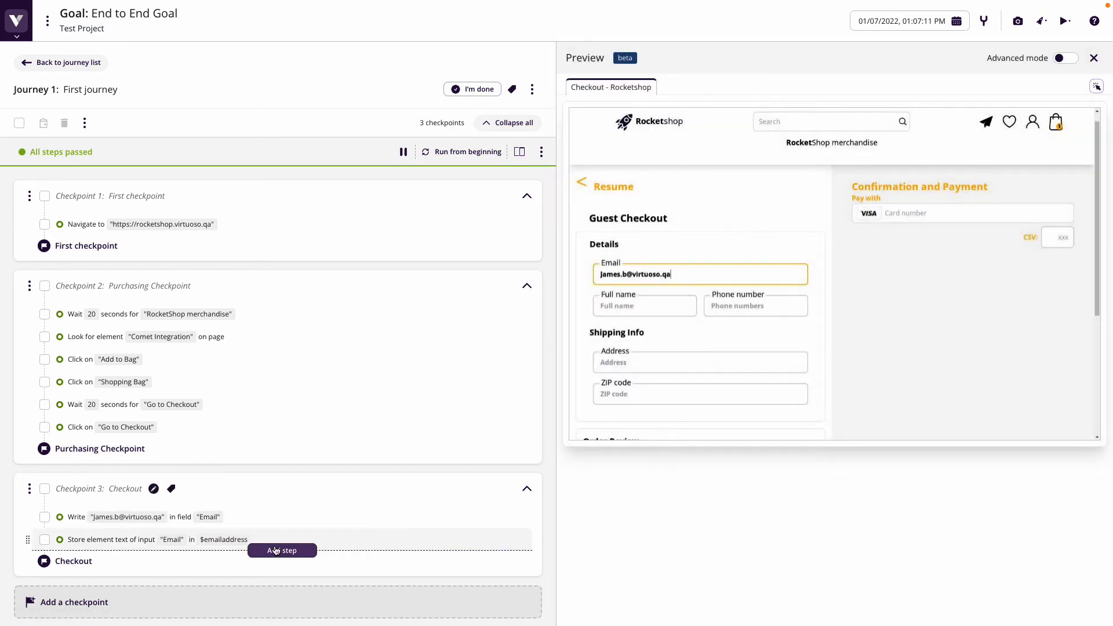
pyautogui.click(282, 550)
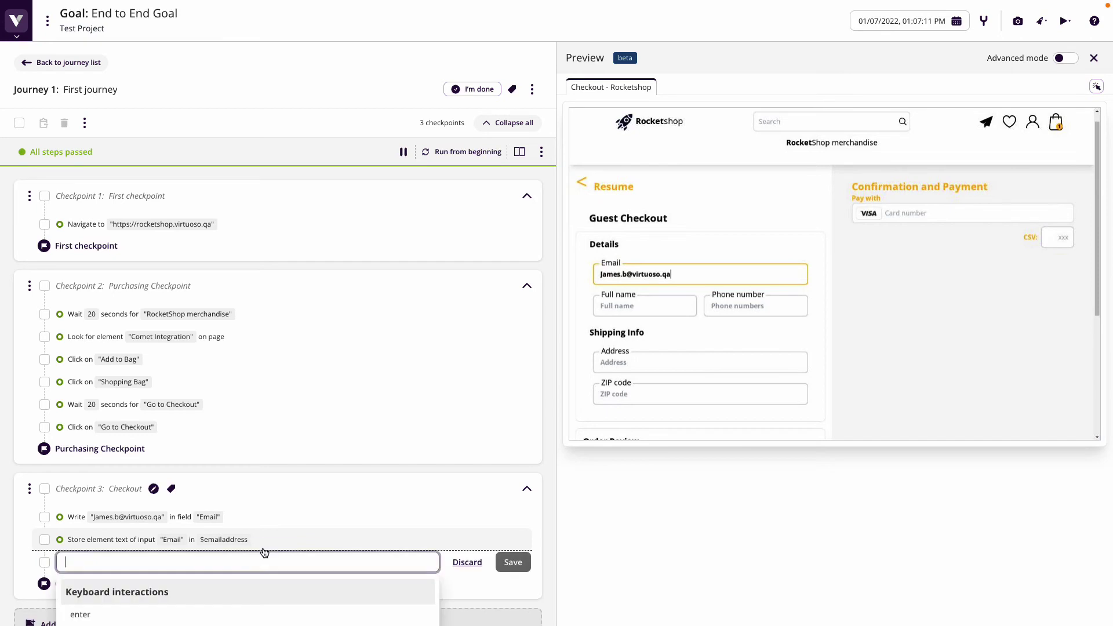
pyautogui.write('Write "J')
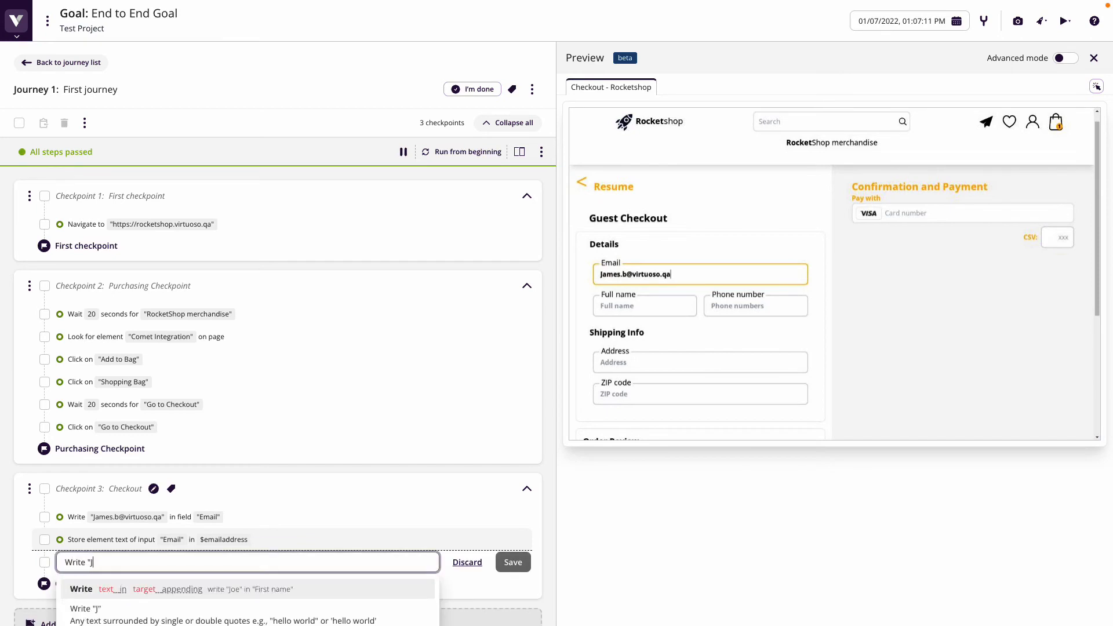
pyautogui.write('ames" i')
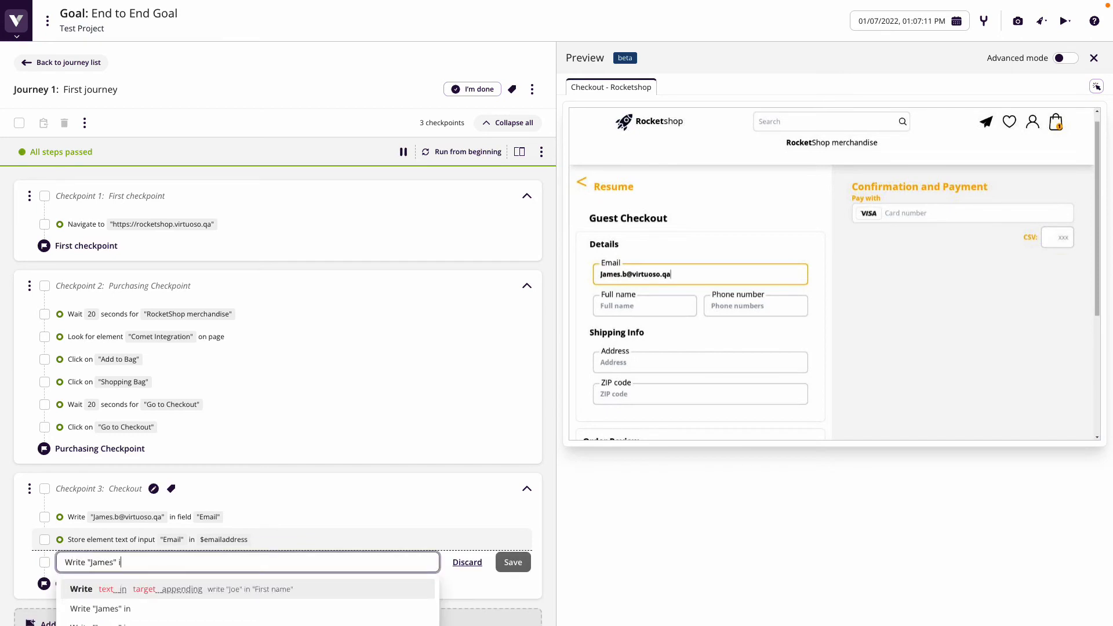
pyautogui.write('n "Full nam')
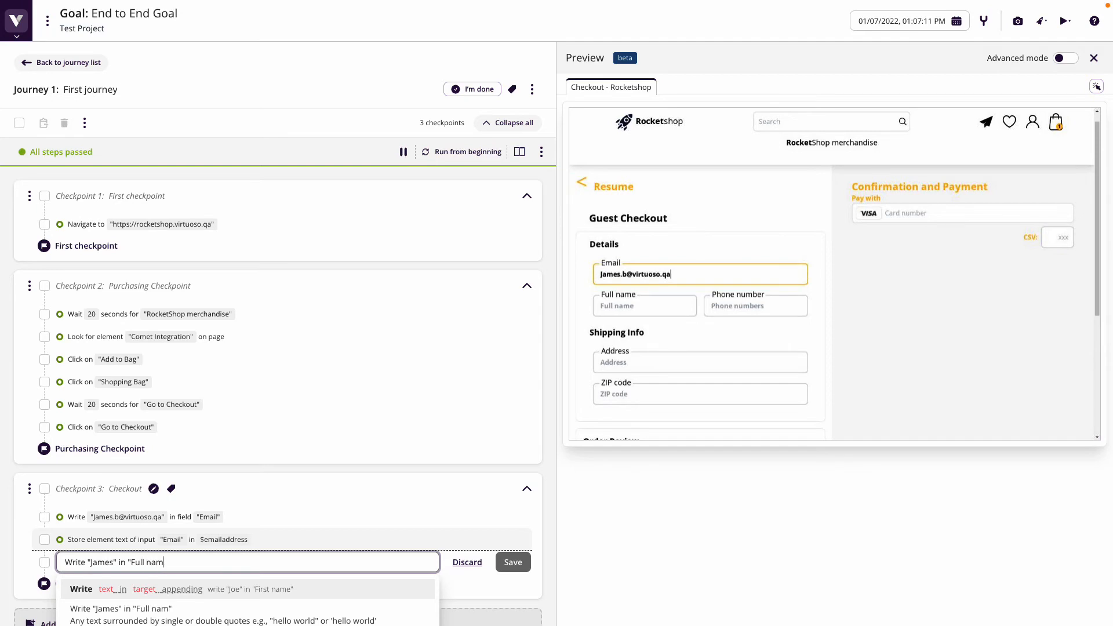
pyautogui.click(511, 562)
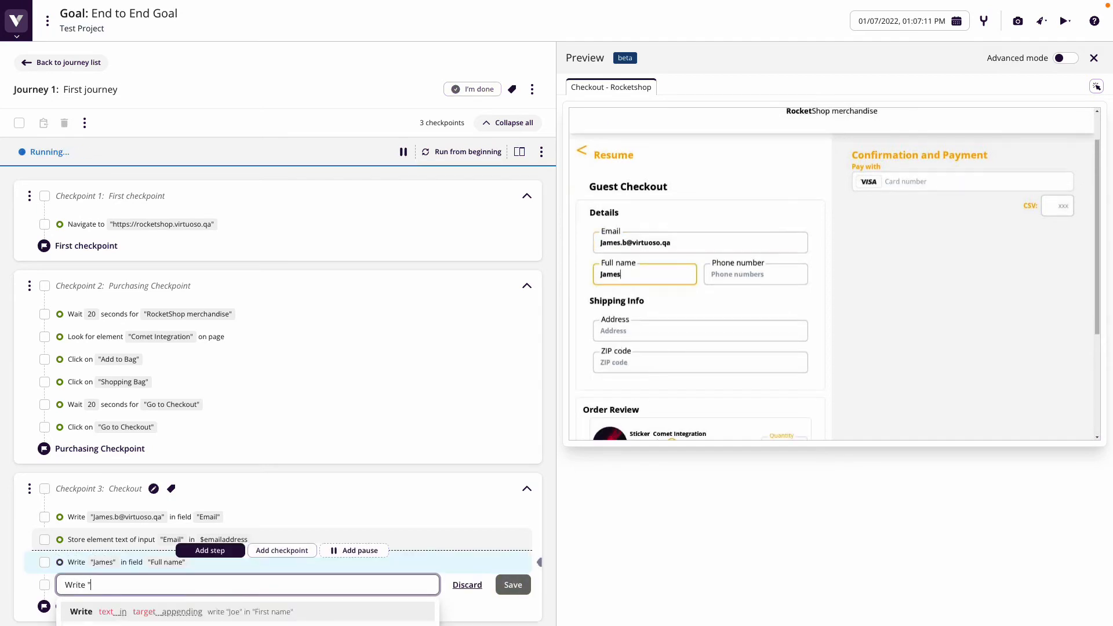
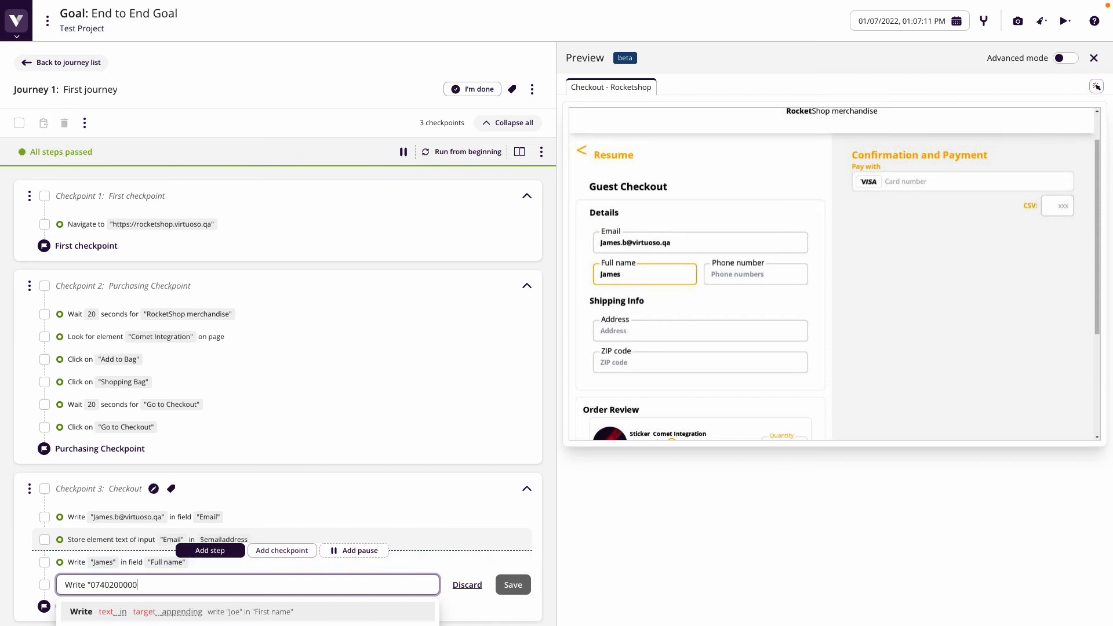
pyautogui.write('in "P')
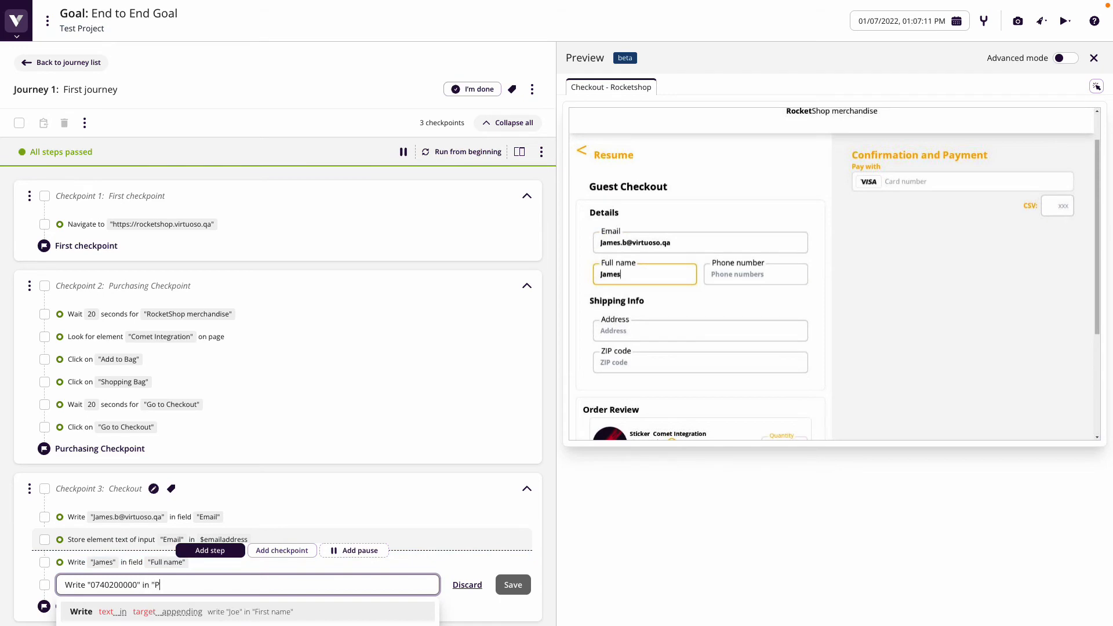
pyautogui.write('hone numbers')
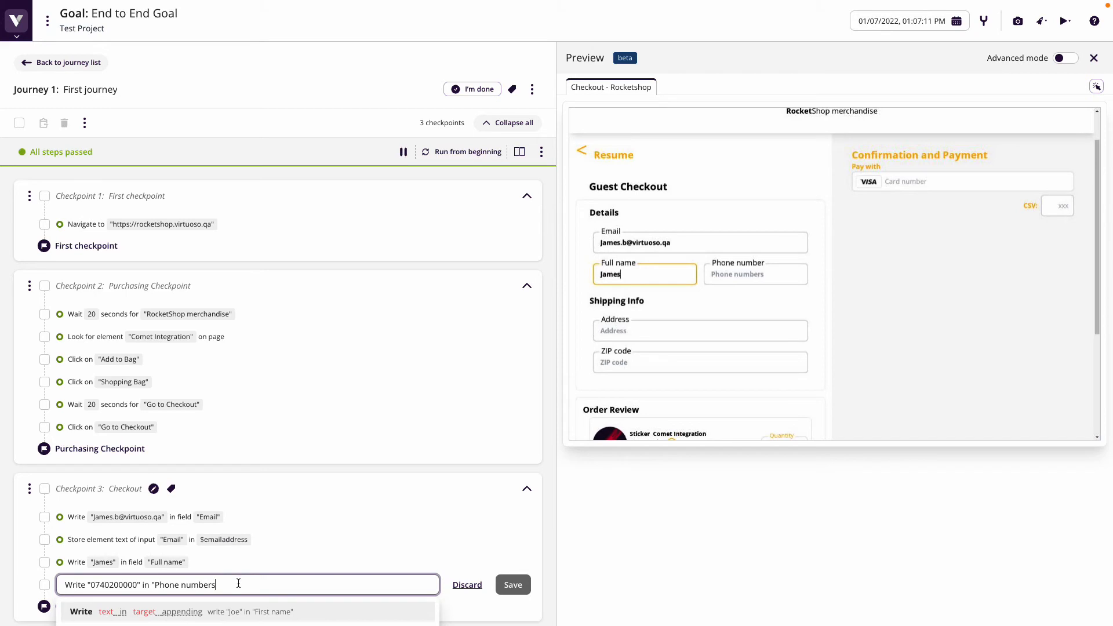
pyautogui.click(511, 585)
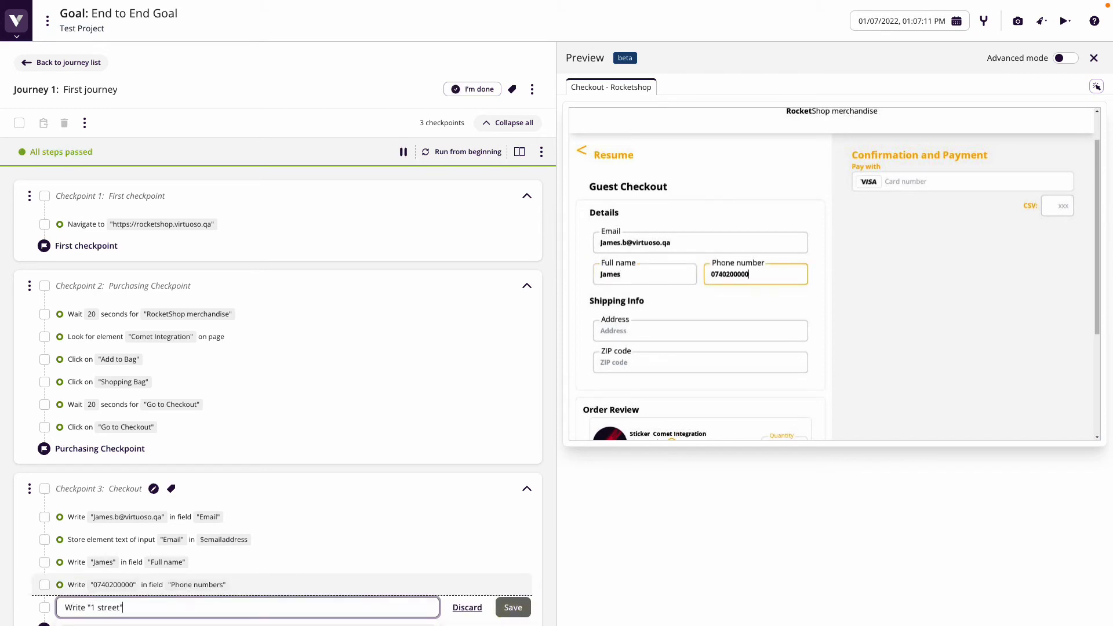
# - Add Write steps filling the Address and ZIP code fields
pyautogui.write('in "Address"')
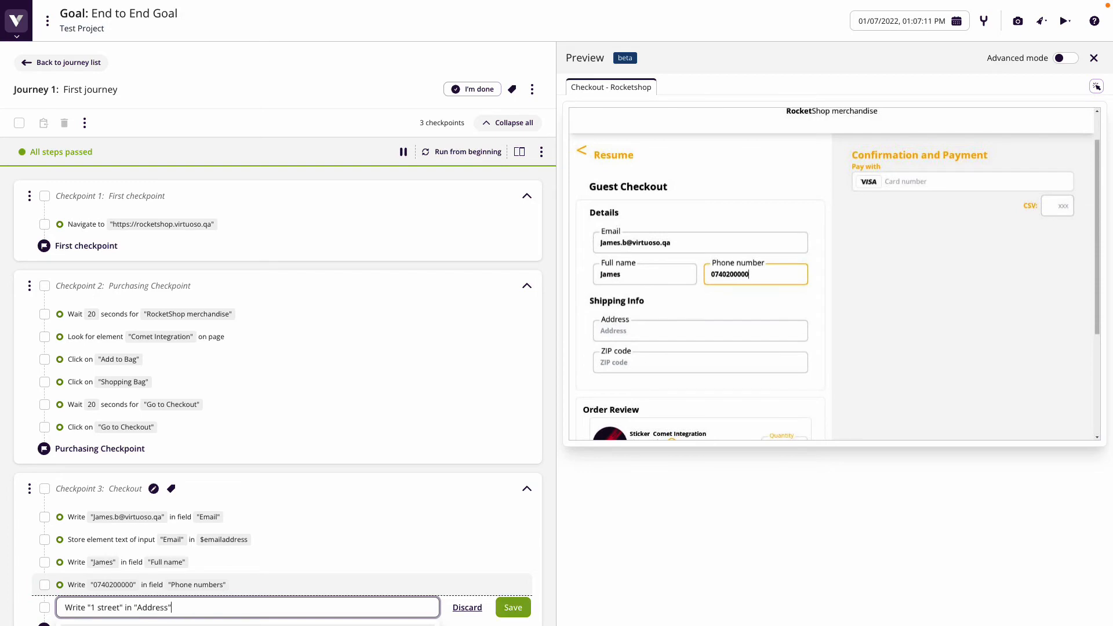
pyautogui.click(511, 607)
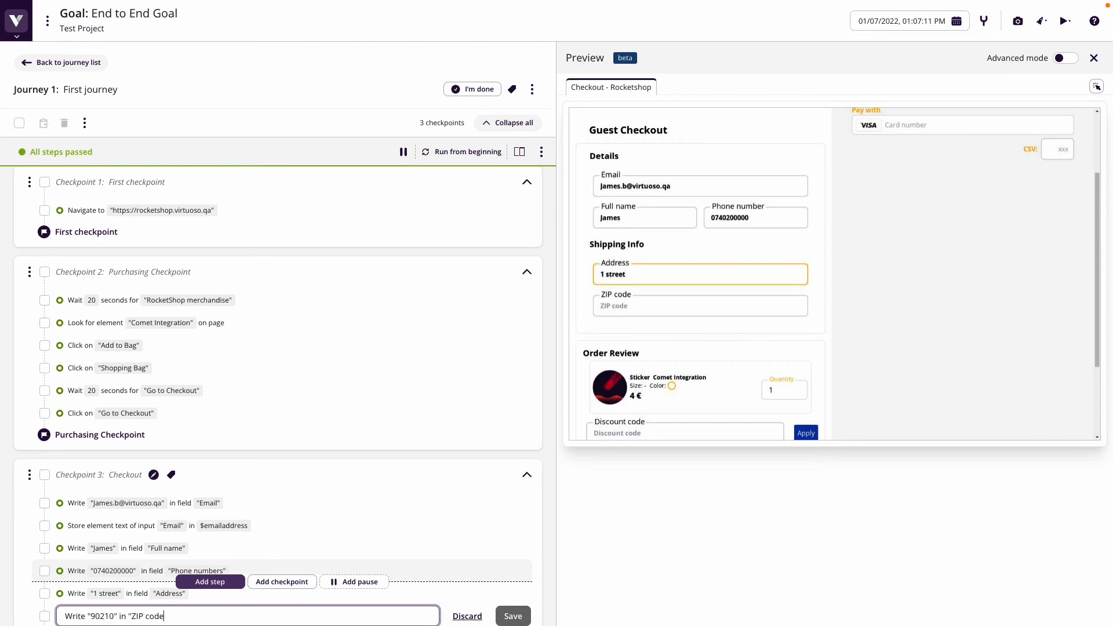
pyautogui.click(511, 616)
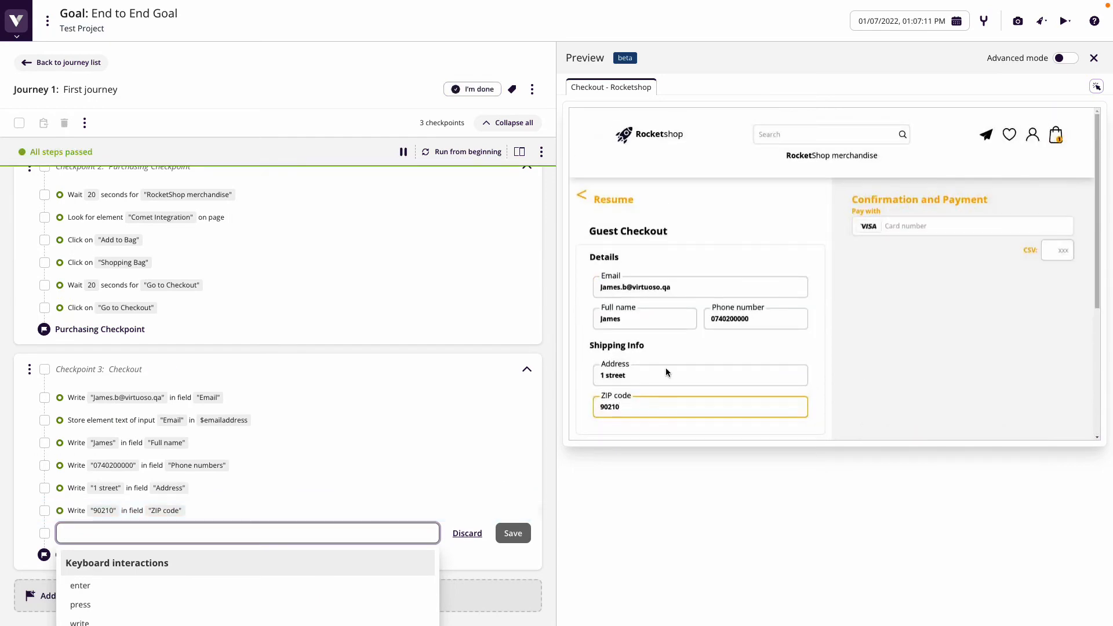
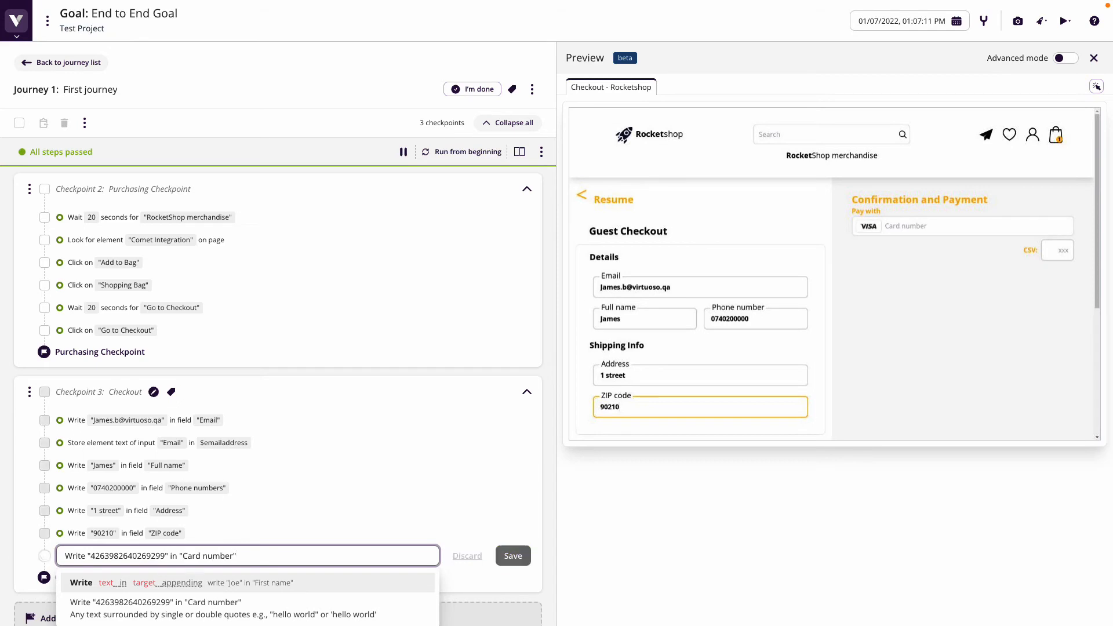
pyautogui.click(511, 556)
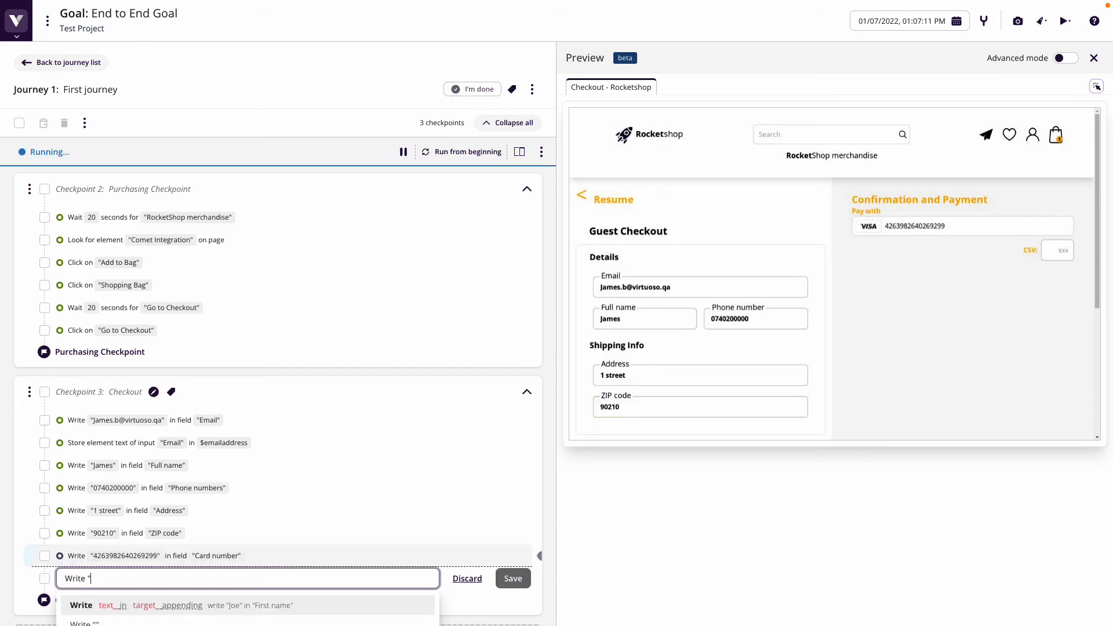
pyautogui.write('837" in')
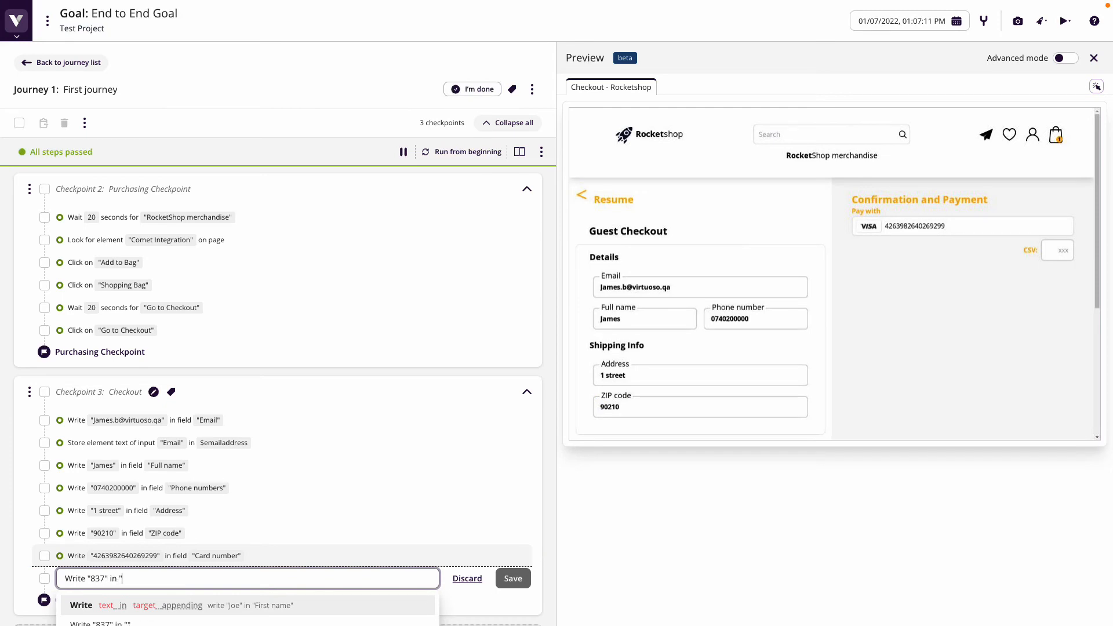
pyautogui.click(511, 578)
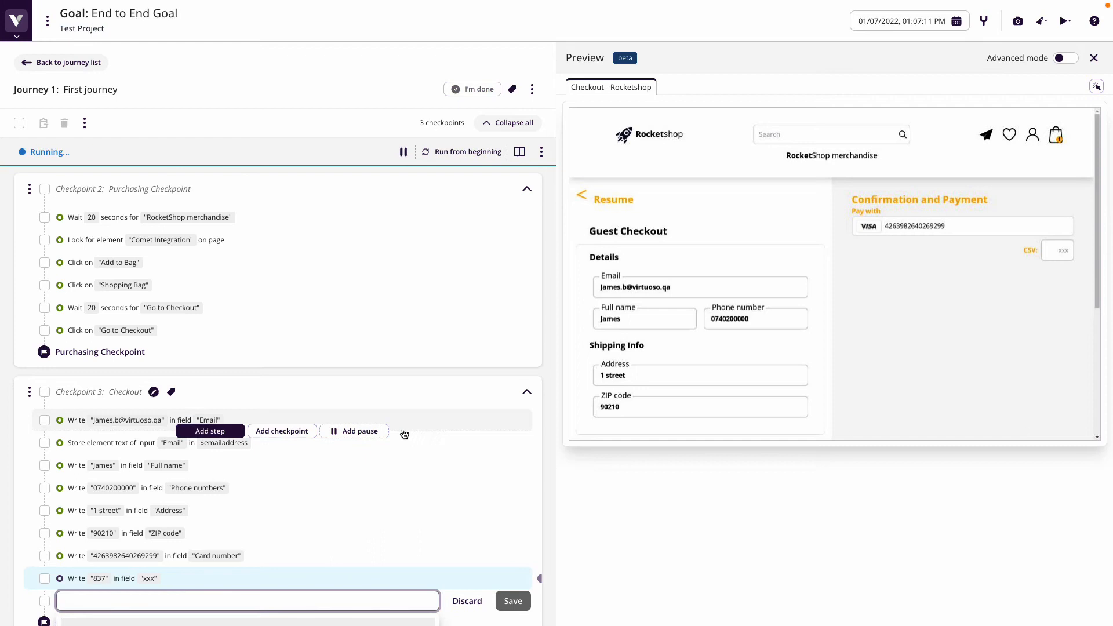
pyautogui.scroll(-3)
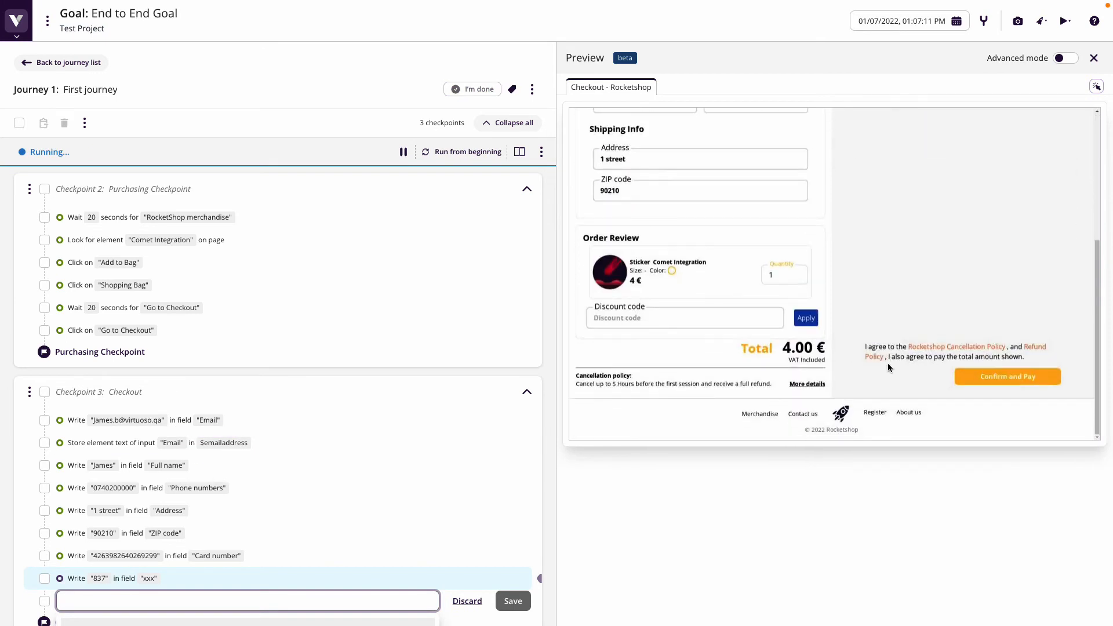
pyautogui.write('Click "')
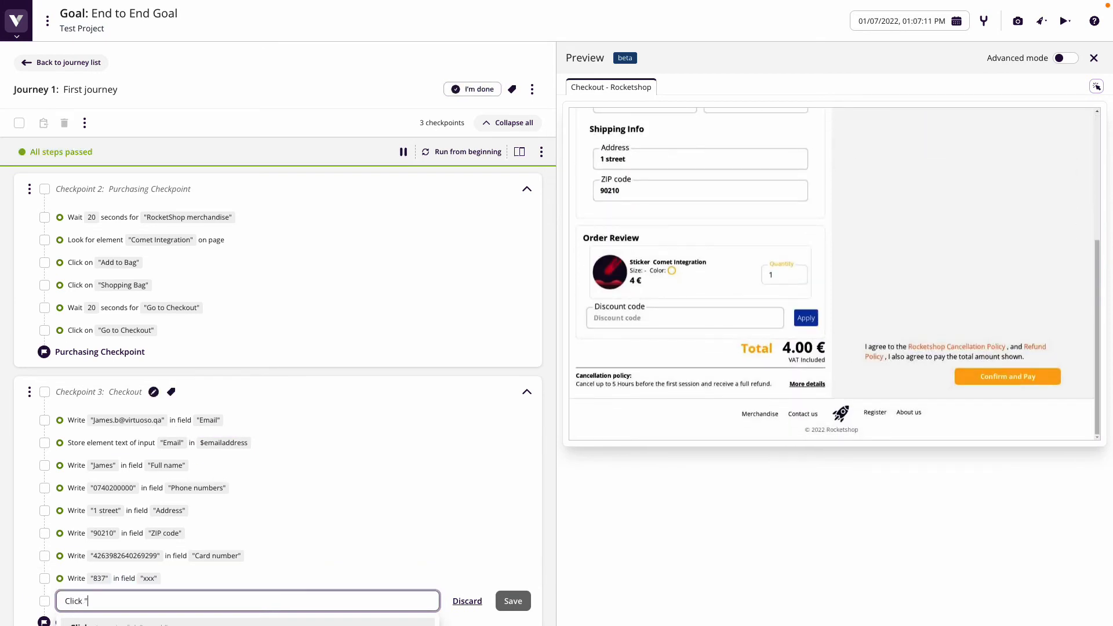
pyautogui.write('Confirm and Pay')
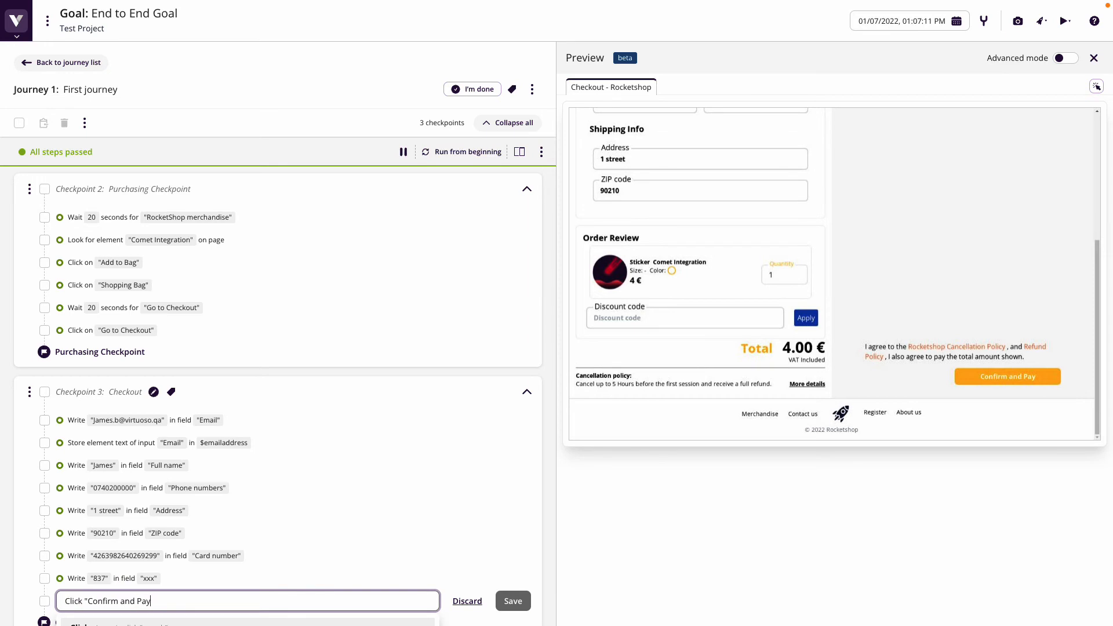
# - Save the Confirm and Pay step and store the Order Review text as $orderID
pyautogui.click(511, 601)
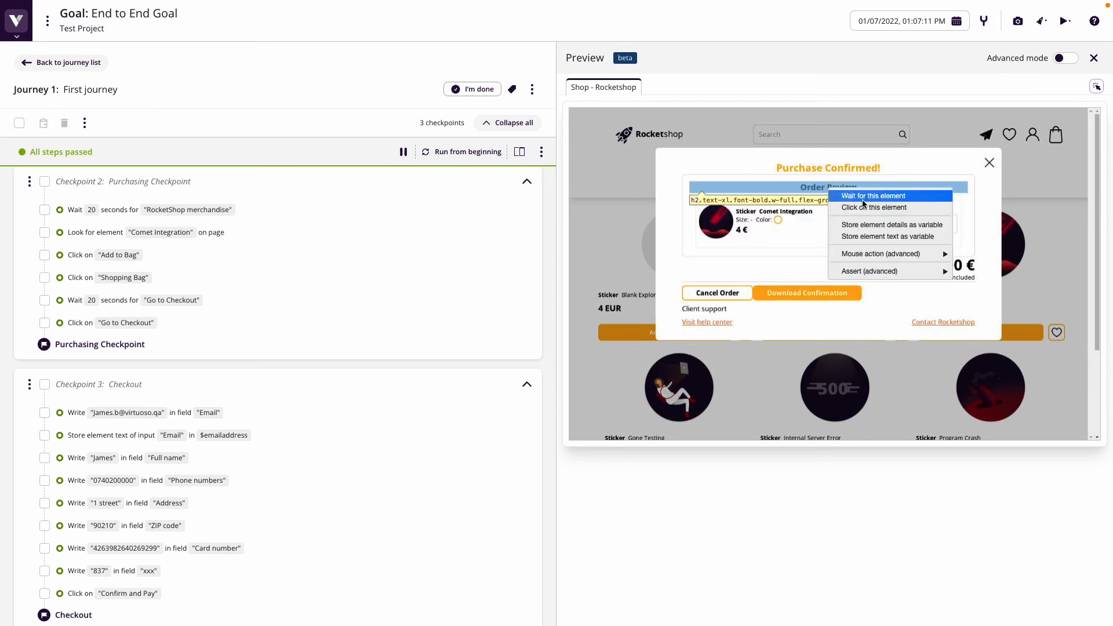
pyautogui.click(887, 237)
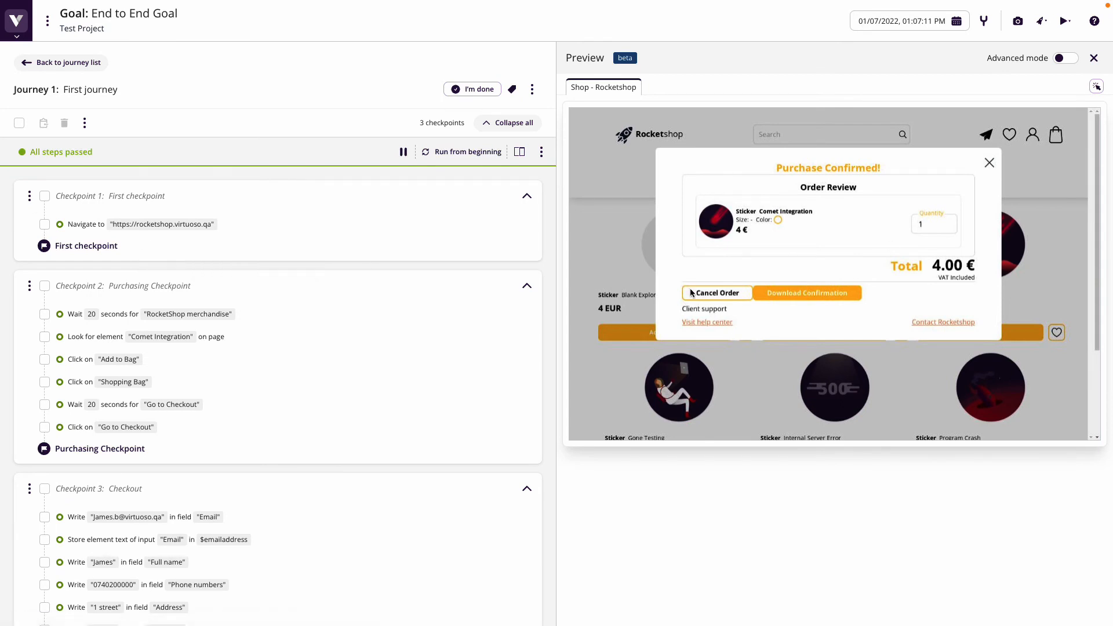
pyautogui.scroll(-3)
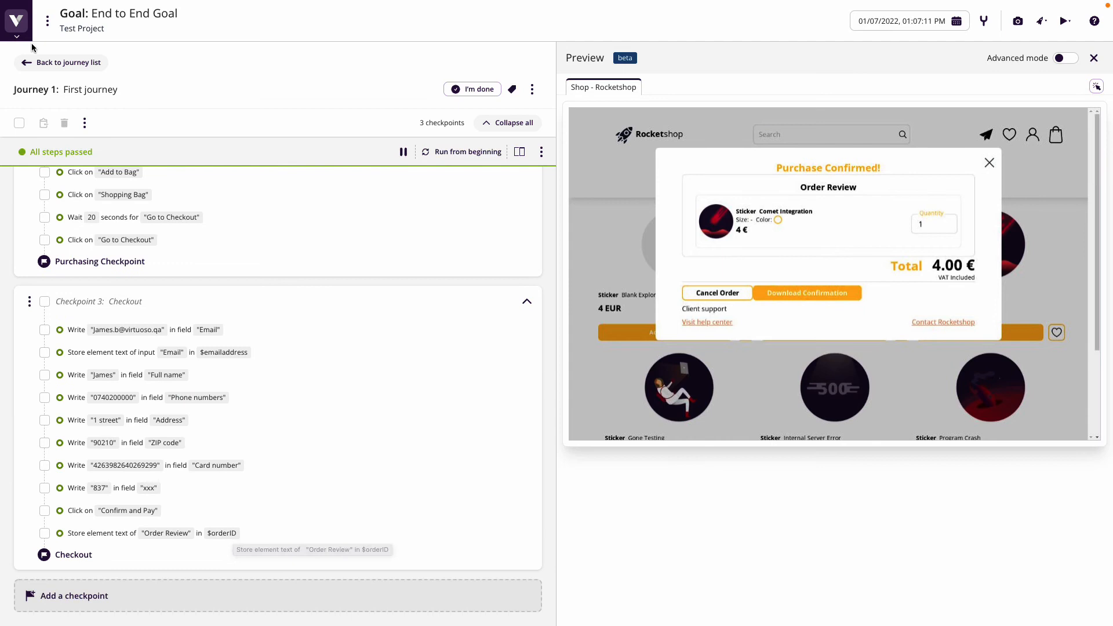
# - Go to API testing and open the postuser API test
pyautogui.click(15, 21)
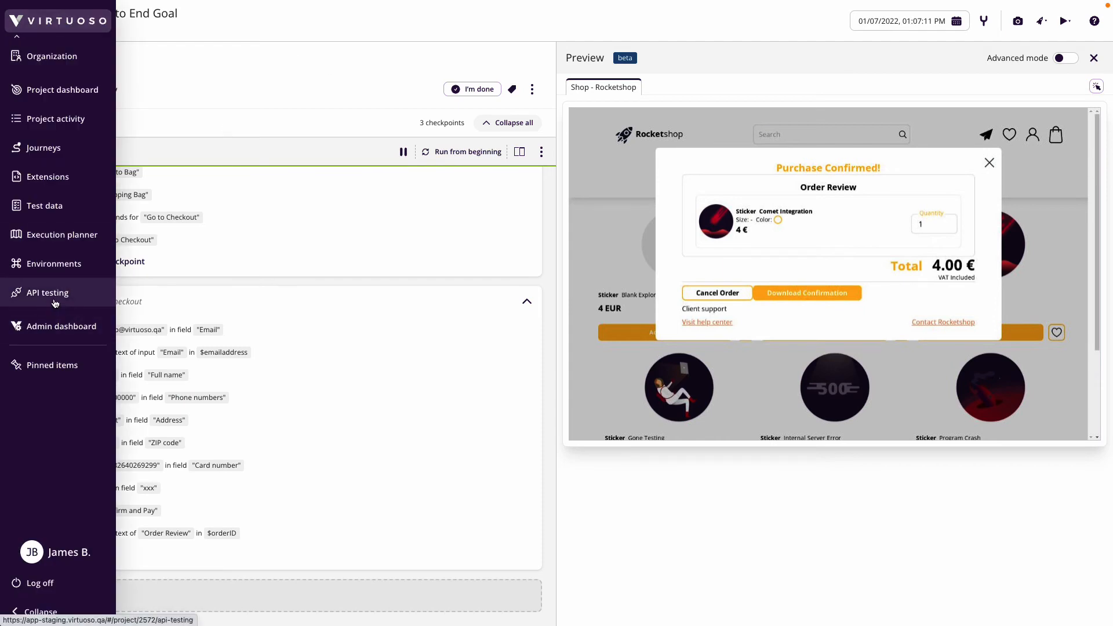
pyautogui.click(47, 292)
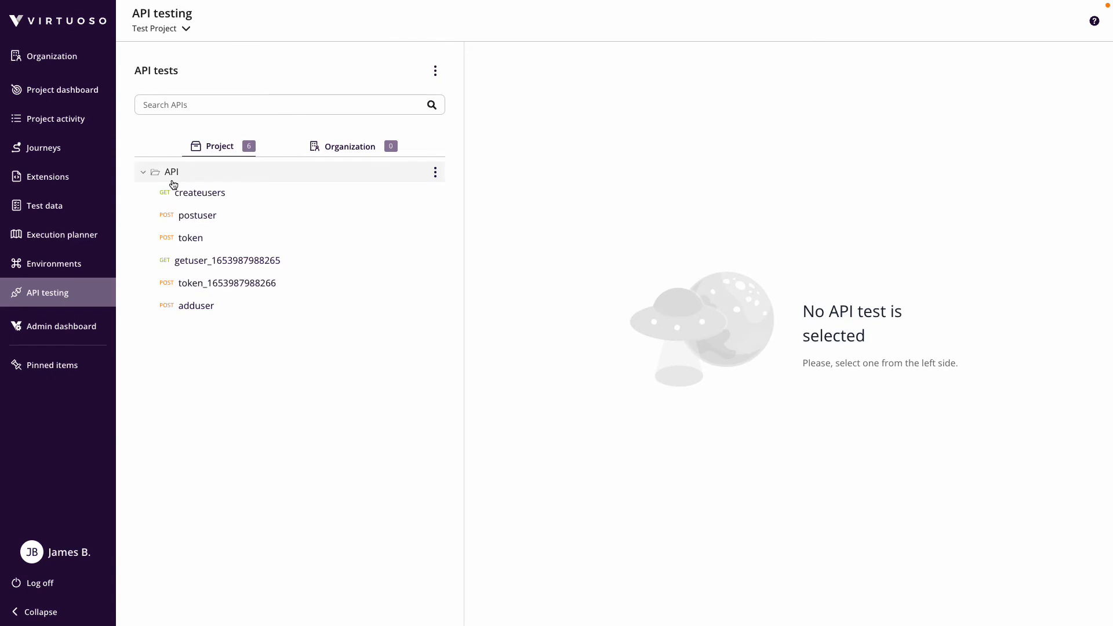
pyautogui.moveTo(226, 260)
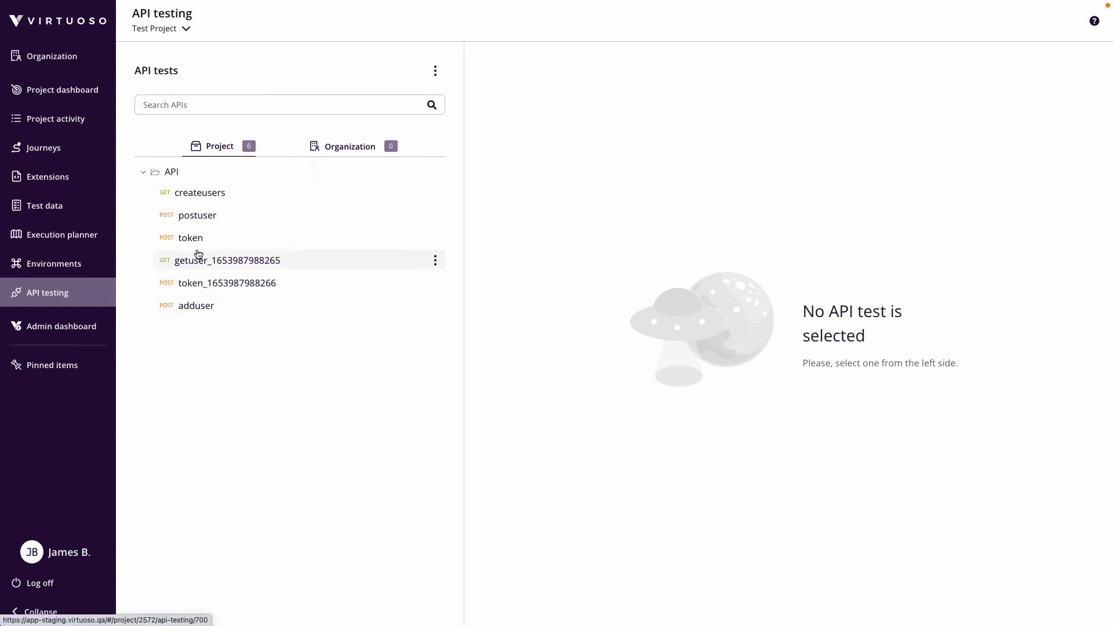
pyautogui.moveTo(197, 216)
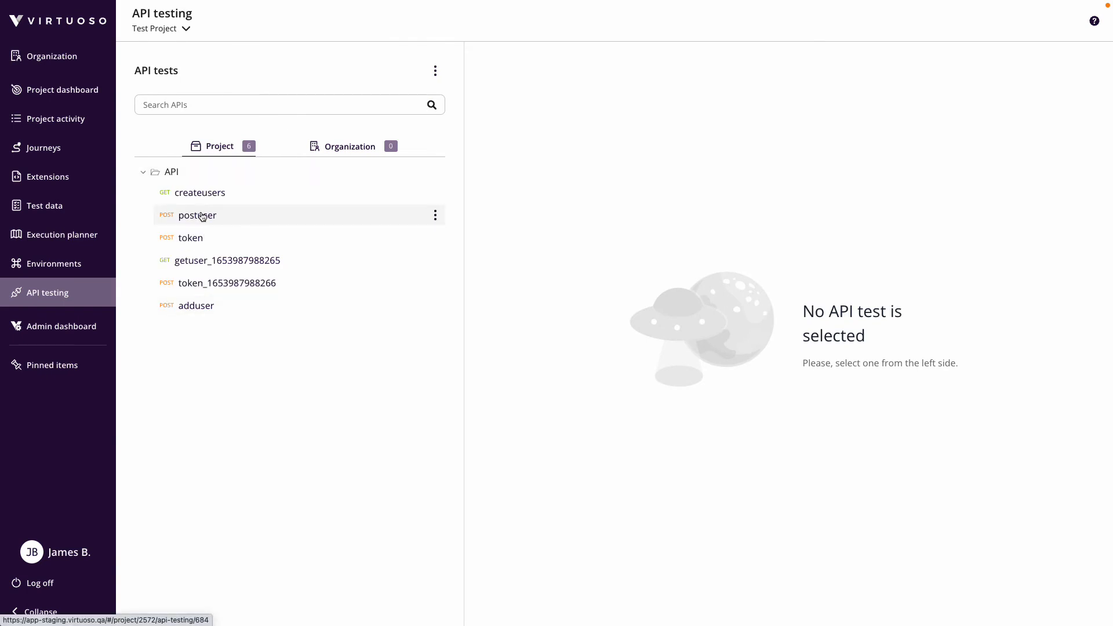
pyautogui.click(197, 215)
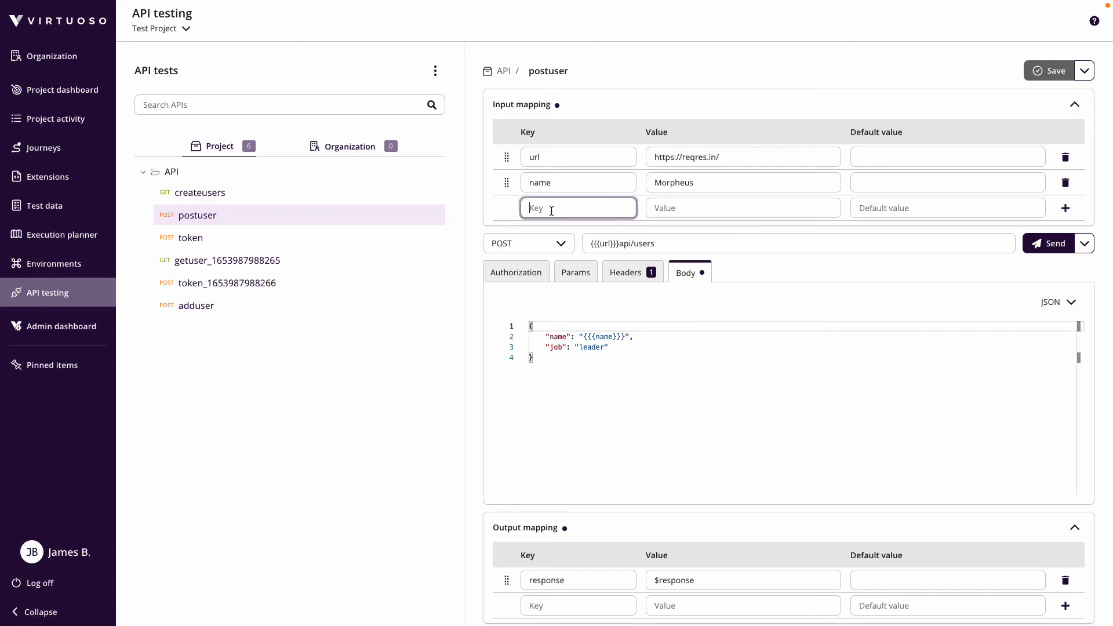
# - Map an orderid input to $orderID, add "order": {{{orderid}}} to the JSON body, and save
pyautogui.write('orderid')
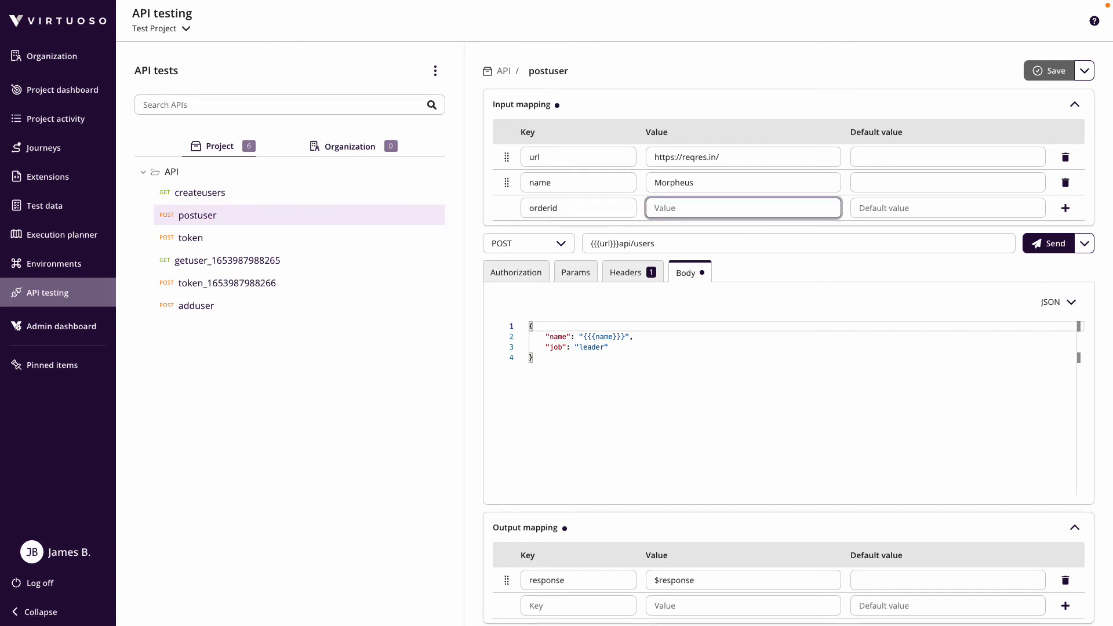
pyautogui.write('$orderID')
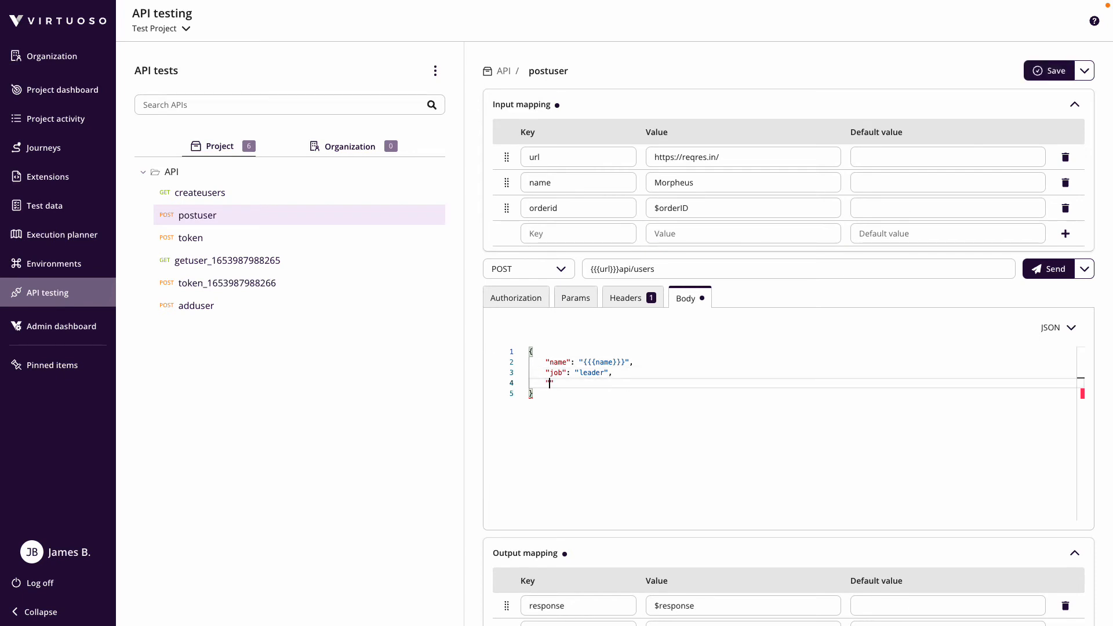
pyautogui.write('"order"')
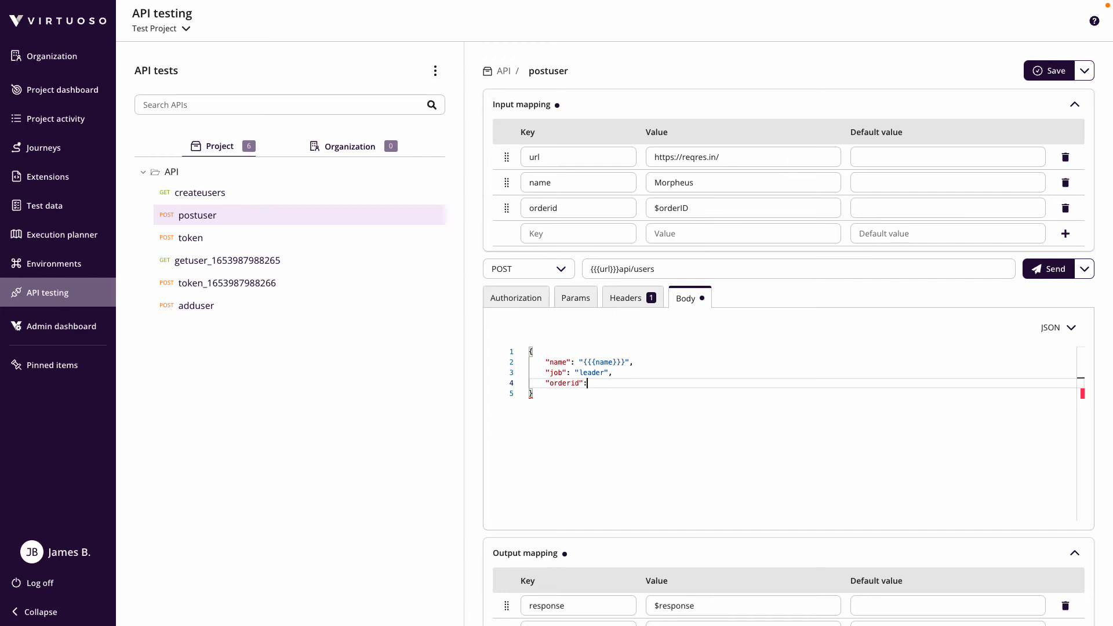
pyautogui.write('"')
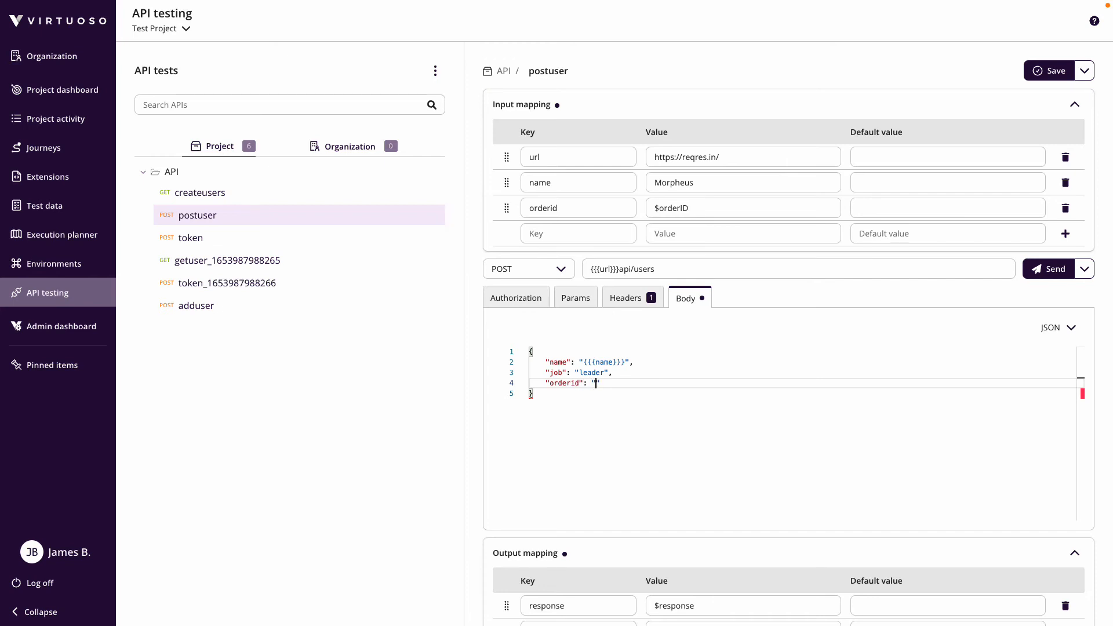
pyautogui.write('{{{orderid')
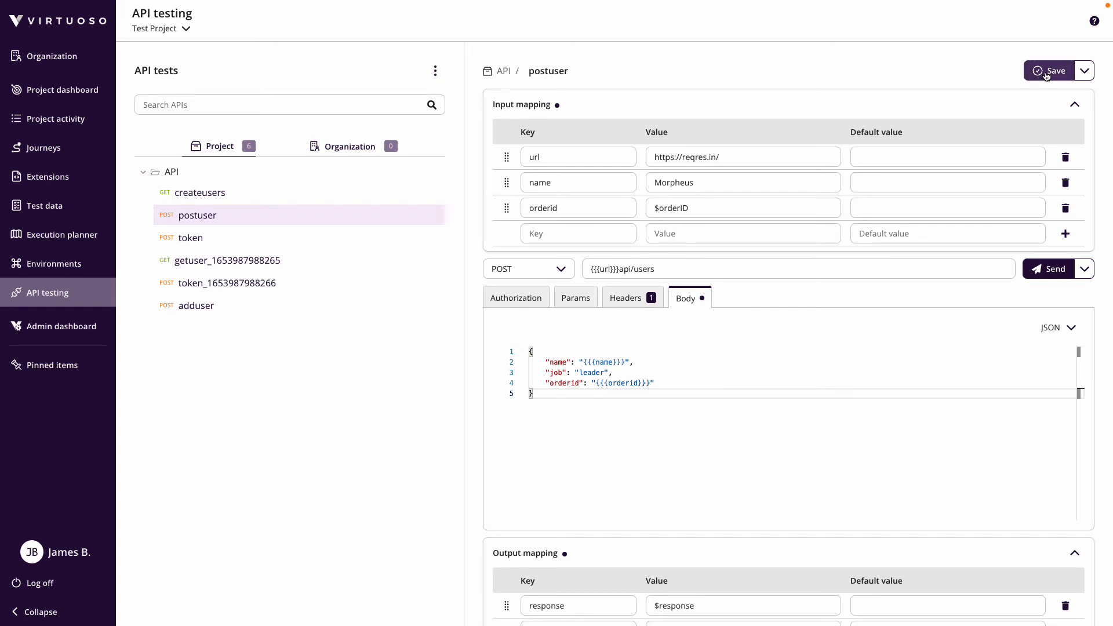
pyautogui.click(1051, 70)
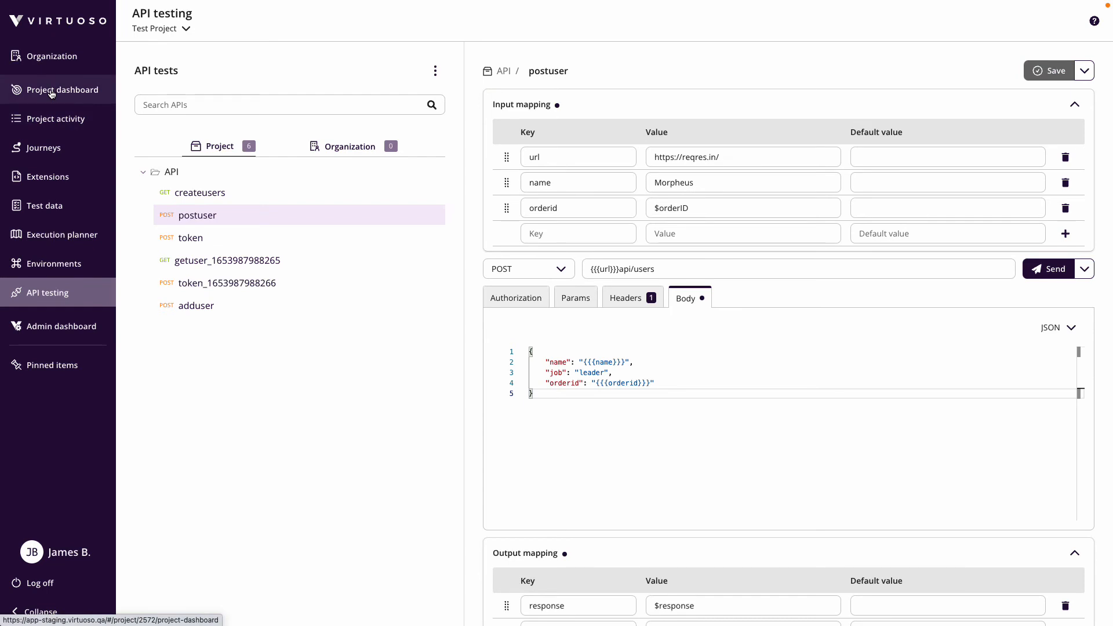
# - Return to the End to End Goal's first journey and start typing checkpoint API To Pass OrderID
pyautogui.click(59, 89)
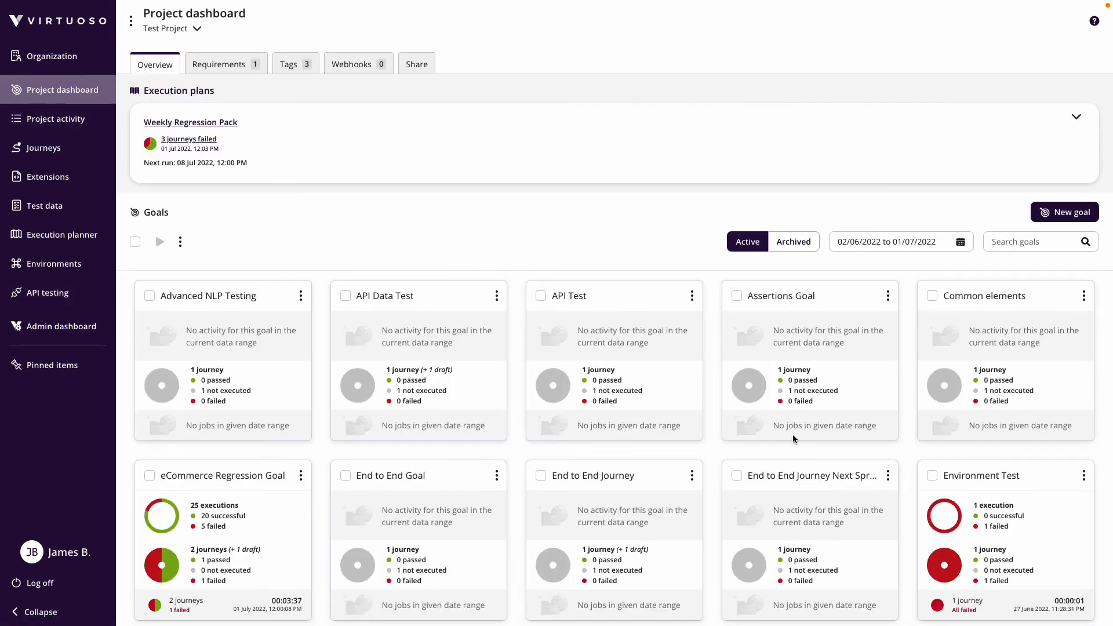
pyautogui.moveTo(593, 474)
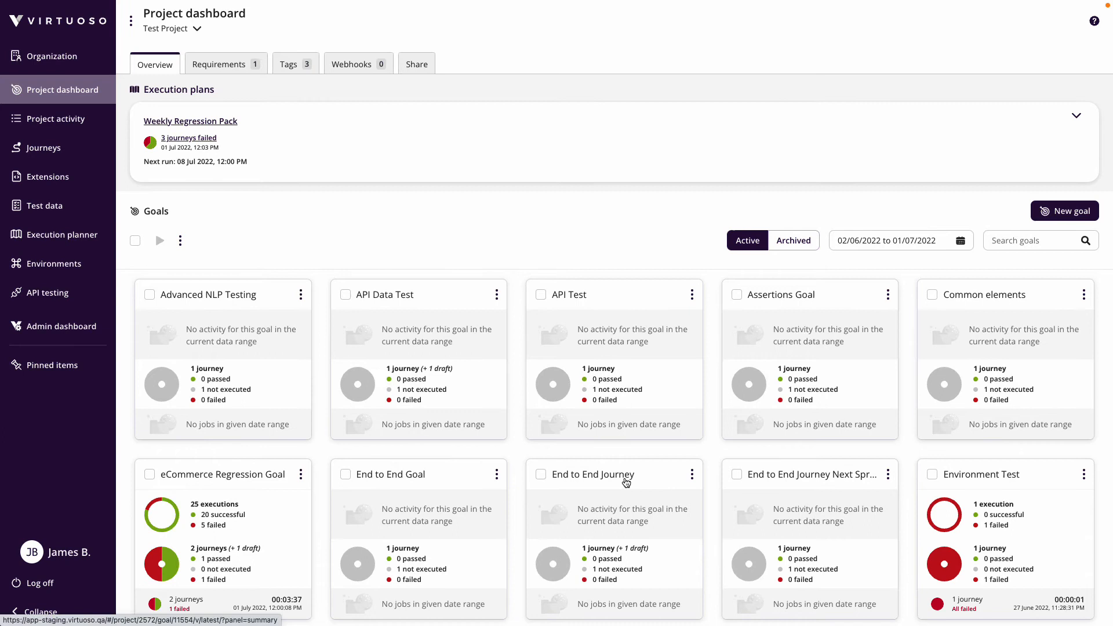
pyautogui.click(389, 474)
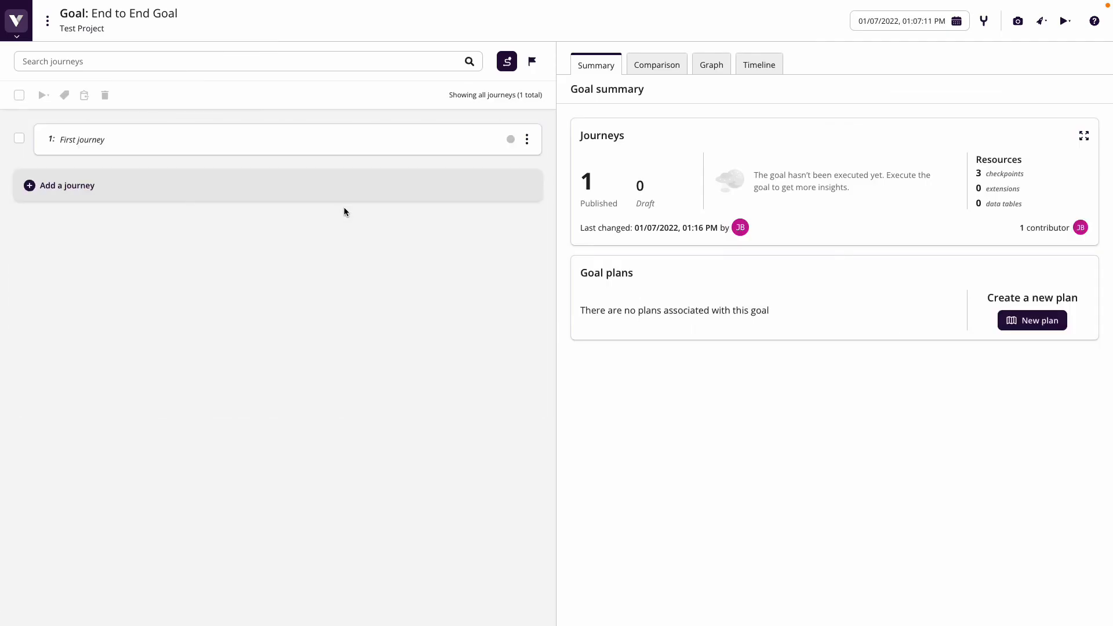
pyautogui.click(81, 139)
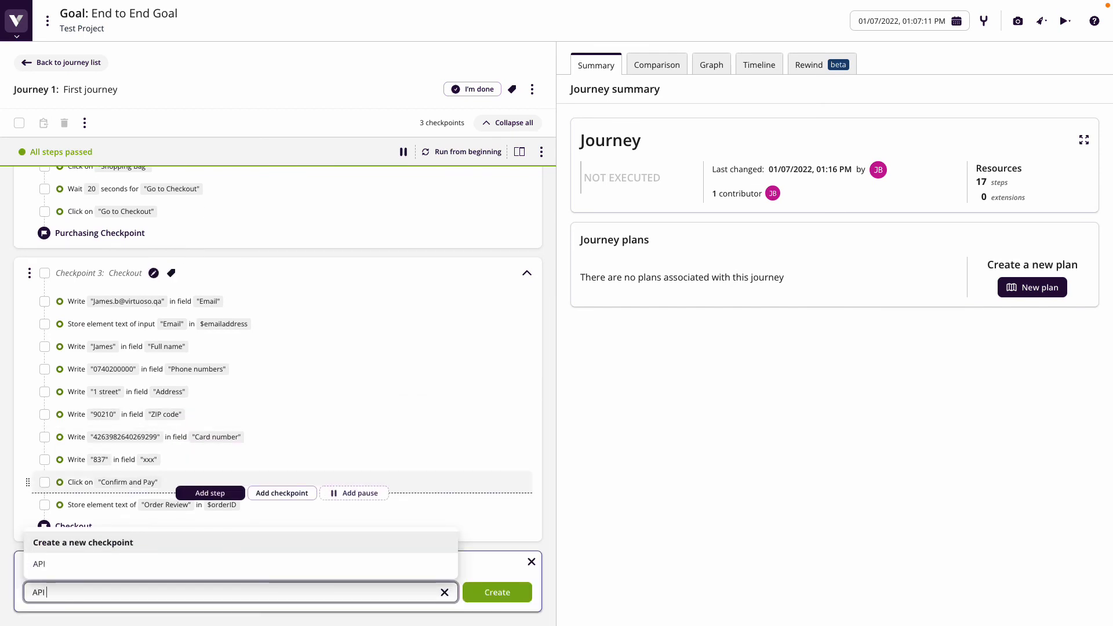
pyautogui.write('To Pass OrderID')
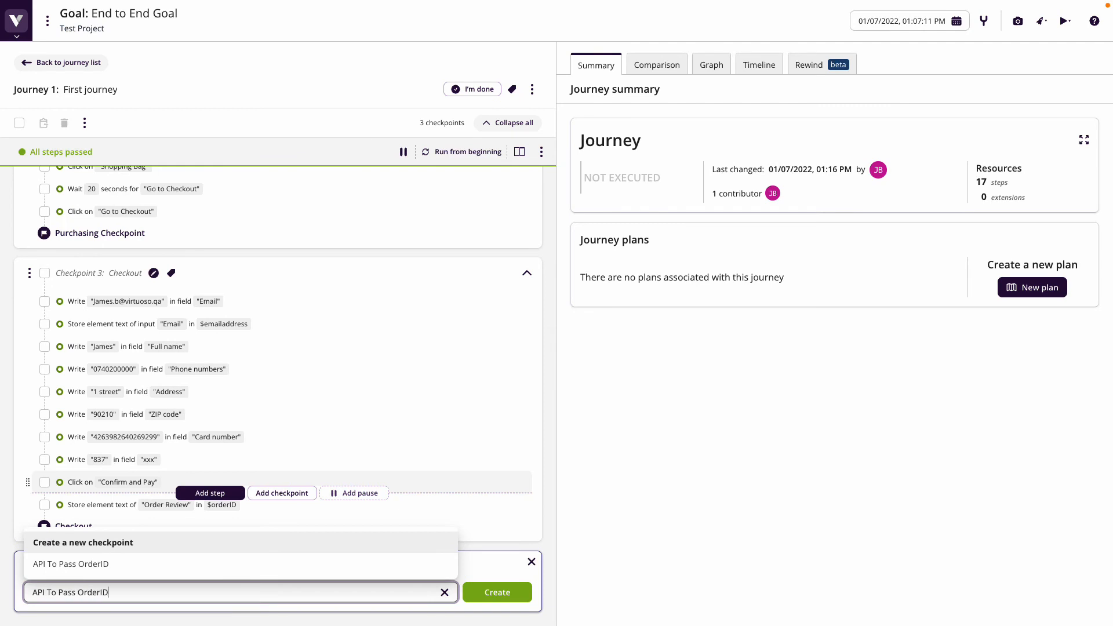
# - Create the checkpoint with an API.postuser step returning $response
pyautogui.click(496, 593)
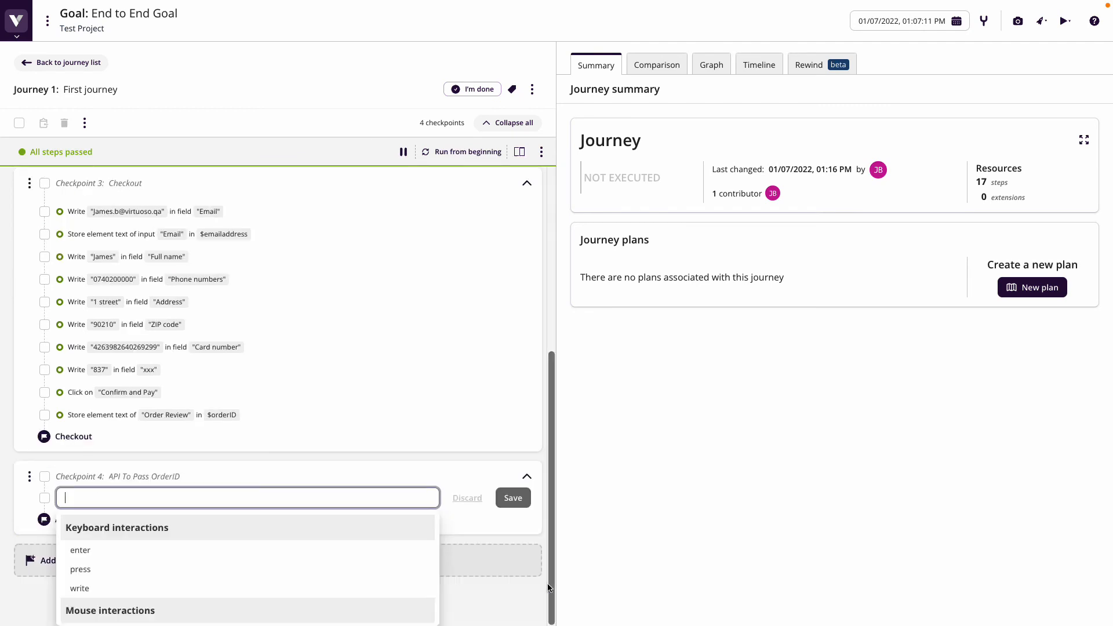
pyautogui.moveTo(122, 201)
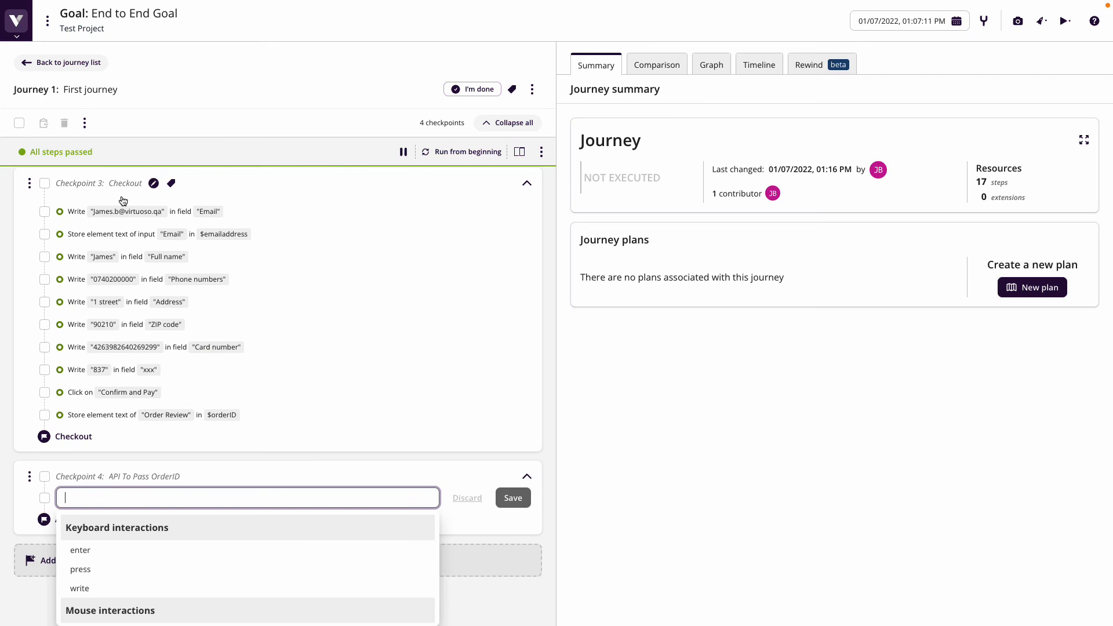
pyautogui.write('API')
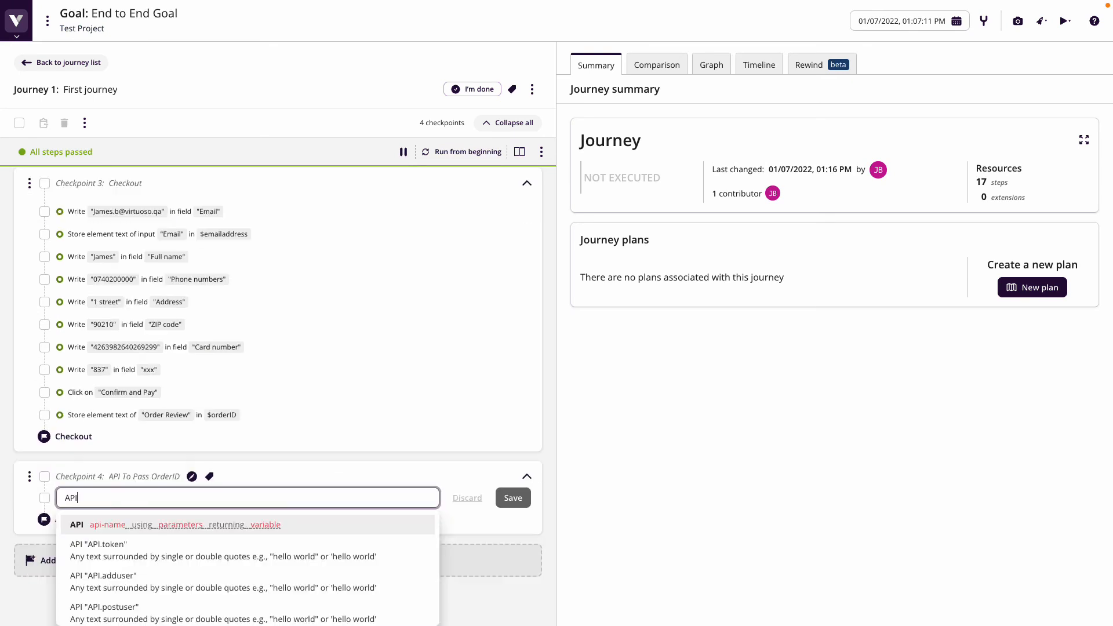
pyautogui.click(103, 607)
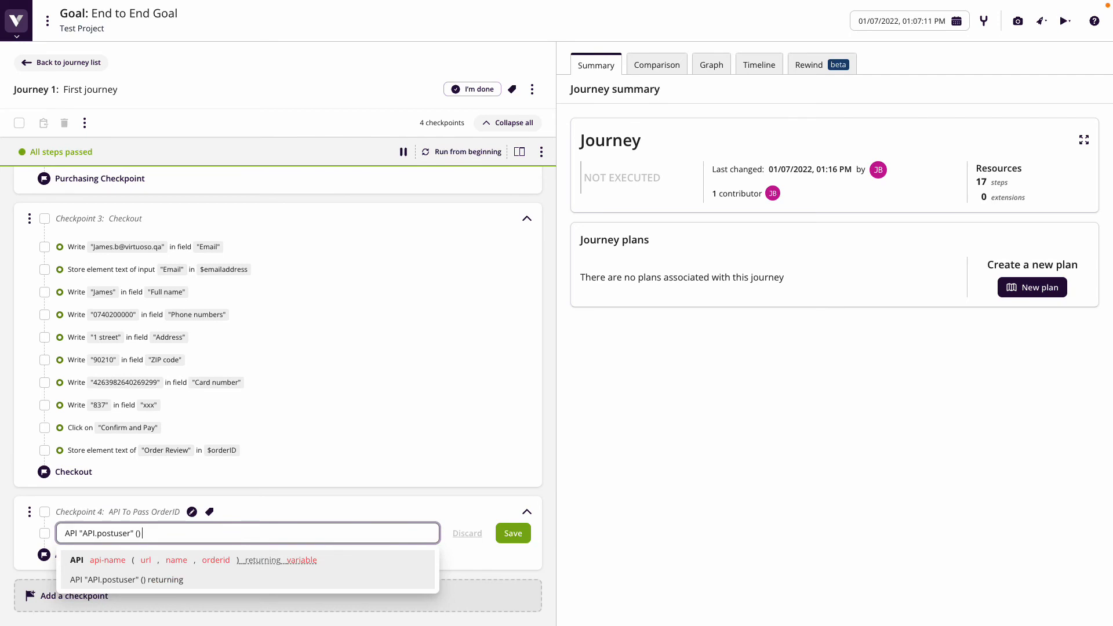
pyautogui.write('returning')
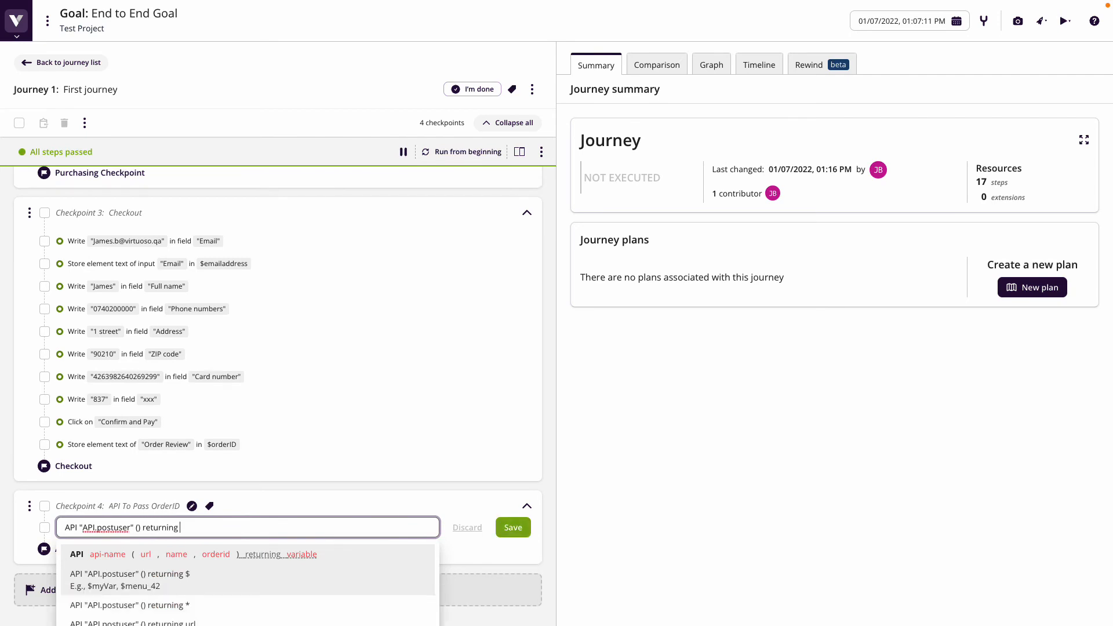
pyautogui.write('$re')
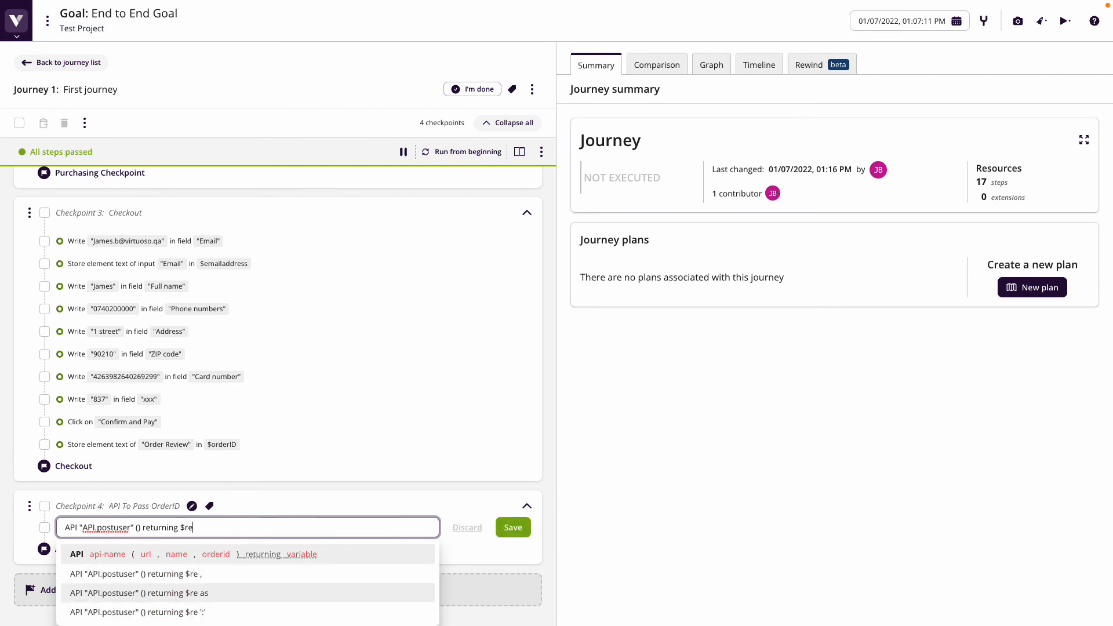
pyautogui.write('sponse')
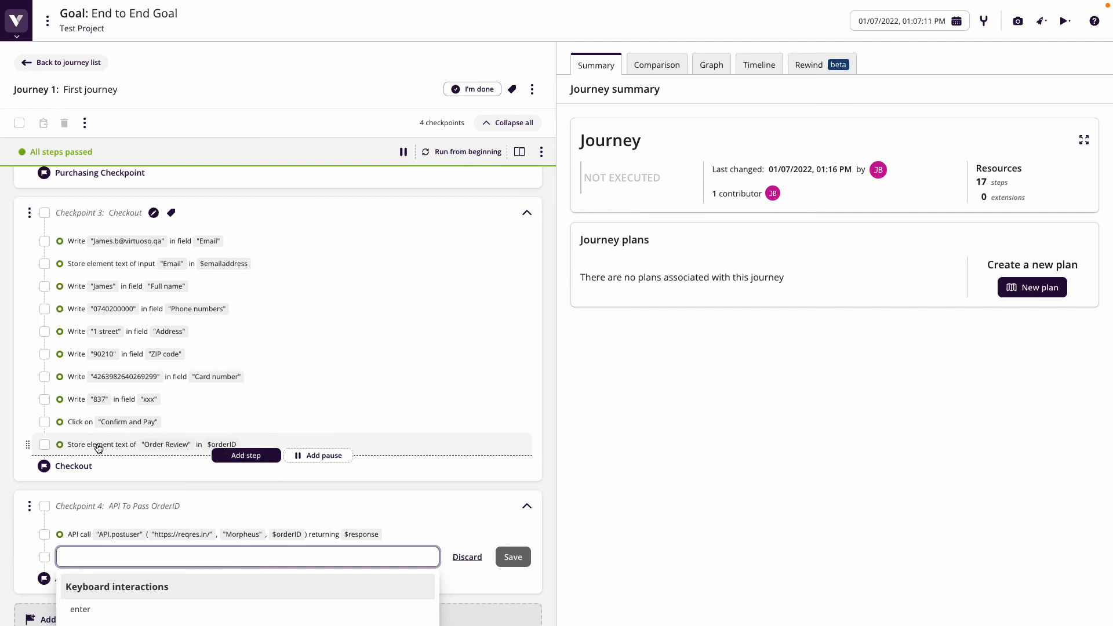
# - Inspect the API step's side effects and select the sent orderID value Order Review
pyautogui.click(467, 556)
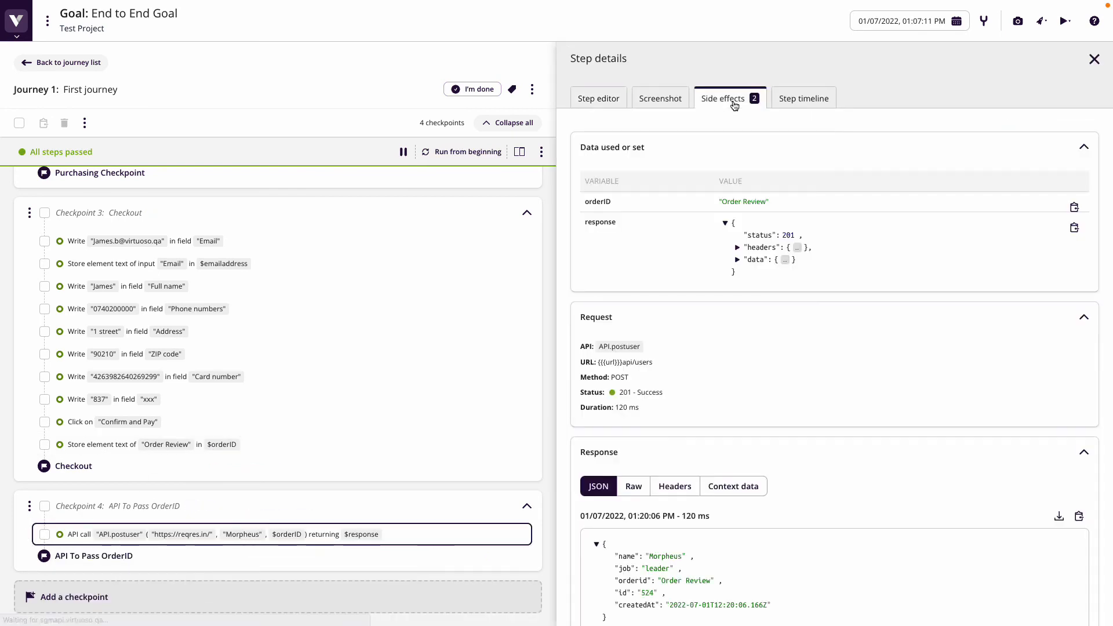
pyautogui.doubleClick(743, 202)
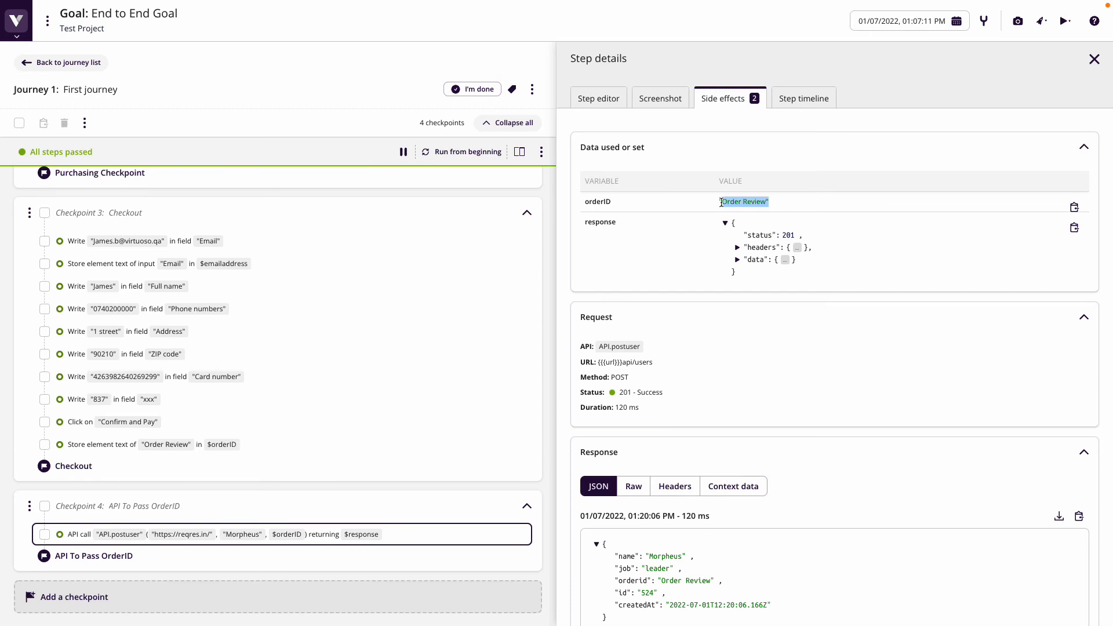
pyautogui.moveTo(753, 206)
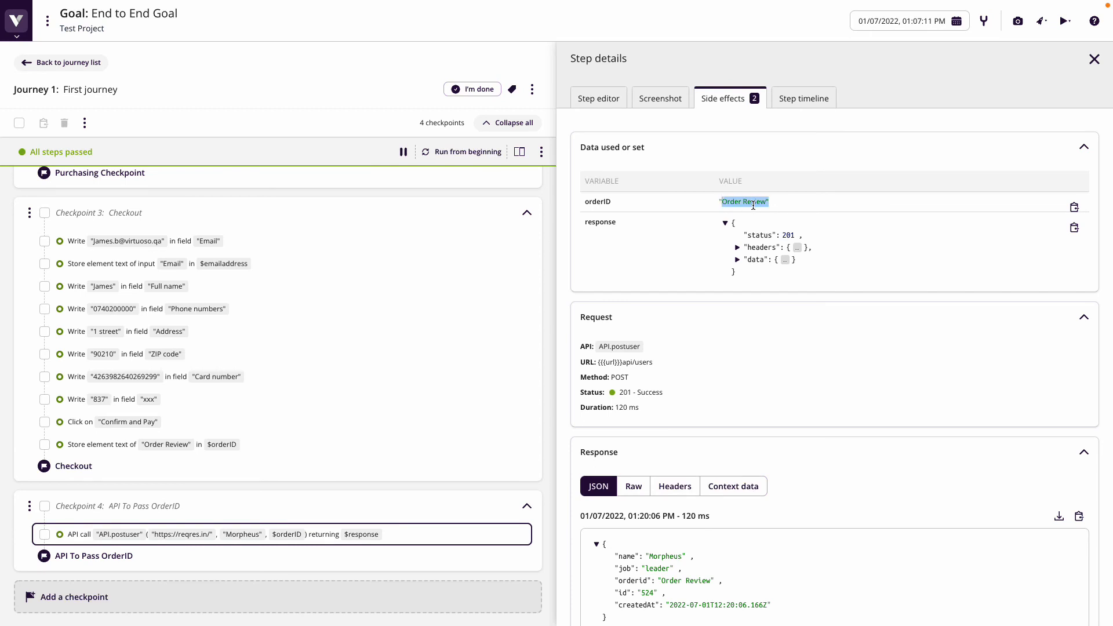
pyautogui.moveTo(214, 444)
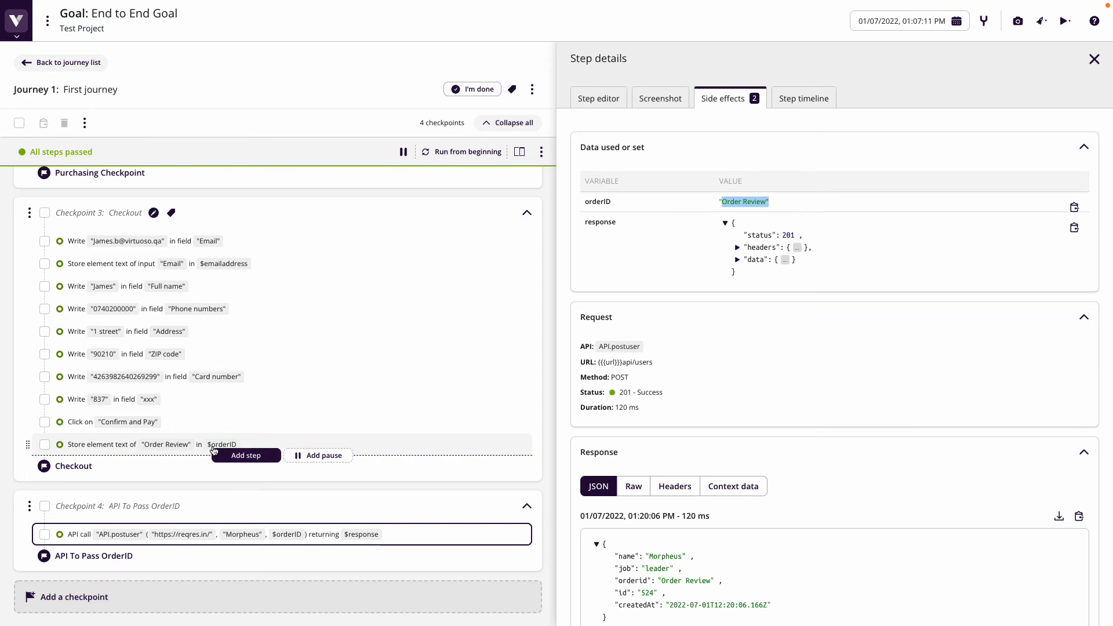
pyautogui.moveTo(204, 447)
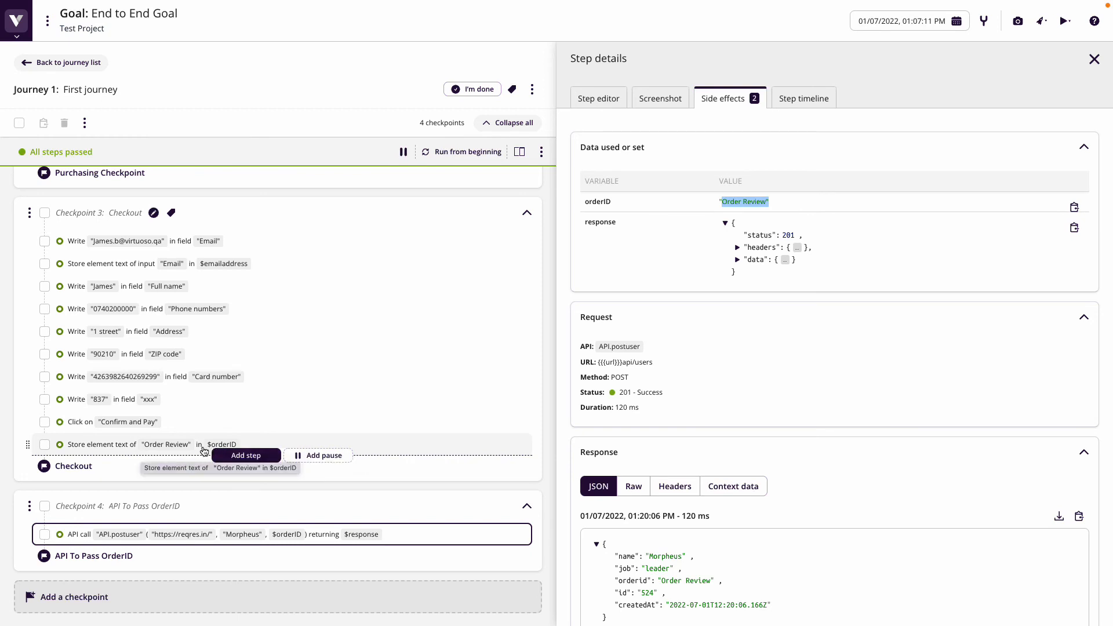
pyautogui.moveTo(289, 537)
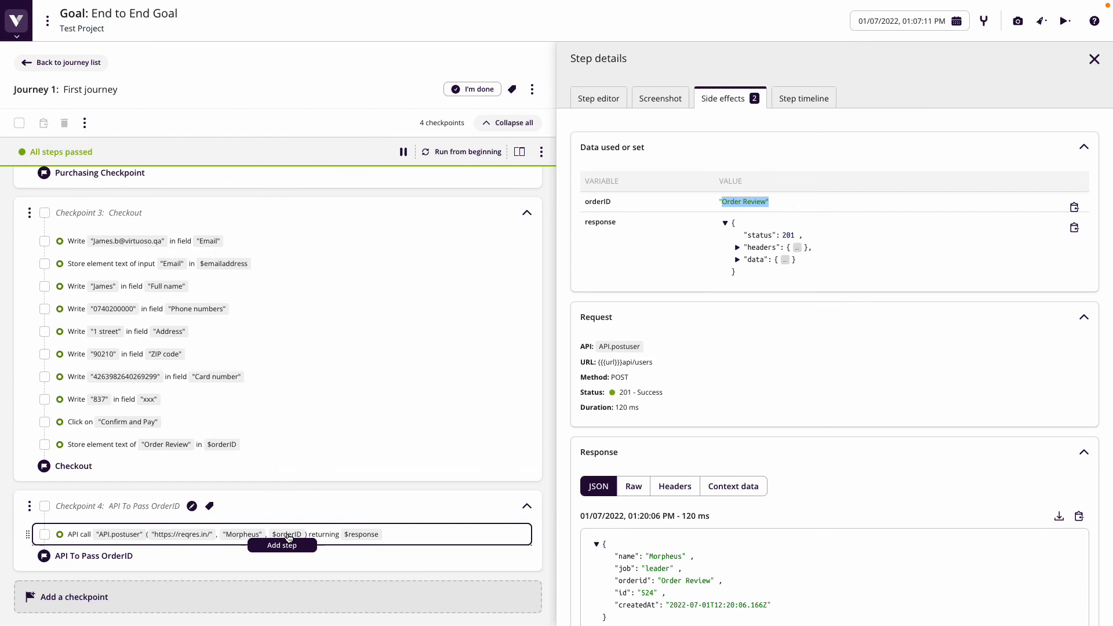
# - Add an assertion that $response.data.id is greater than "1"
pyautogui.click(281, 546)
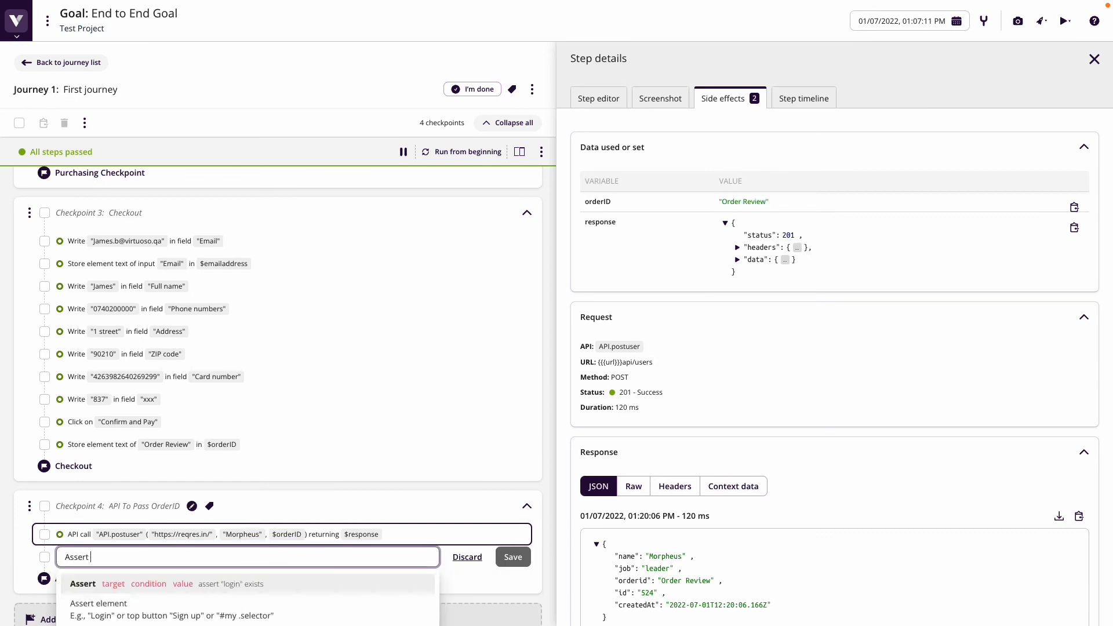
pyautogui.write('$response')
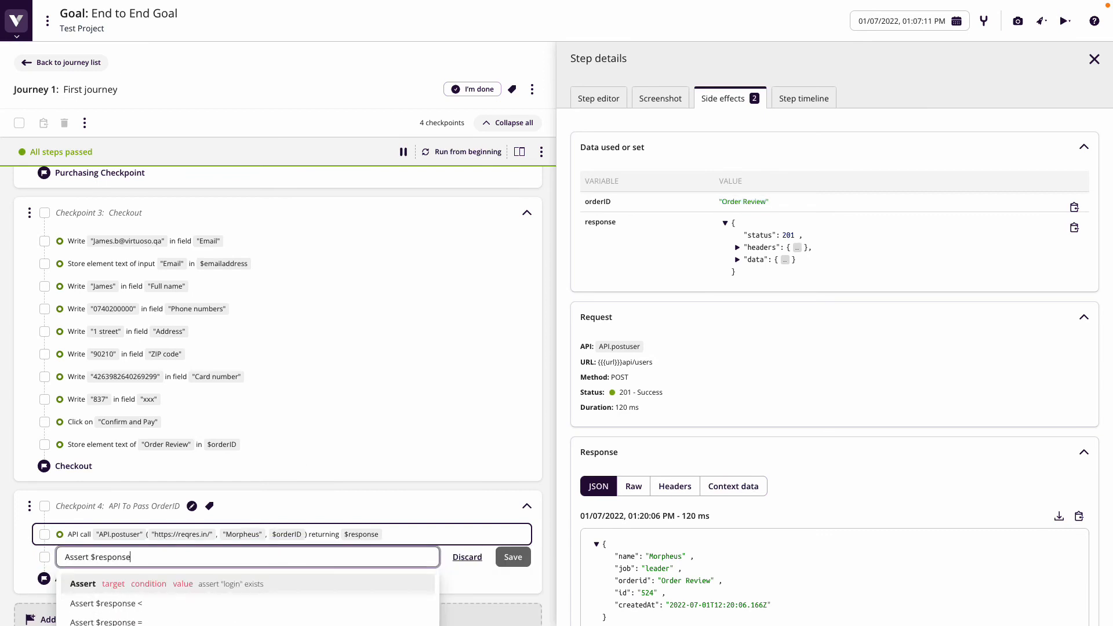
pyautogui.write('.data.')
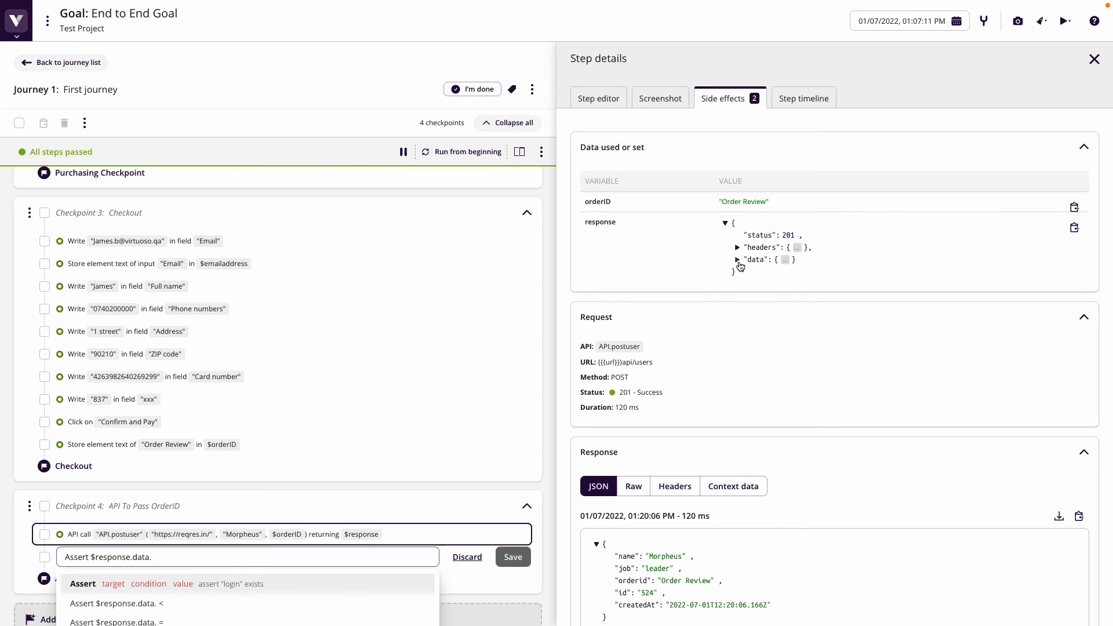
pyautogui.click(738, 259)
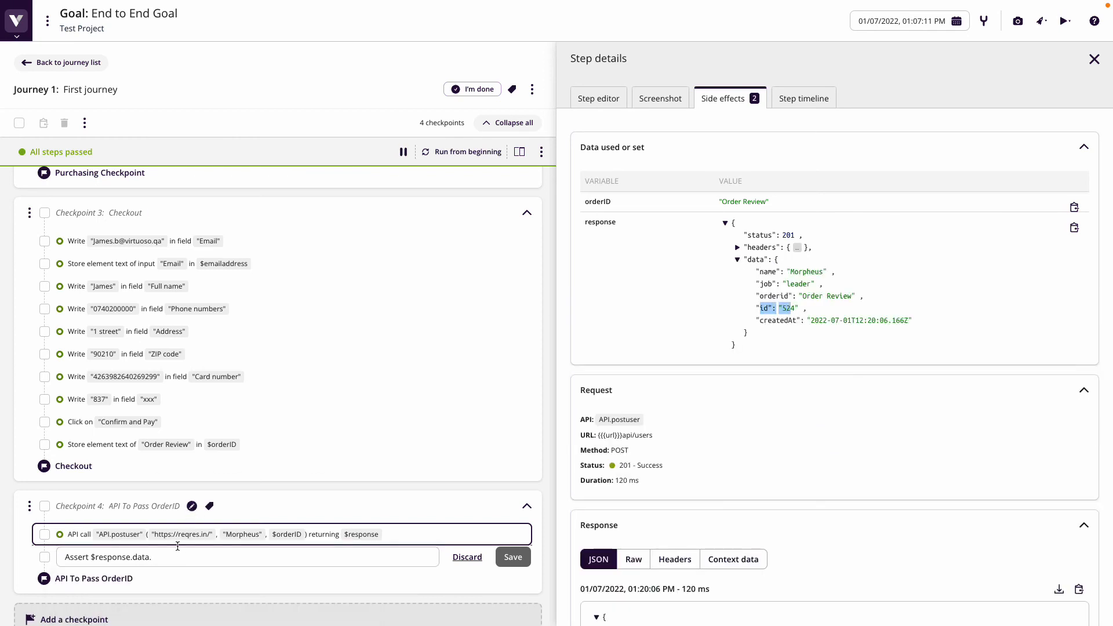
pyautogui.write('id')
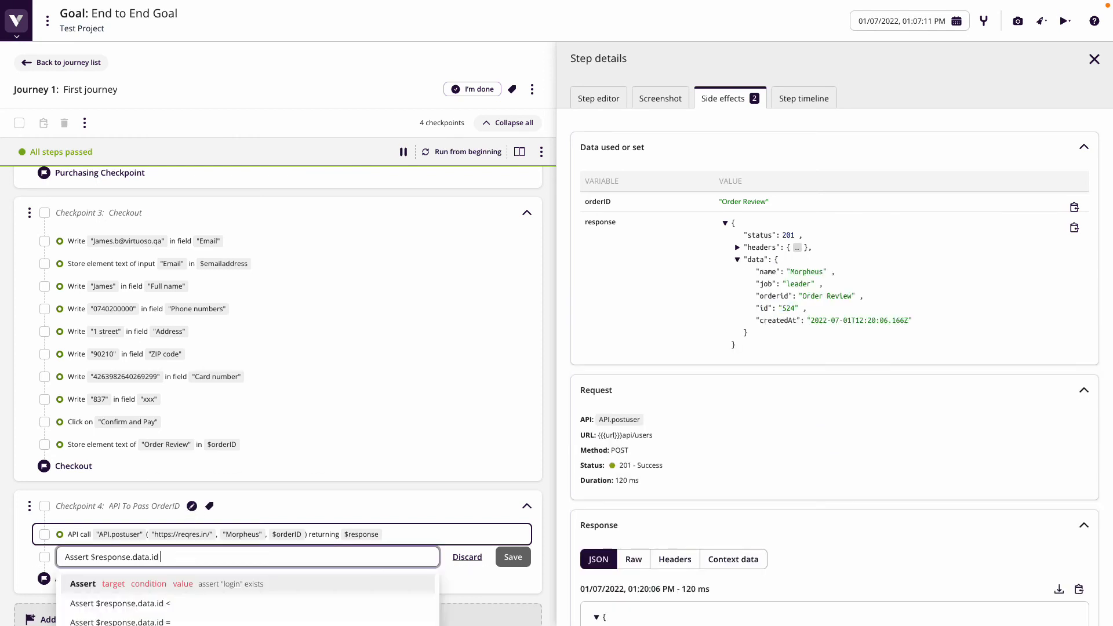
pyautogui.write('is greather')
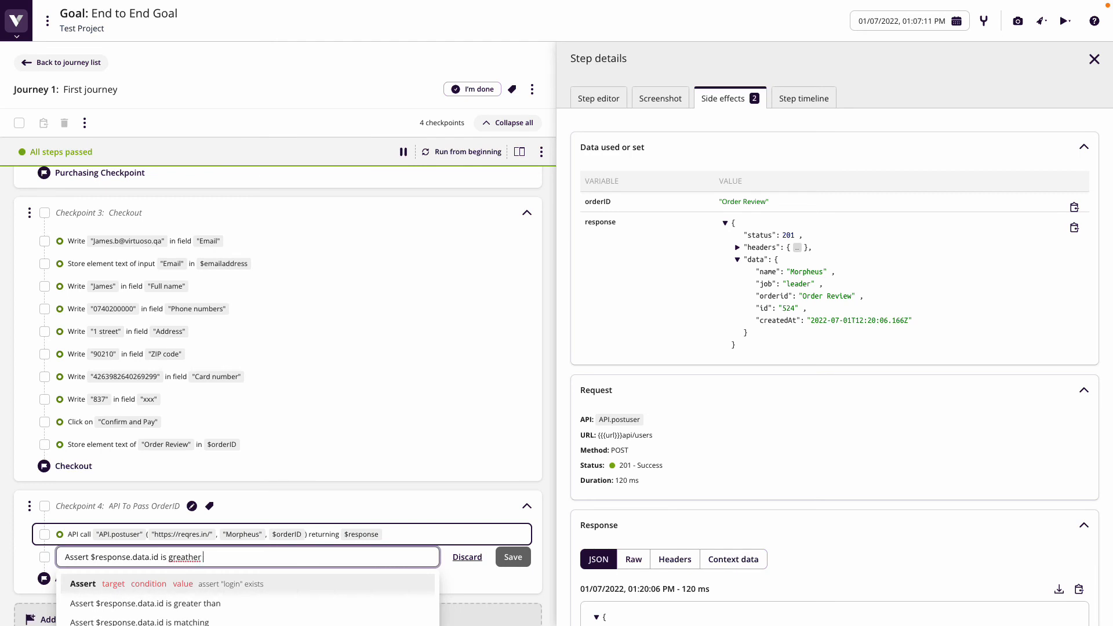
pyautogui.write('than "1"')
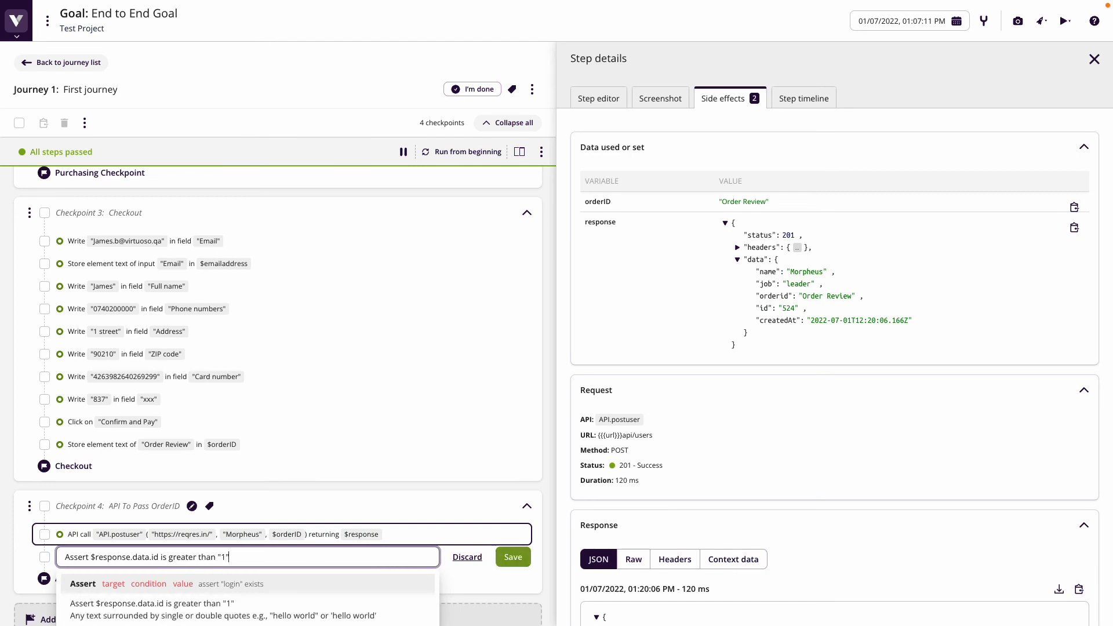
pyautogui.click(512, 556)
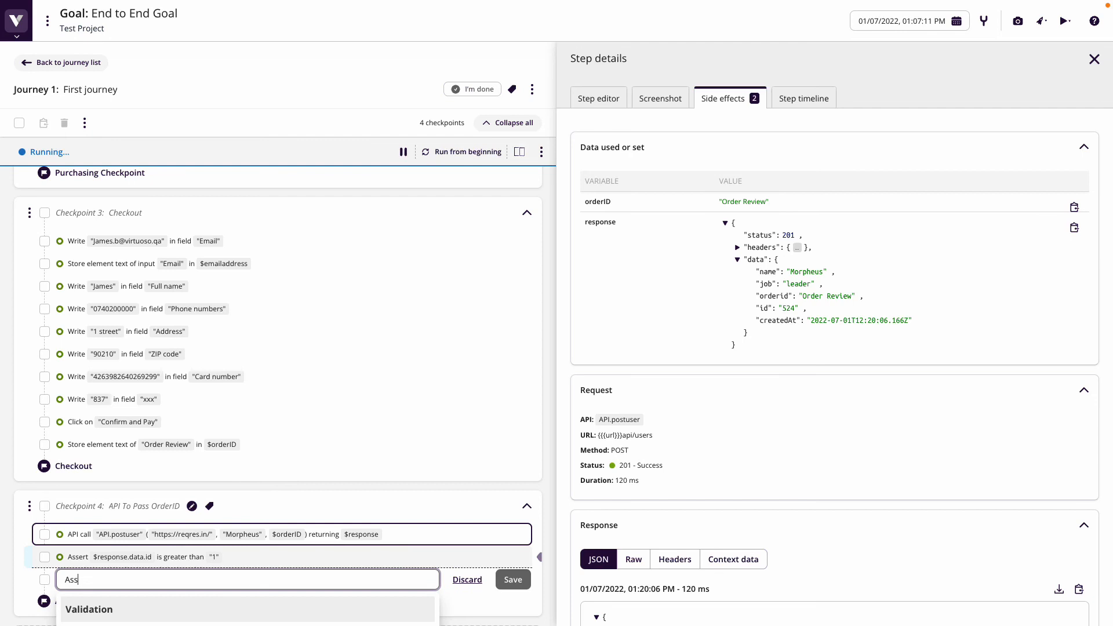
# - Add an assertion that $response.status equals "201"
pyautogui.write('ert $res')
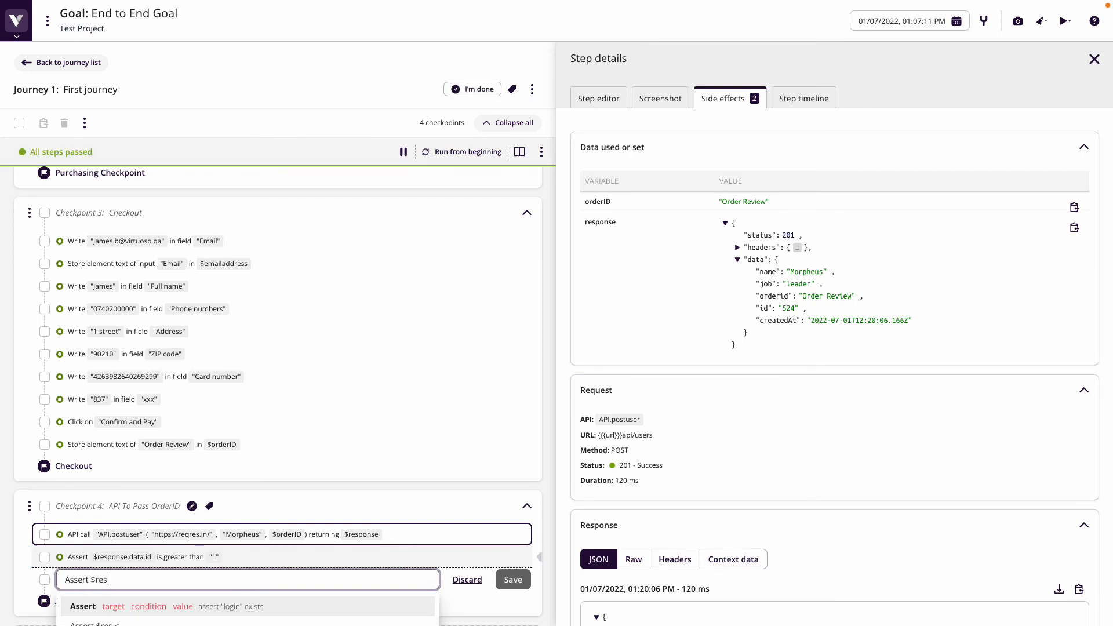
pyautogui.write("ponse.status equals '")
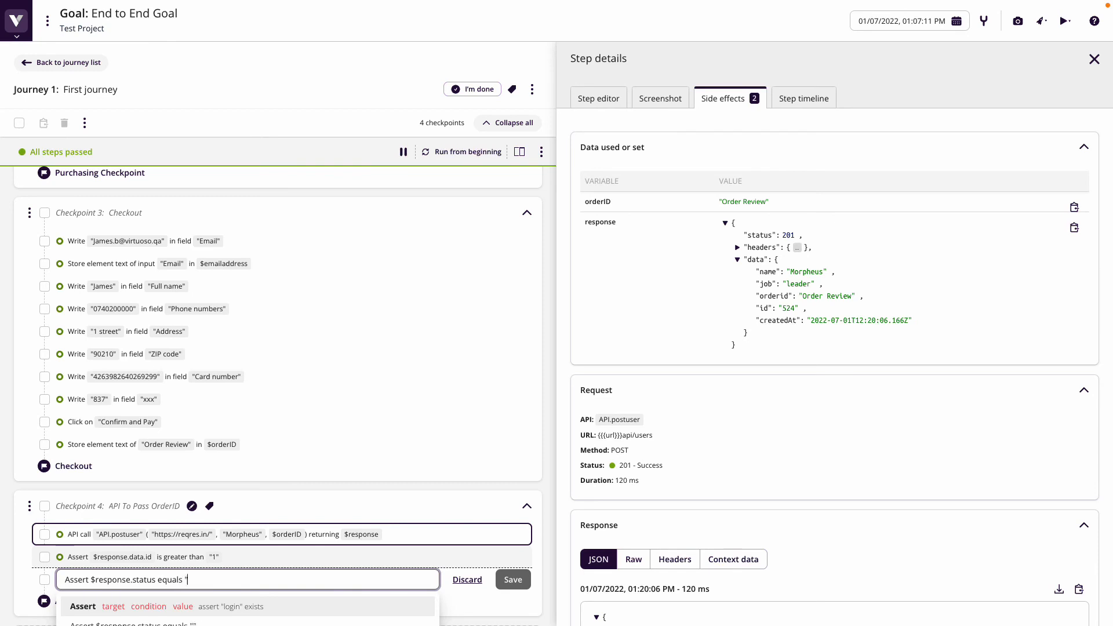
pyautogui.click(511, 580)
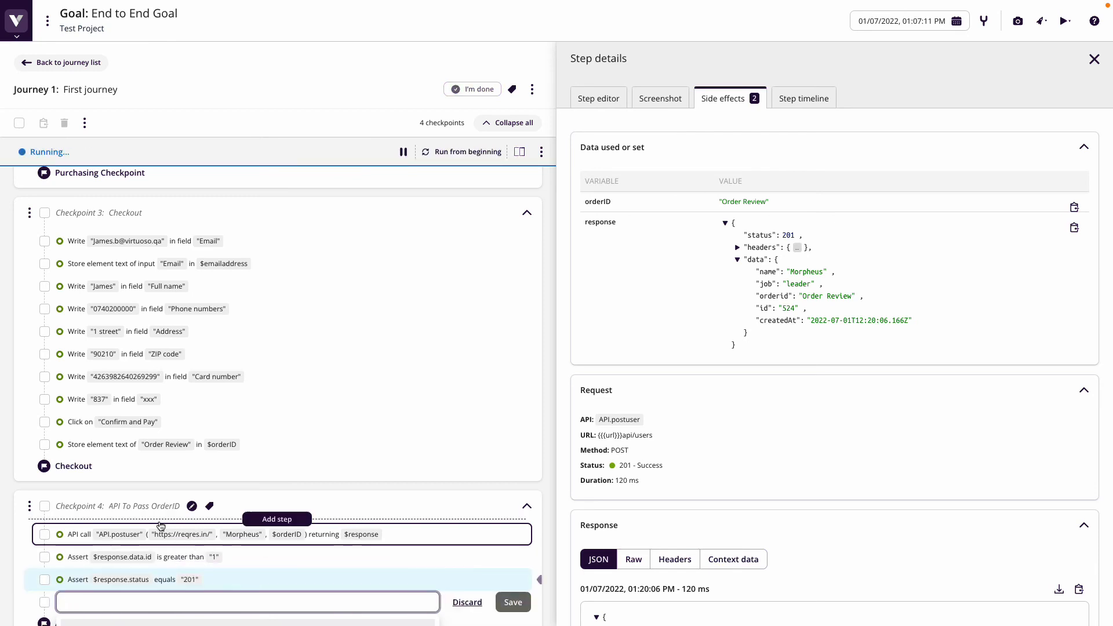
pyautogui.moveTo(258, 574)
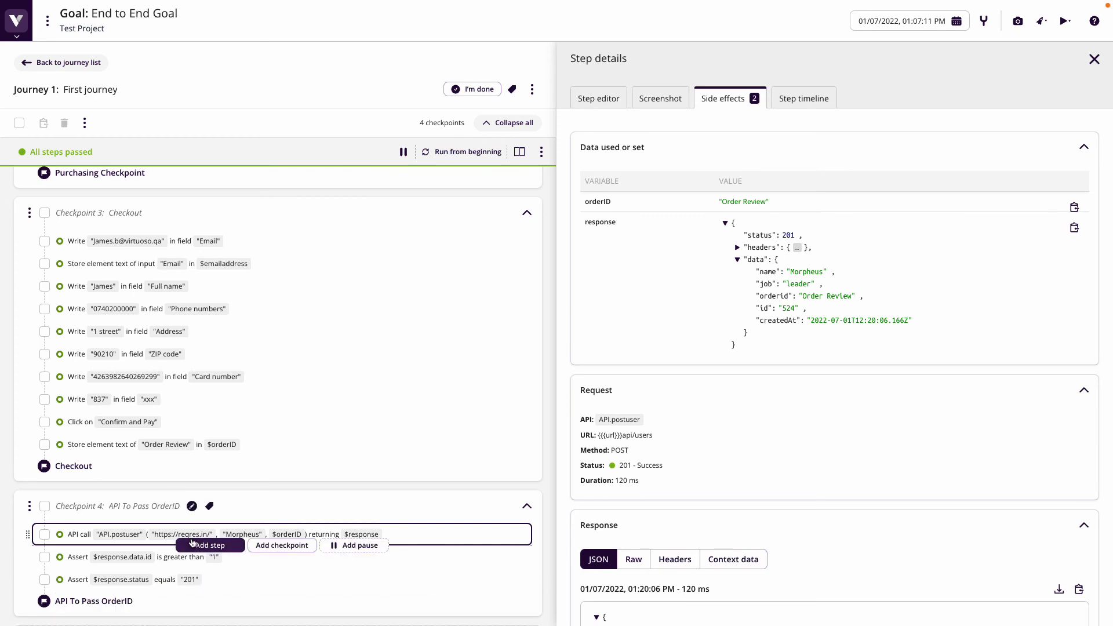
pyautogui.scroll(-3)
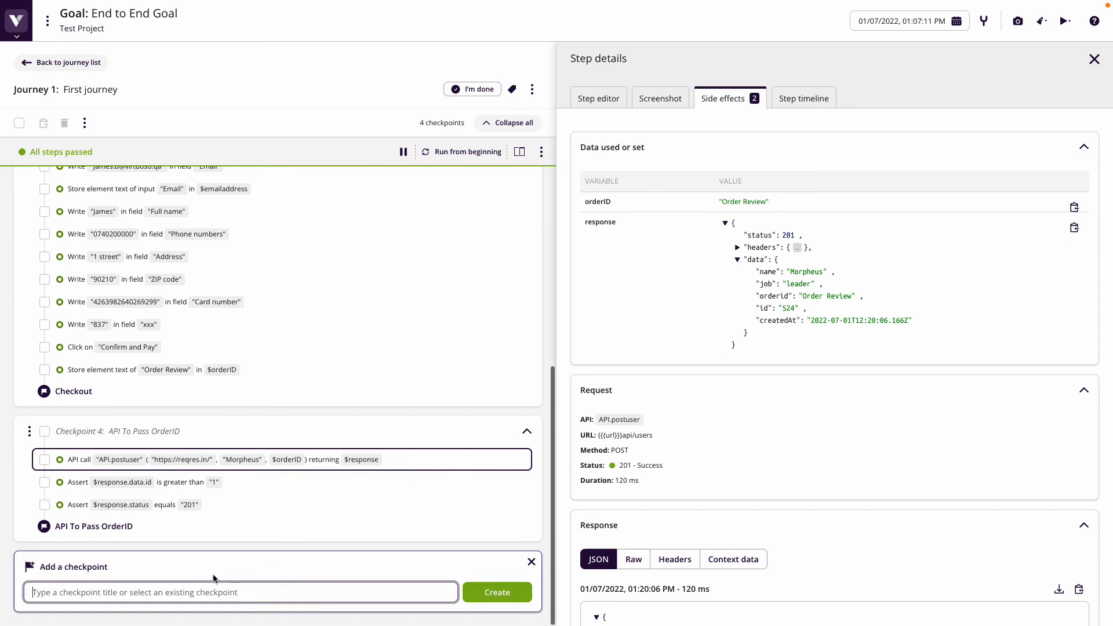
# - Create a fifth checkpoint named '2nd Application'
pyautogui.write('2nd Applic')
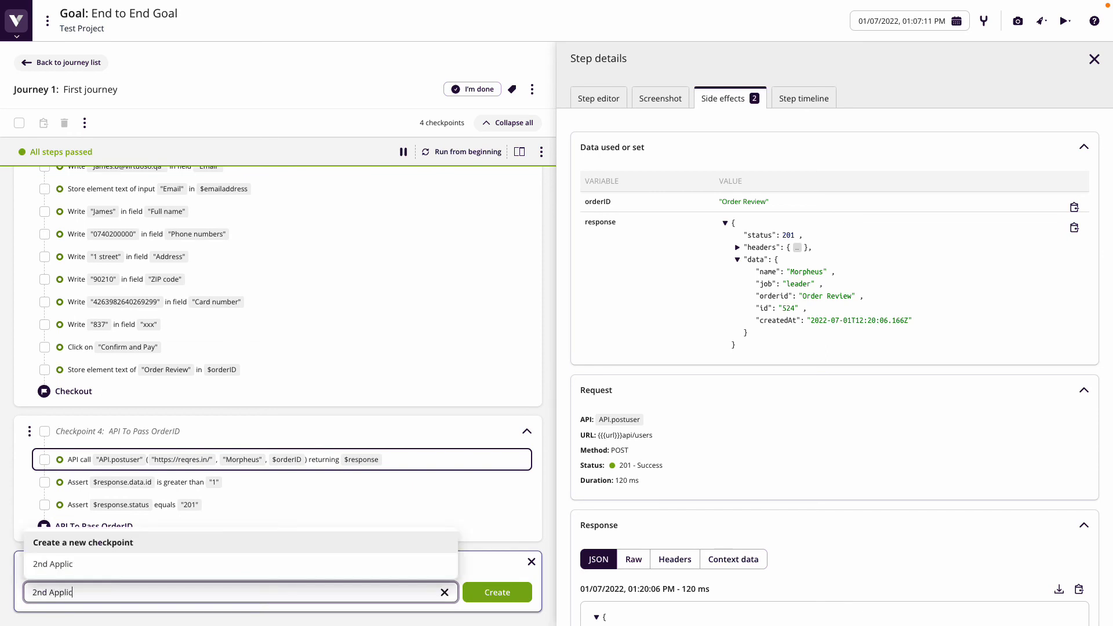
pyautogui.click(497, 593)
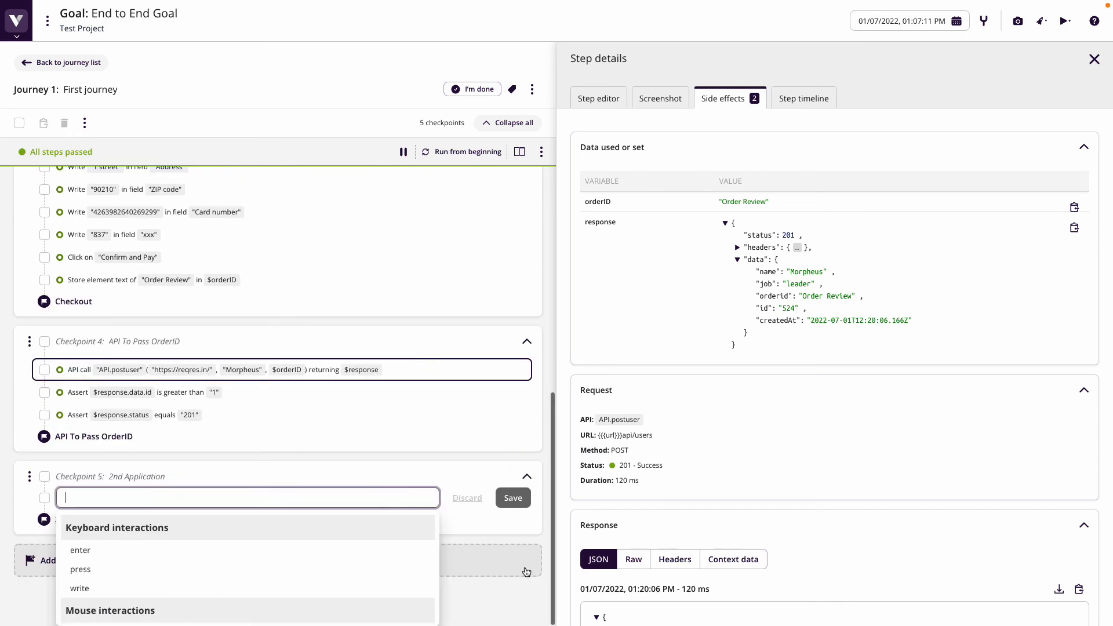
pyautogui.moveTo(477, 612)
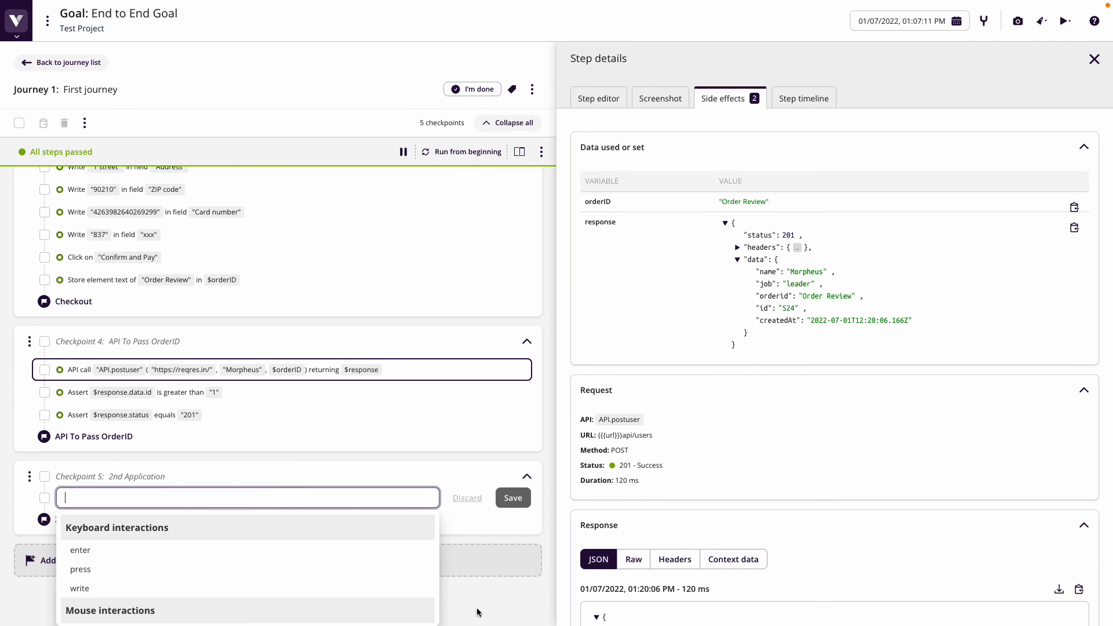
pyautogui.moveTo(356, 498)
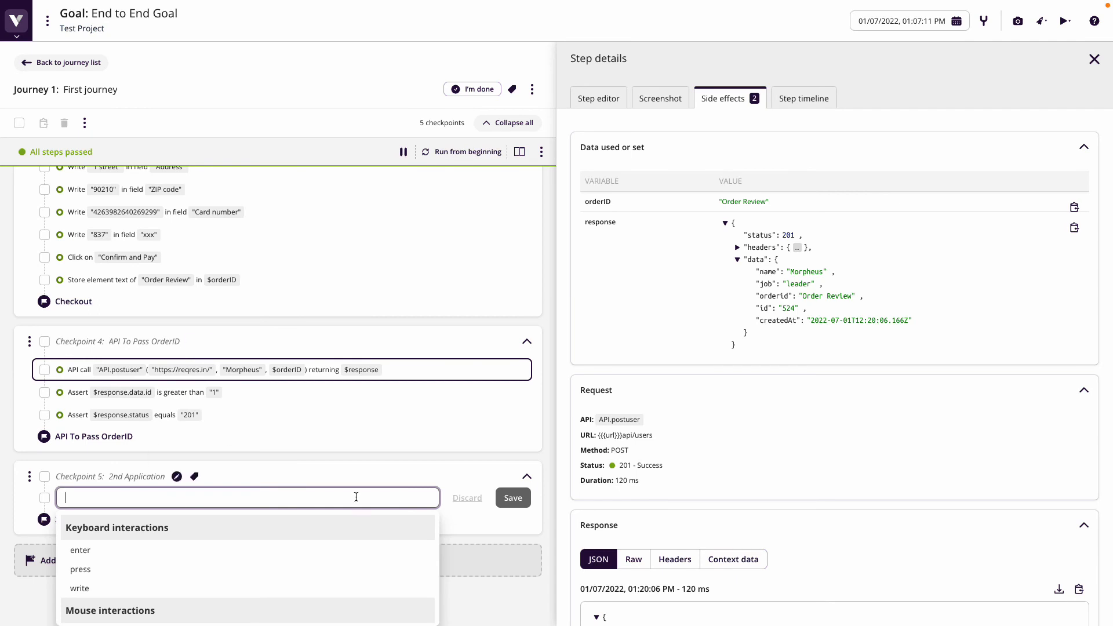
pyautogui.write('Navigate to "https://virtuoso.qa')
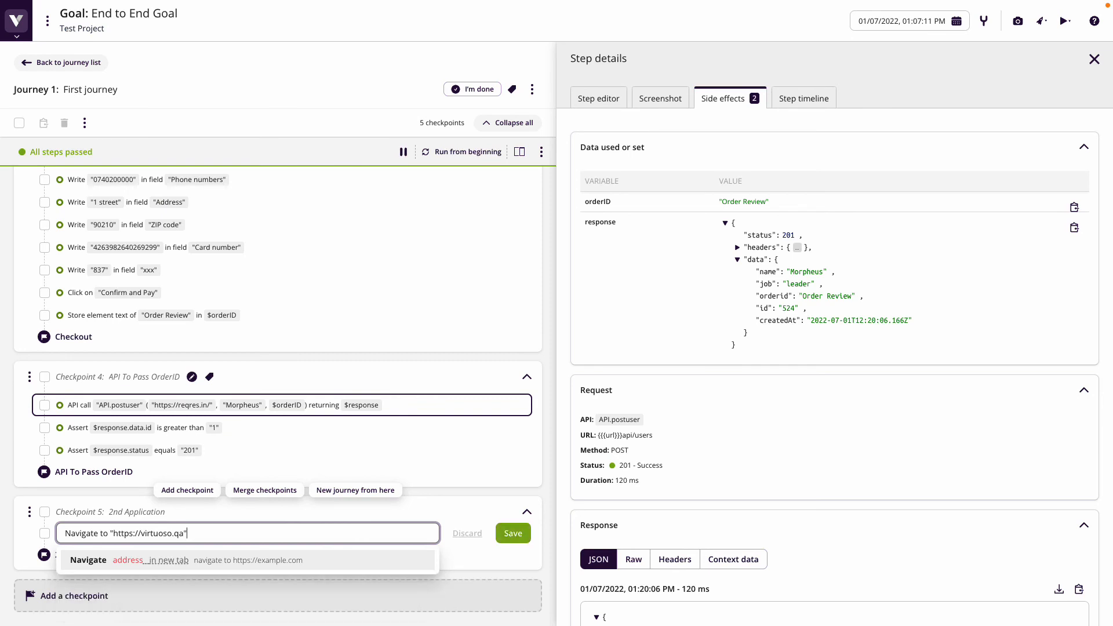
pyautogui.write('in n')
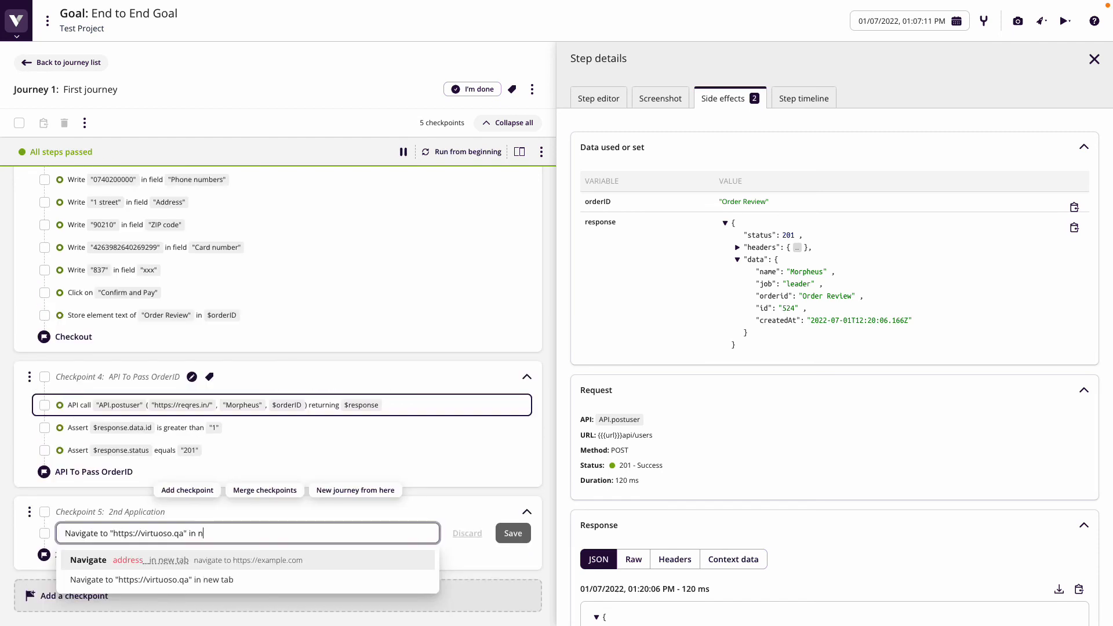
pyautogui.write('ew tab')
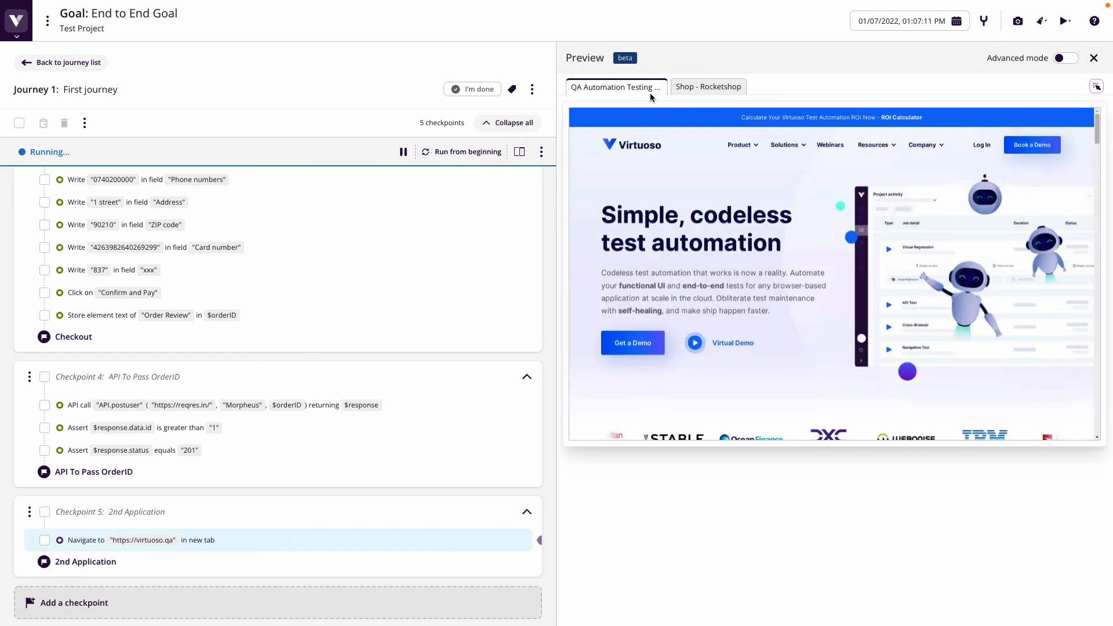
# - Add steps waiting for 'Simple, codeless test automation' and clicking 'Accept Cookies'
pyautogui.click(708, 87)
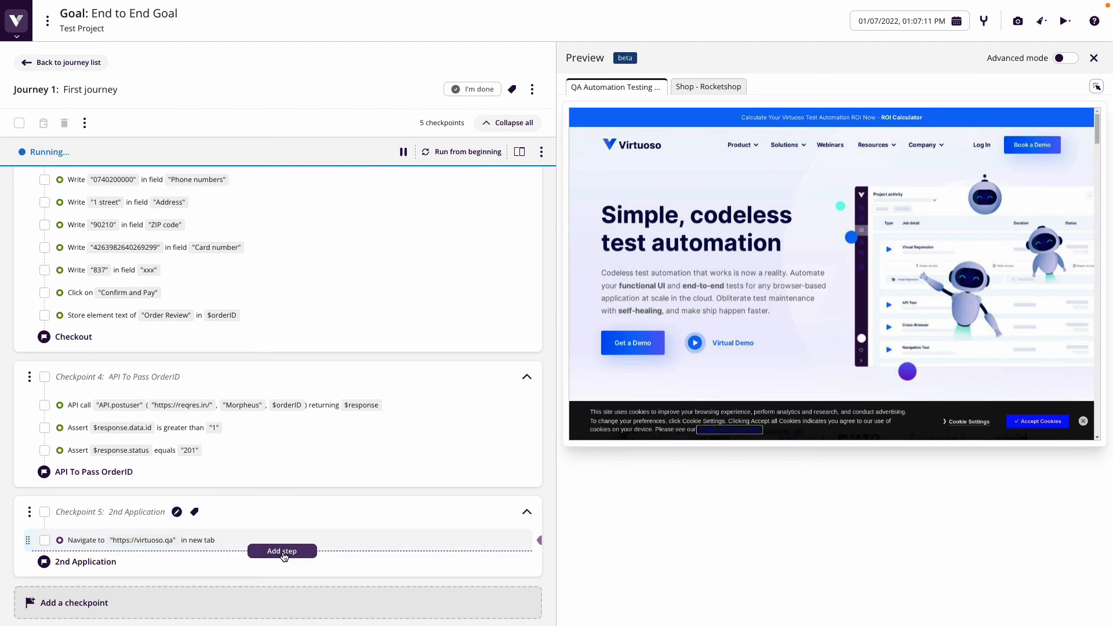
pyautogui.click(281, 551)
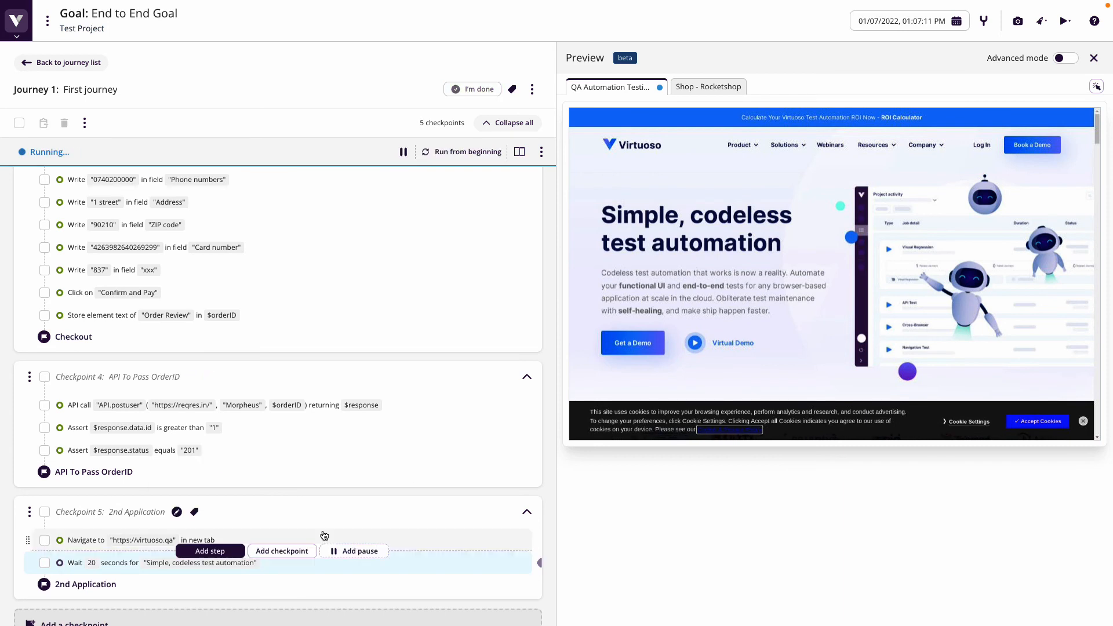
pyautogui.click(210, 551)
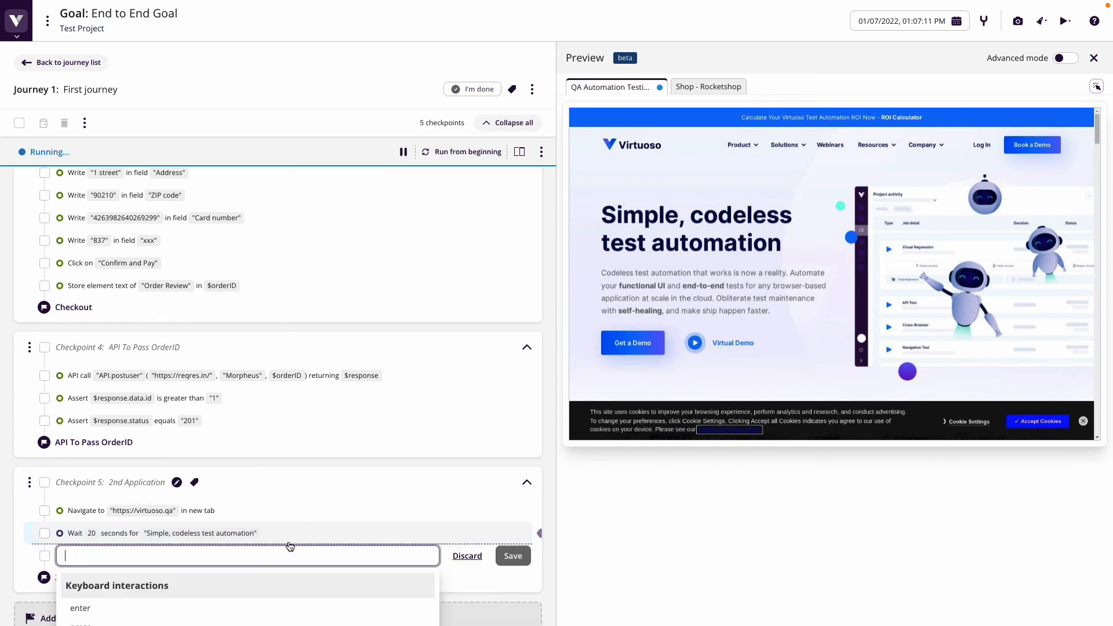
pyautogui.write('Click "Accept Coo')
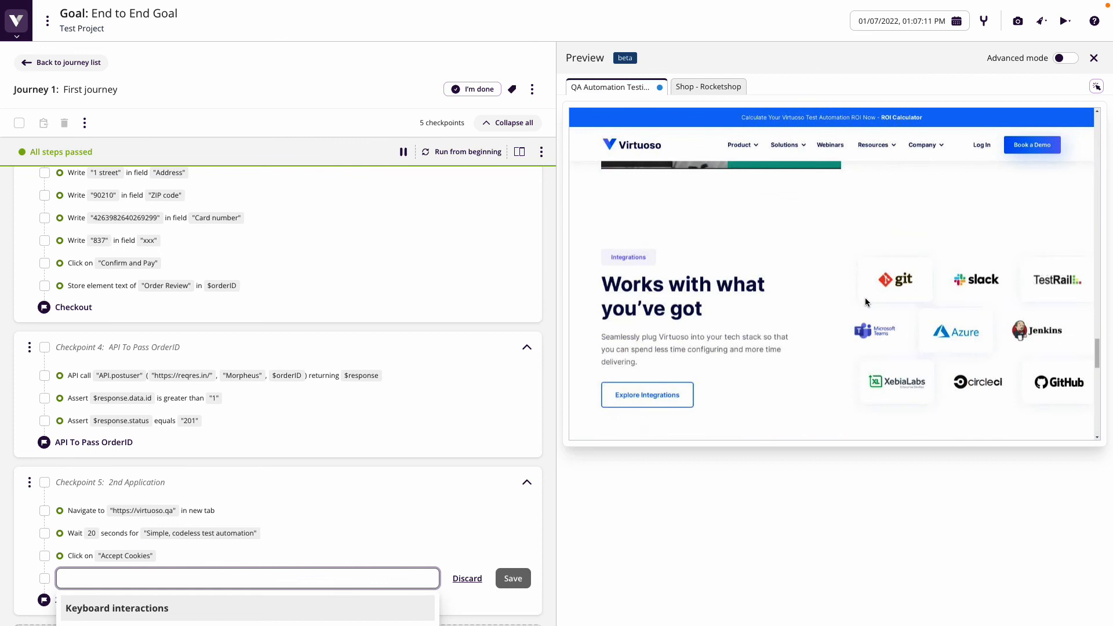
# - Add a step clicking the bottom 'Contact Us' link and view its details
pyautogui.scroll(-3)
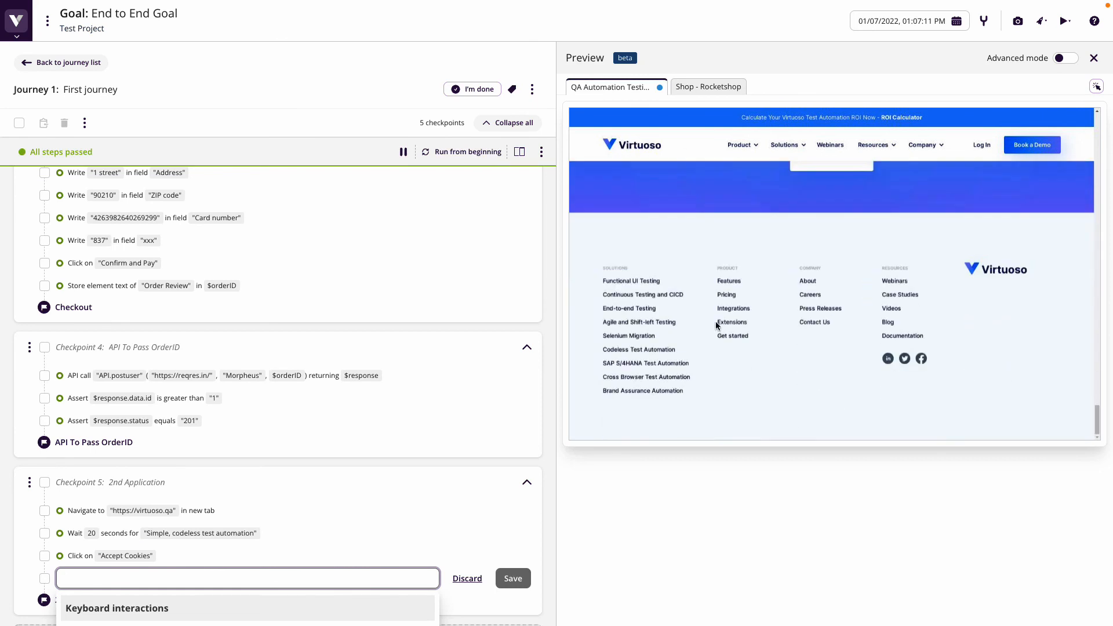
pyautogui.write('Click')
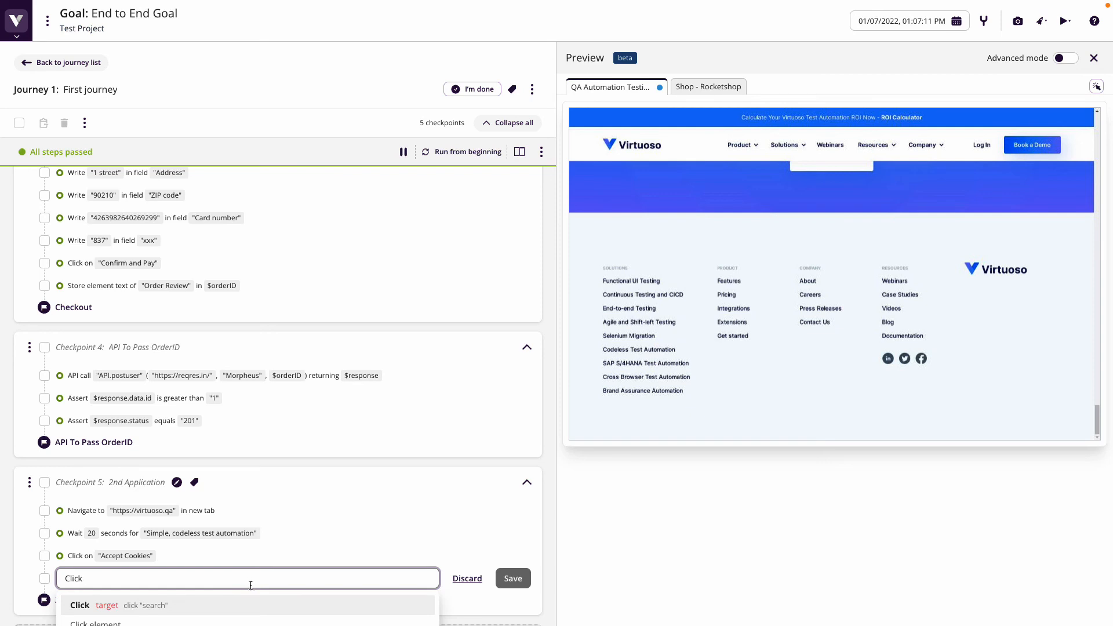
pyautogui.write('botr')
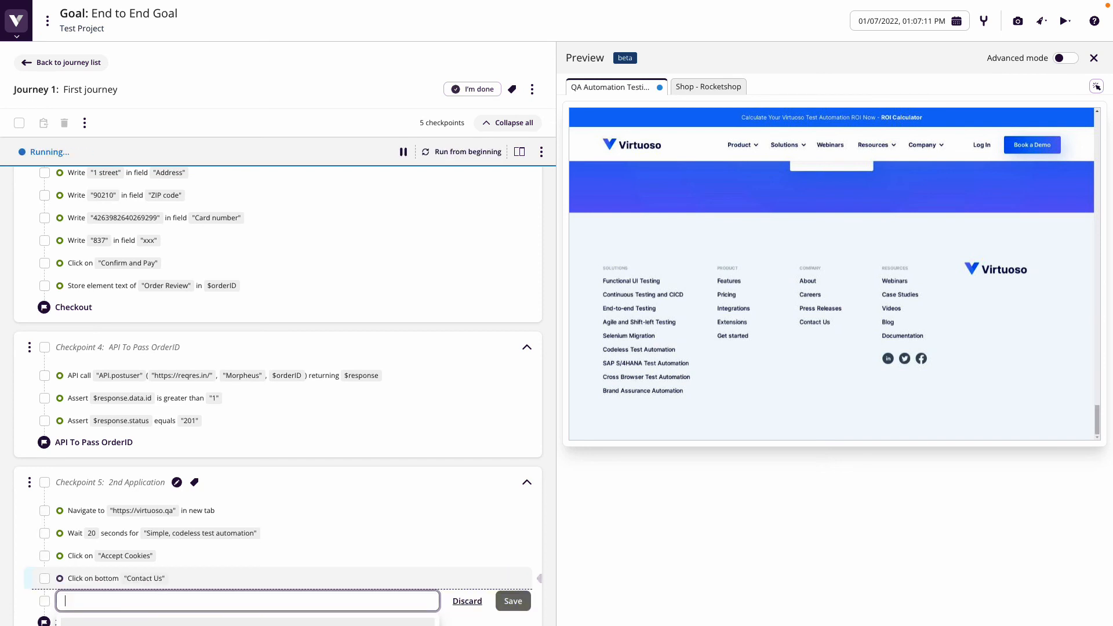
pyautogui.click(104, 577)
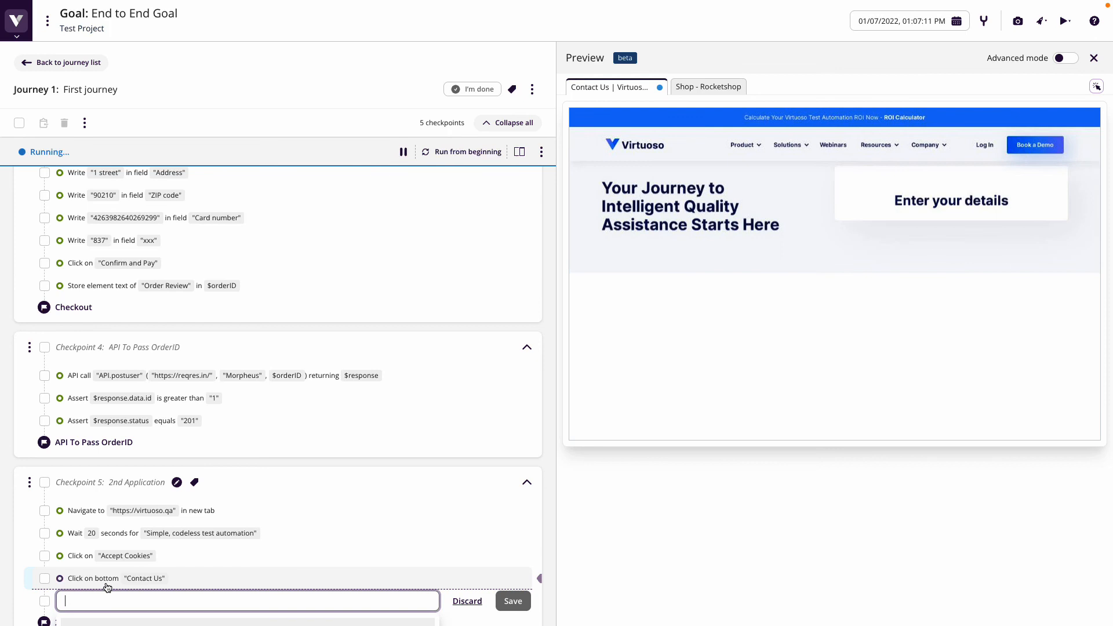
pyautogui.click(142, 578)
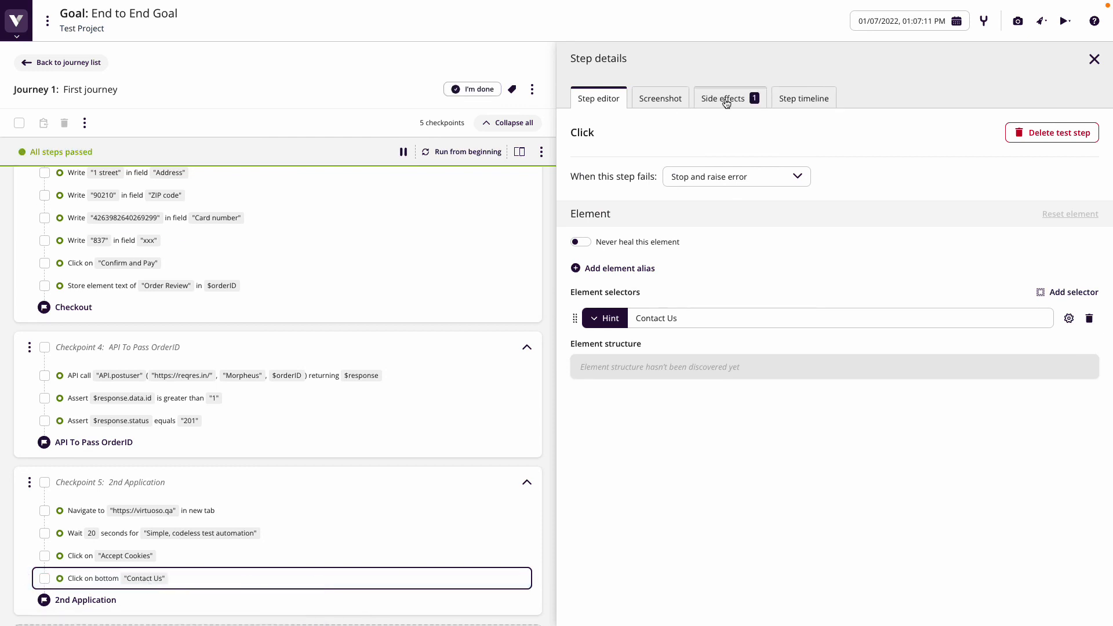
# - Show the before-element-interaction screenshot of the Contact Us click step
pyautogui.click(660, 97)
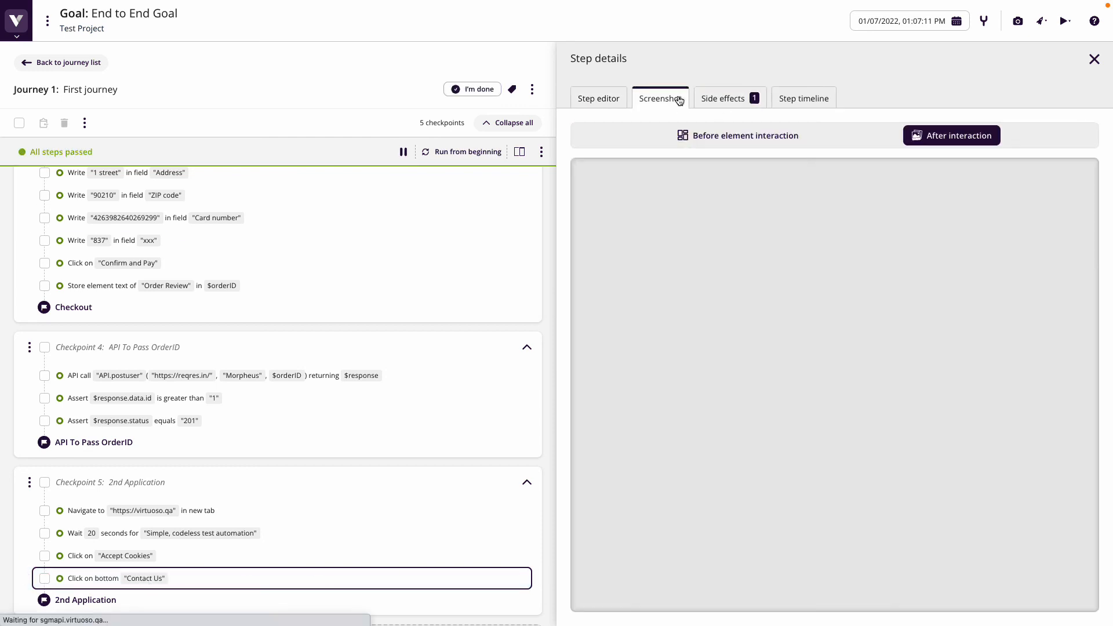
pyautogui.click(737, 135)
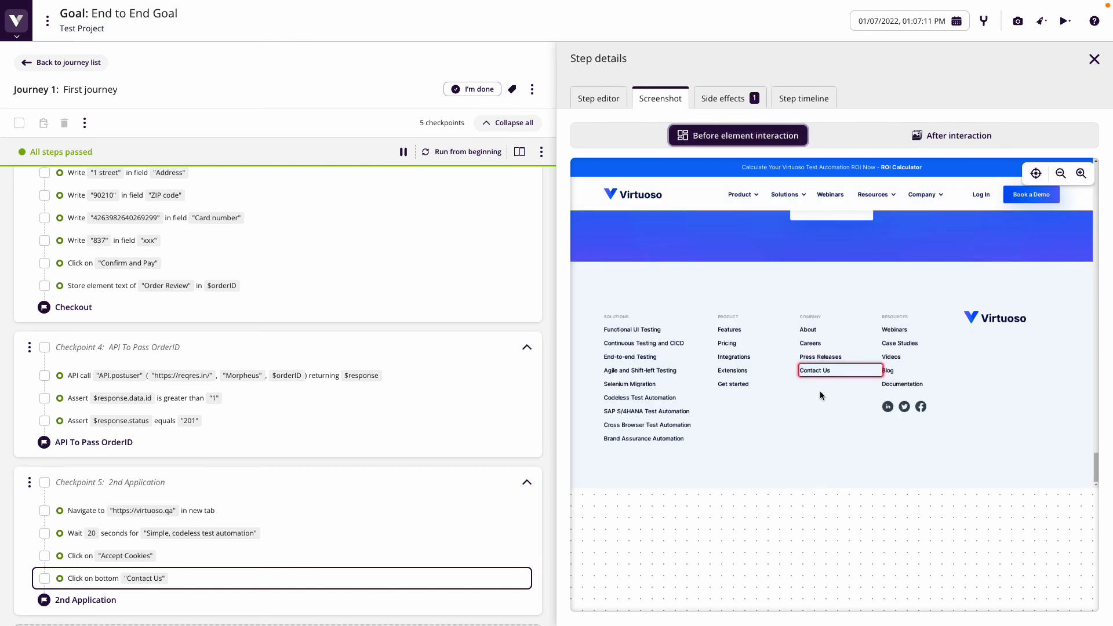
pyautogui.moveTo(755, 198)
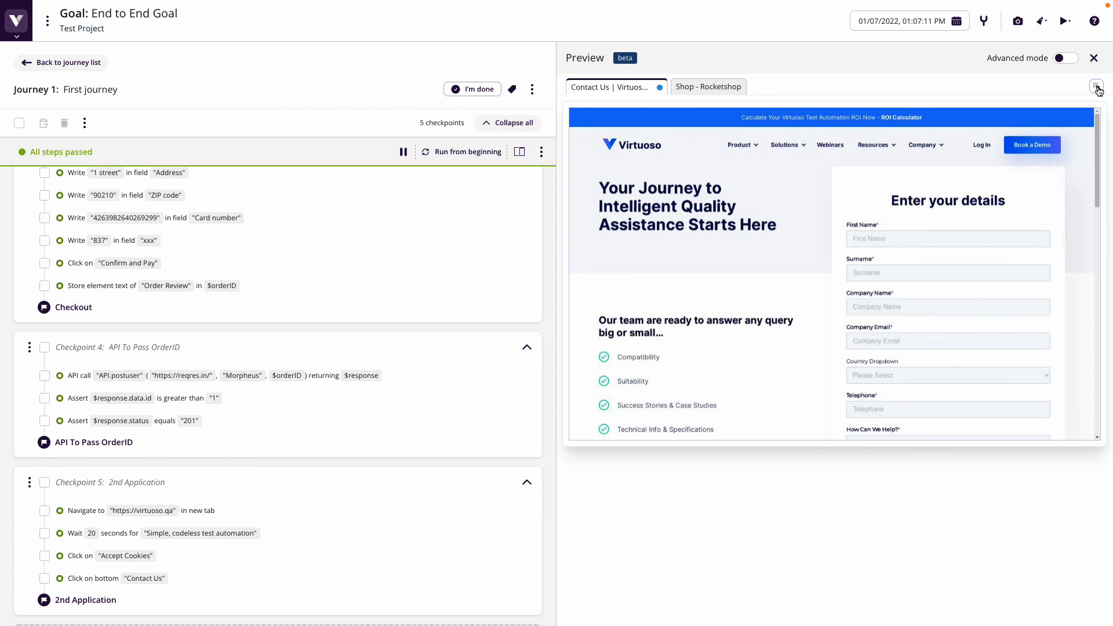
pyautogui.moveTo(685, 193)
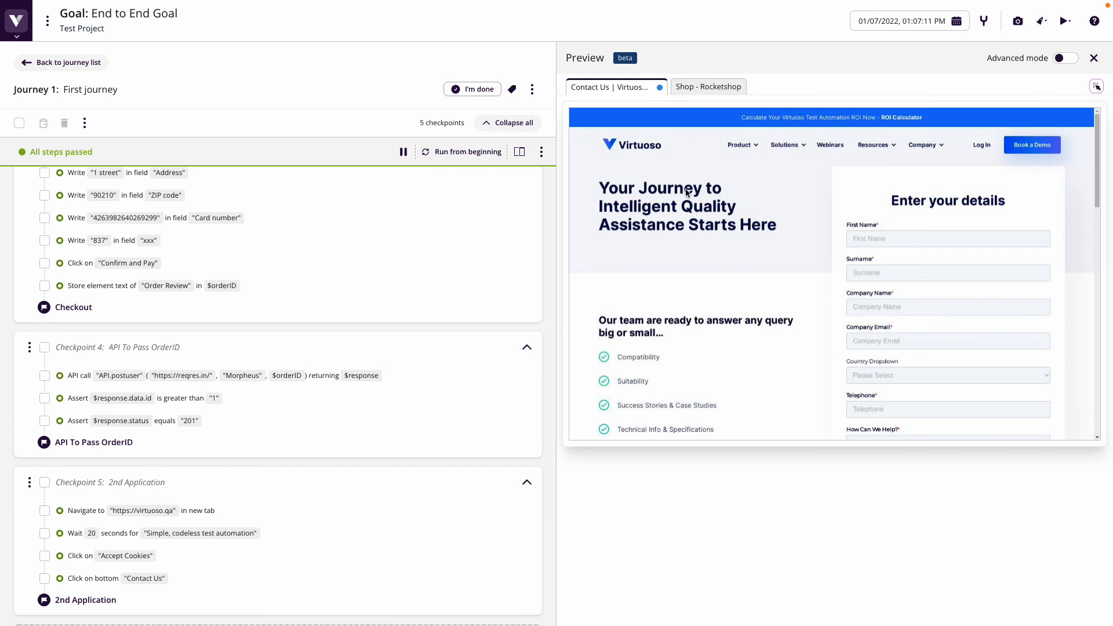
# - Add a wait for the headline 'Your Journey to Intelligent Quality Assistance Starts Here' via the preview
pyautogui.rightClick(685, 192)
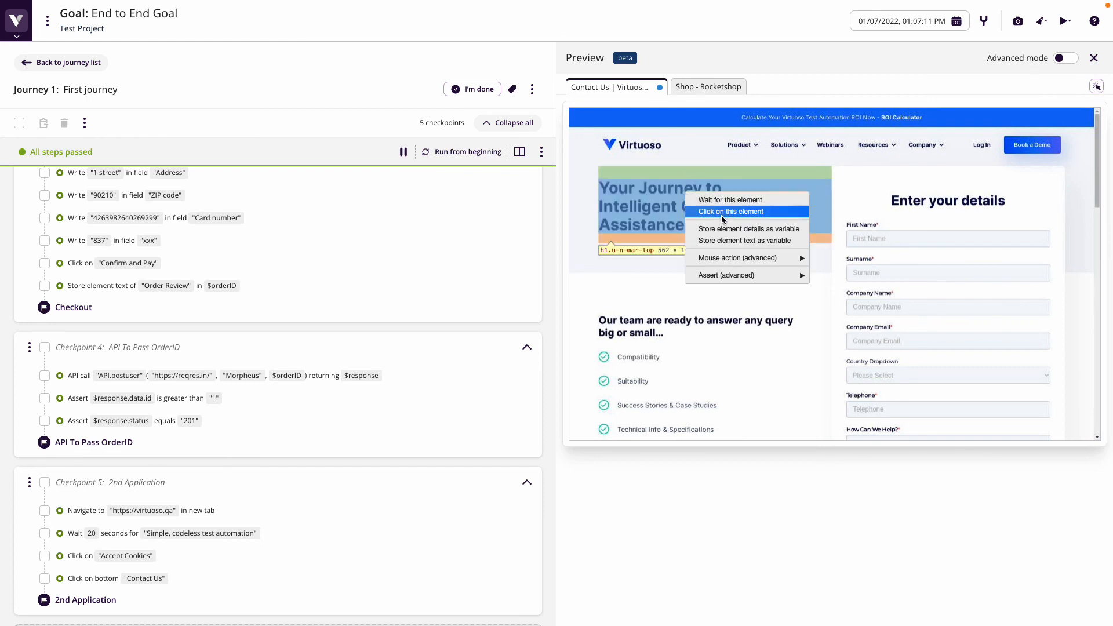
pyautogui.click(730, 199)
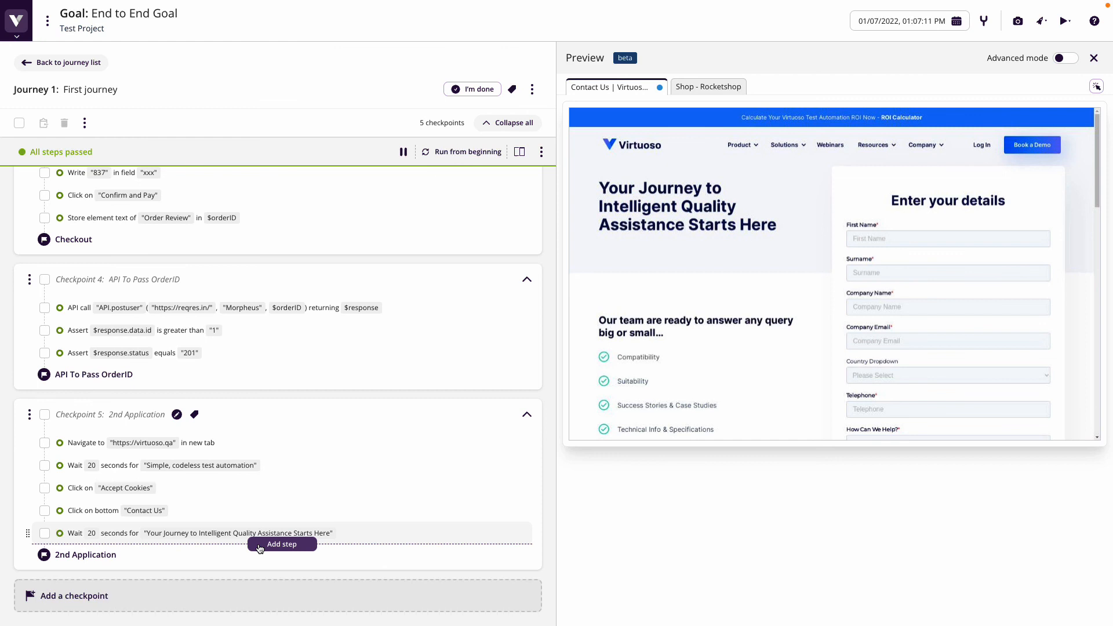
pyautogui.click(282, 544)
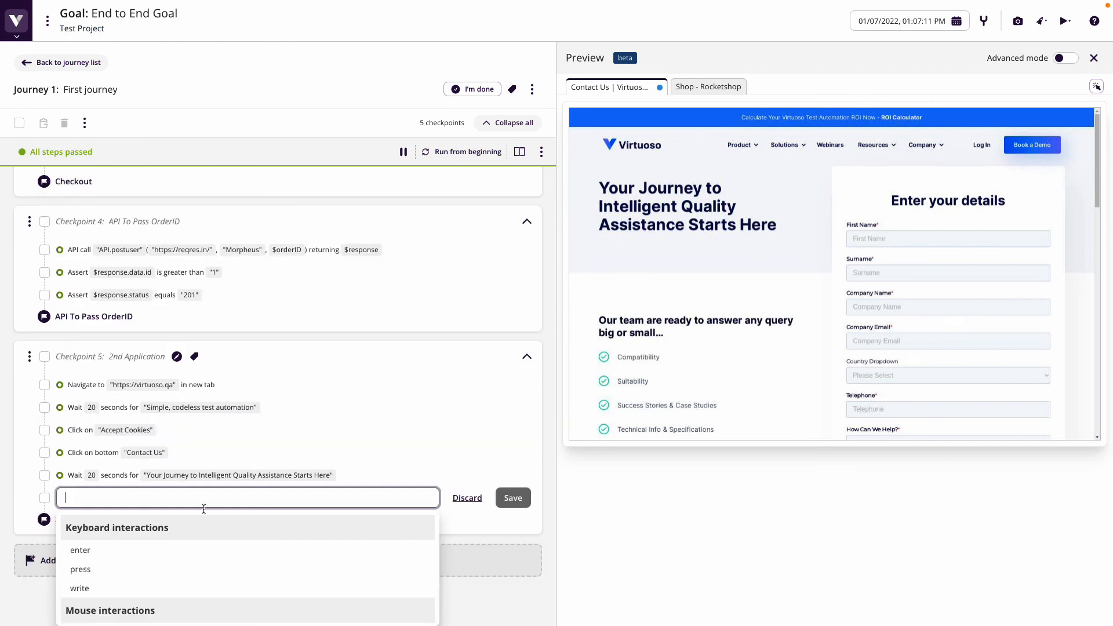
# - Add the step 'Write $emailaddress in "Company Email"', which fails awaiting input
pyautogui.write('Write $emailaddress in')
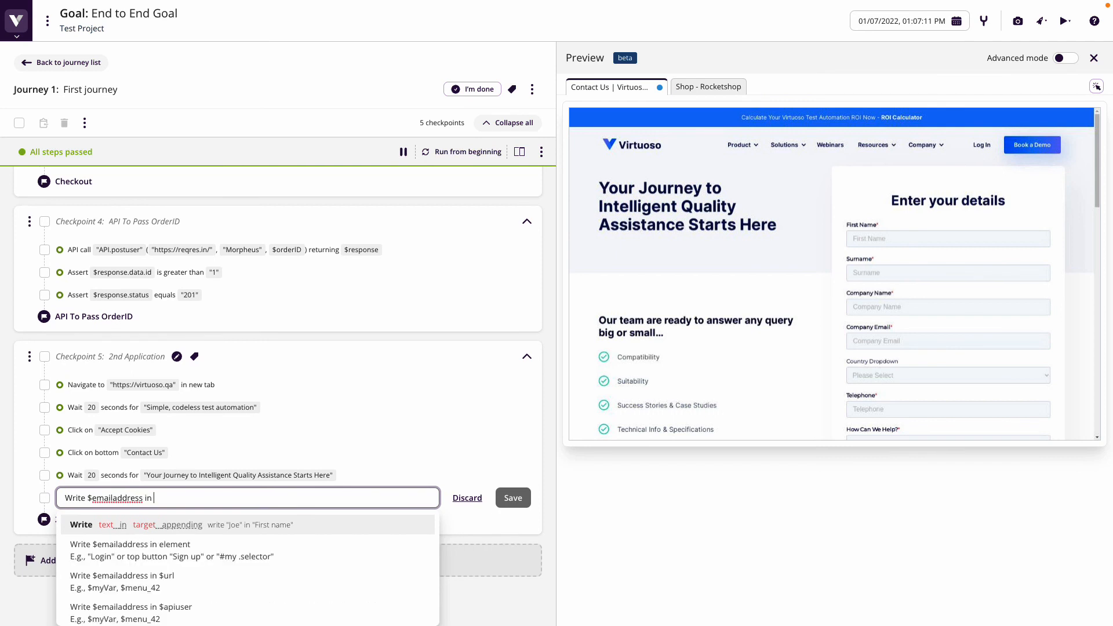
pyautogui.write('"Company')
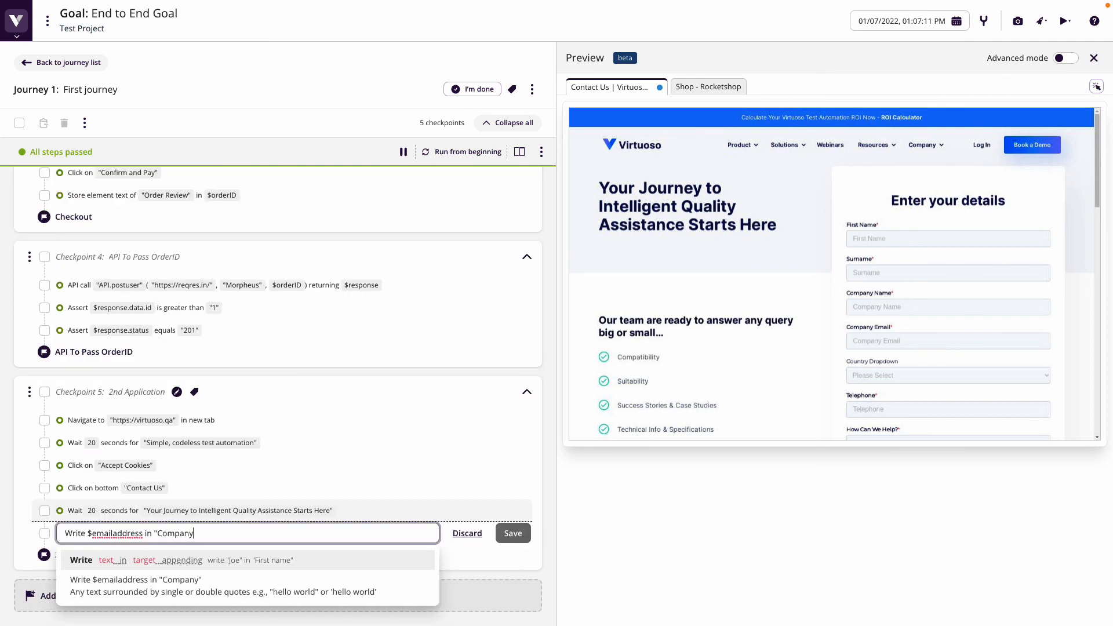
pyautogui.click(512, 533)
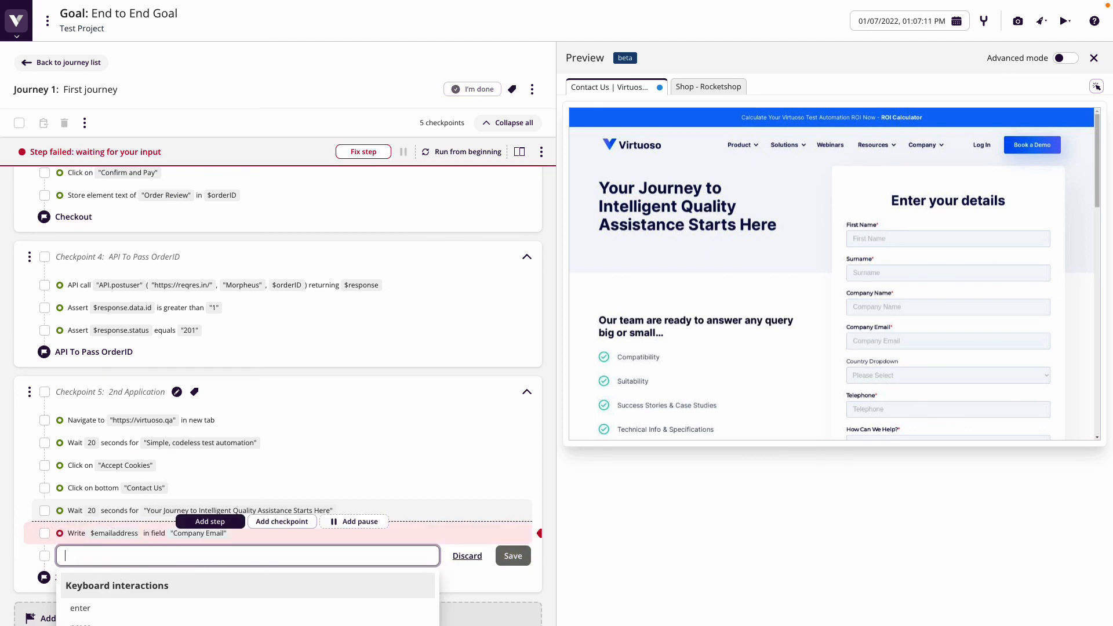
pyautogui.moveTo(183, 549)
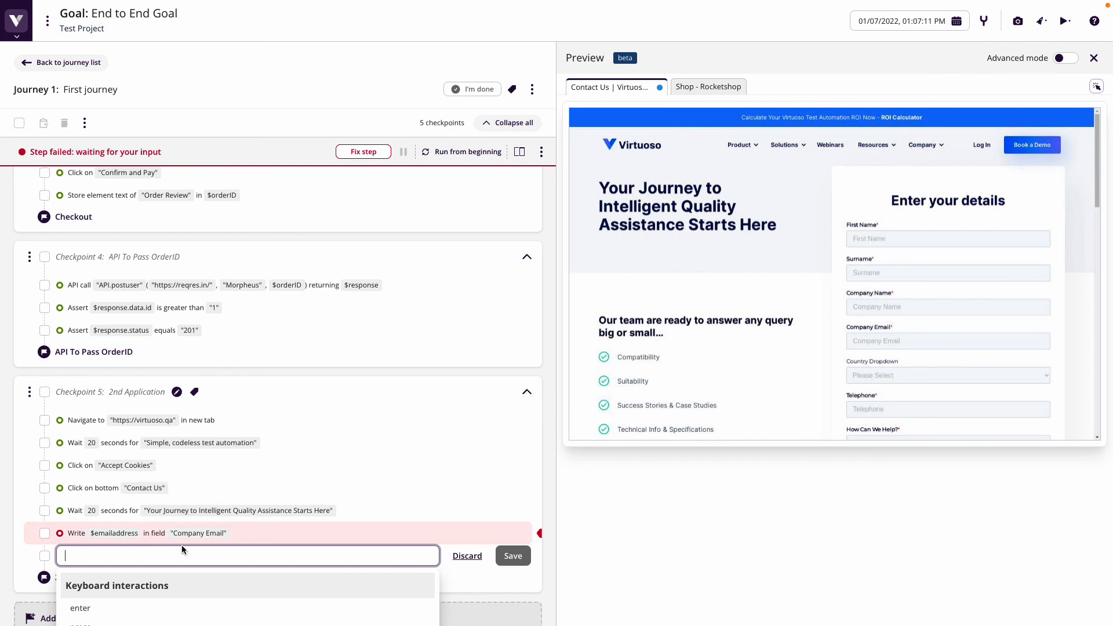
pyautogui.moveTo(192, 545)
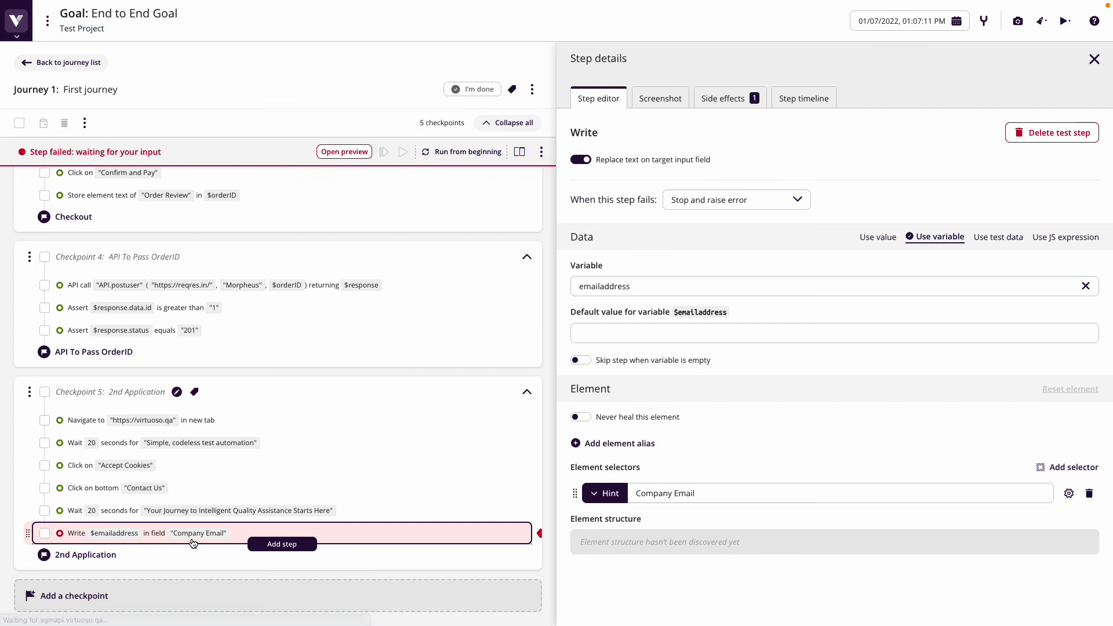
pyautogui.click(345, 151)
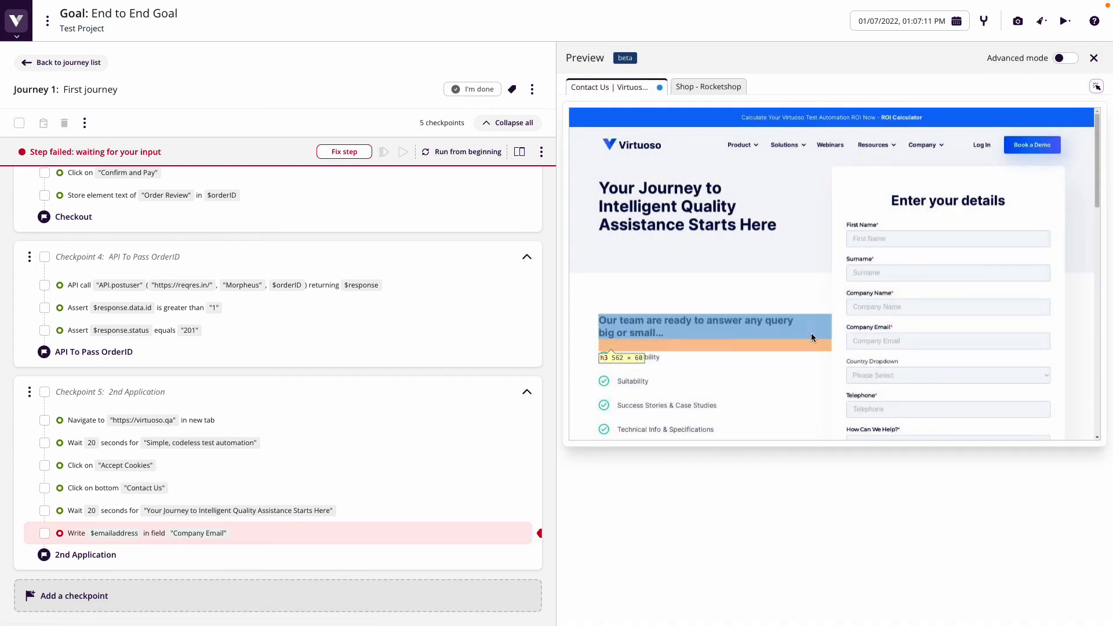
pyautogui.click(383, 151)
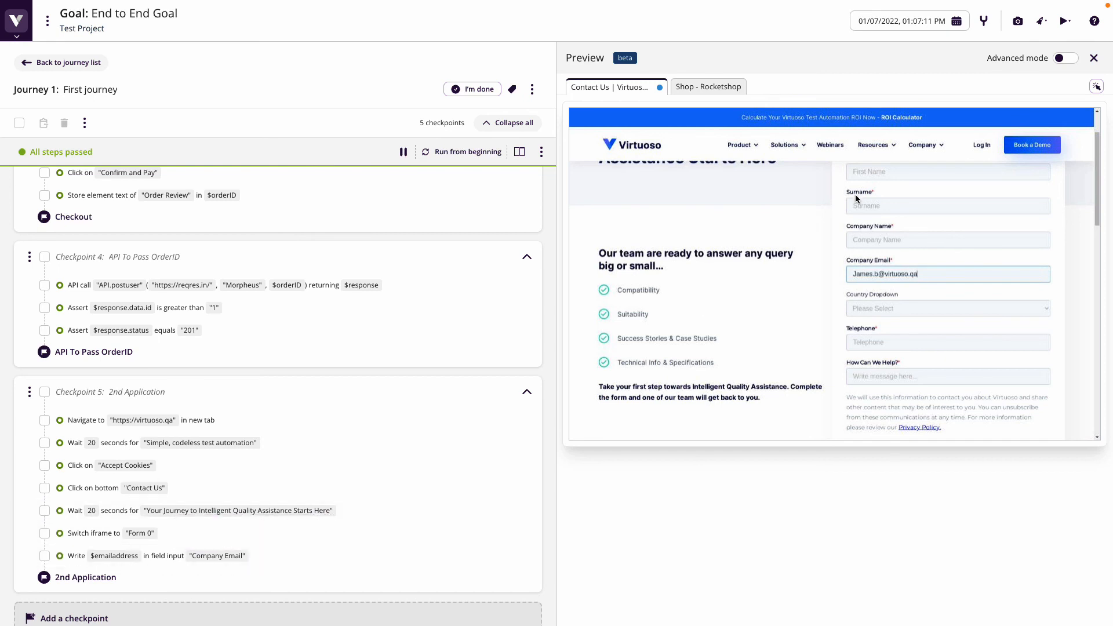
pyautogui.moveTo(914, 281)
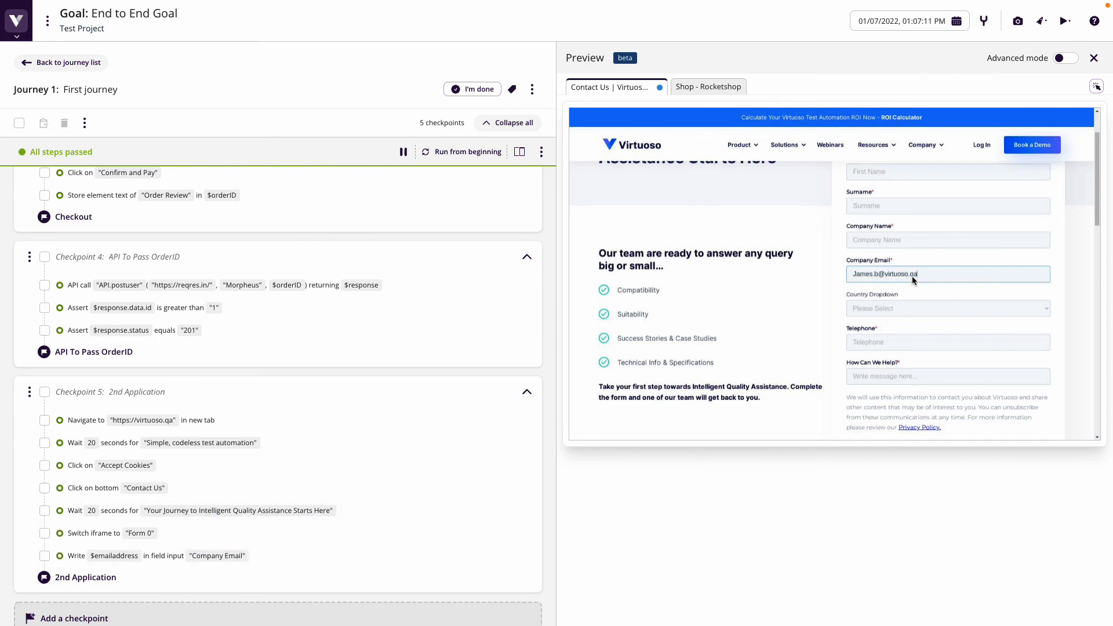
pyautogui.moveTo(891, 281)
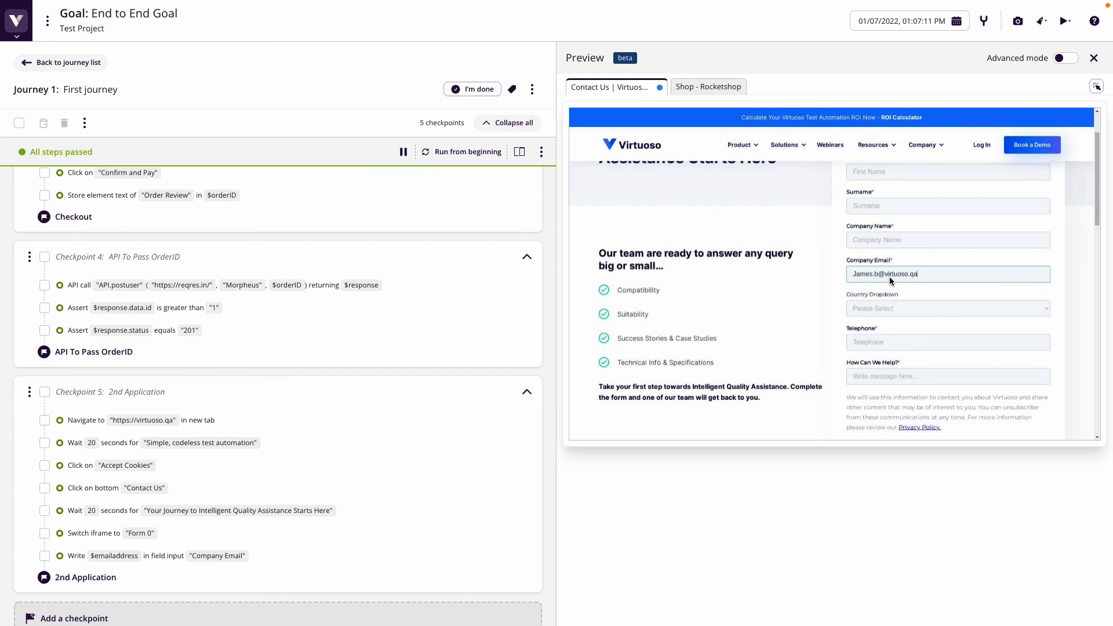
pyautogui.moveTo(931, 276)
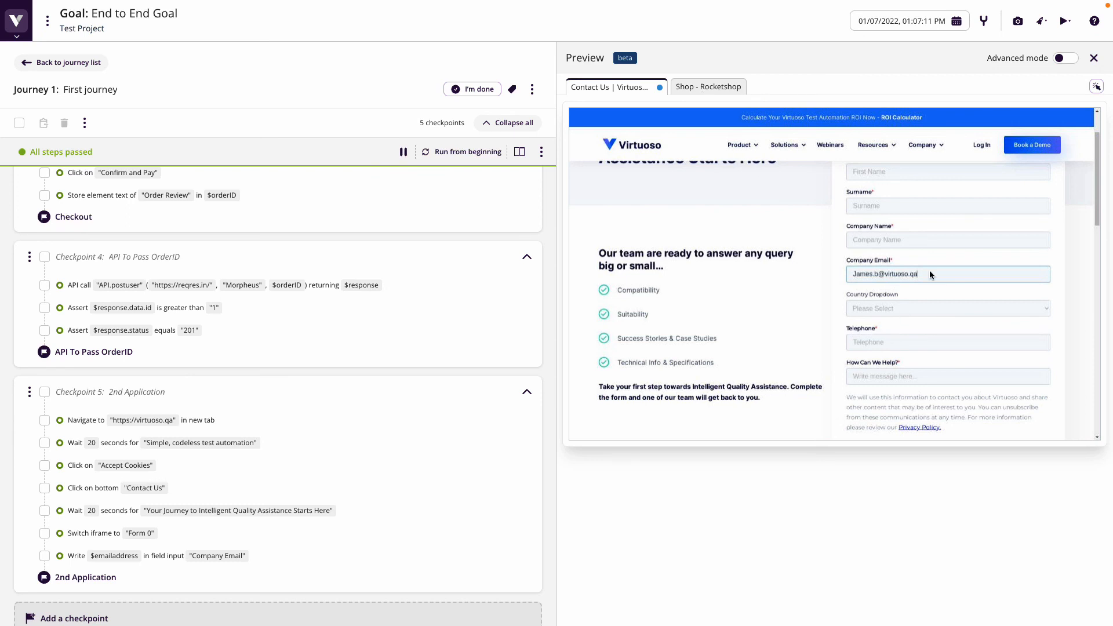
pyautogui.moveTo(900, 277)
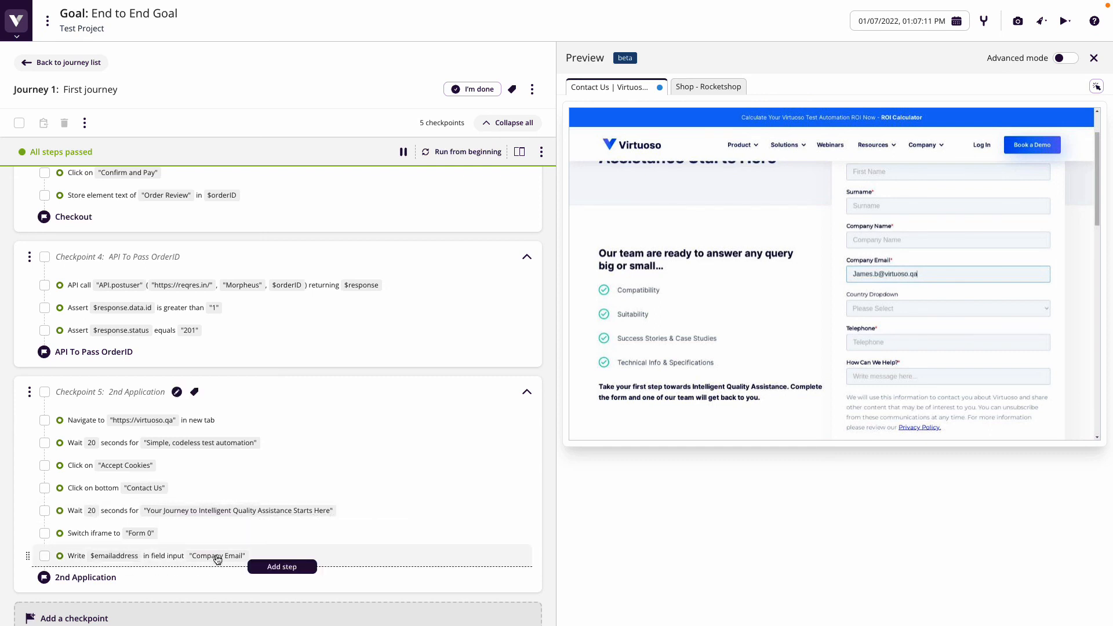
pyautogui.moveTo(145, 556)
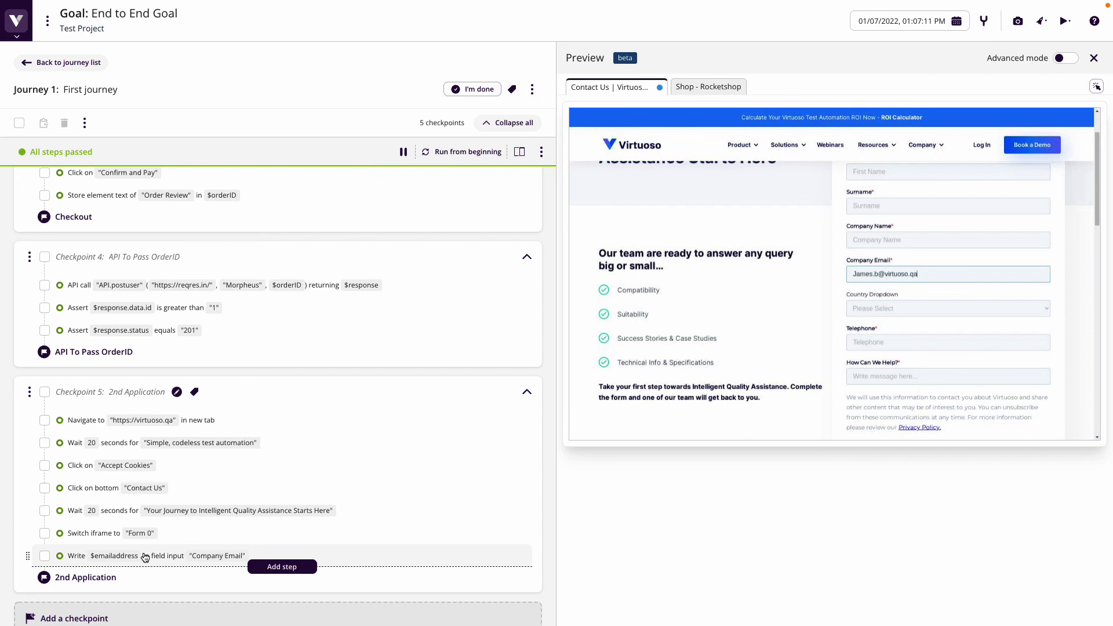
pyautogui.moveTo(181, 558)
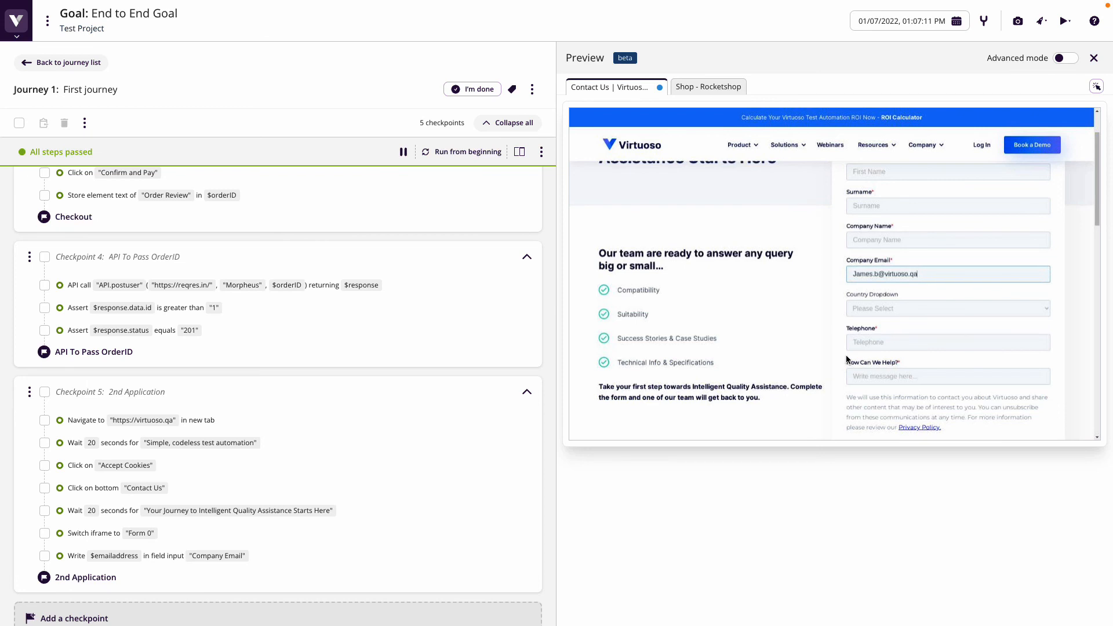
pyautogui.moveTo(863, 294)
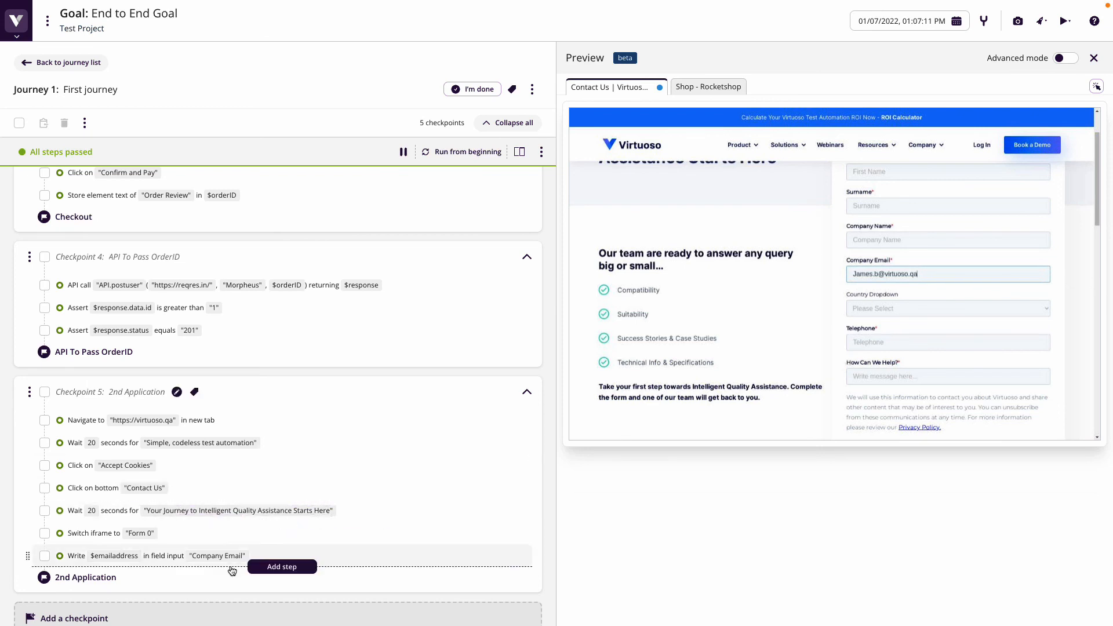
# - Create a sixth checkpoint named 'Check final state in ecommerce store'
pyautogui.click(73, 619)
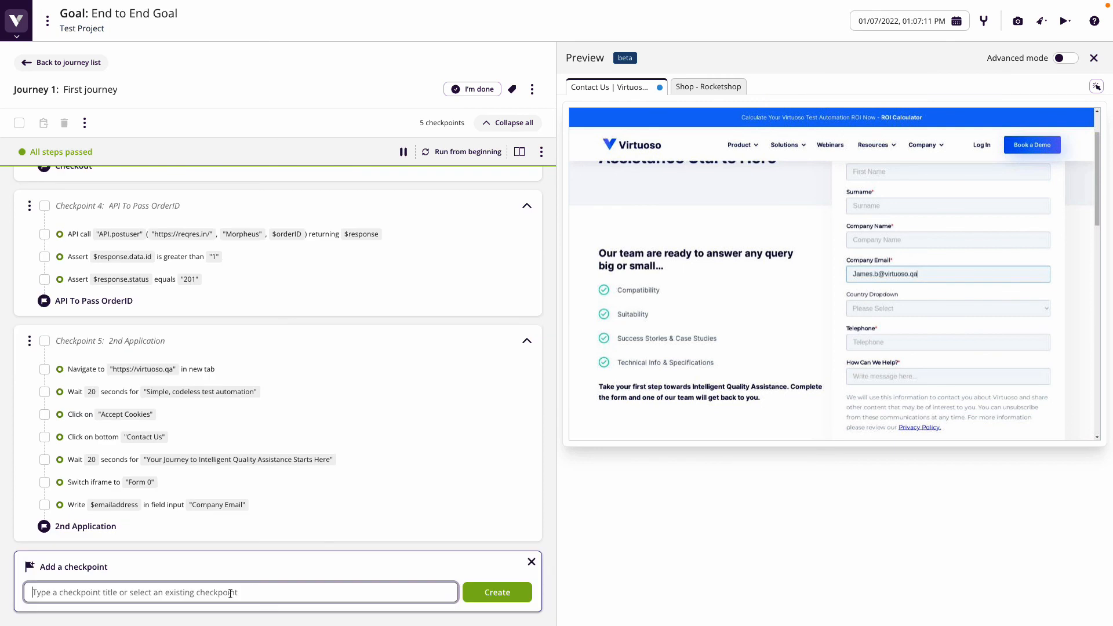
pyautogui.write('Check final s')
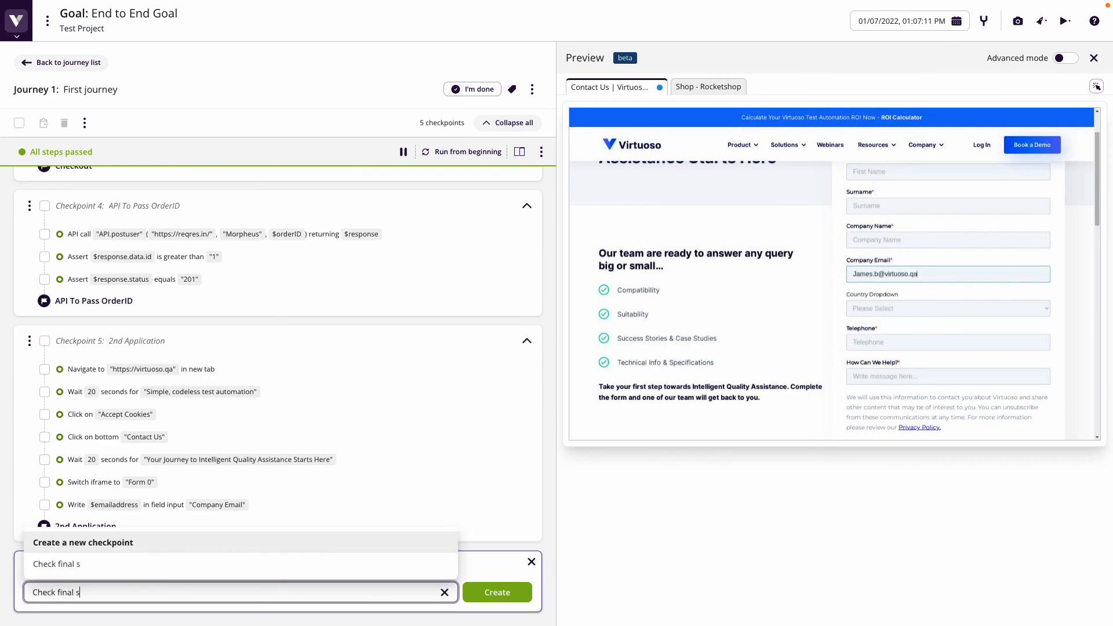
pyautogui.write('tate in ecommer')
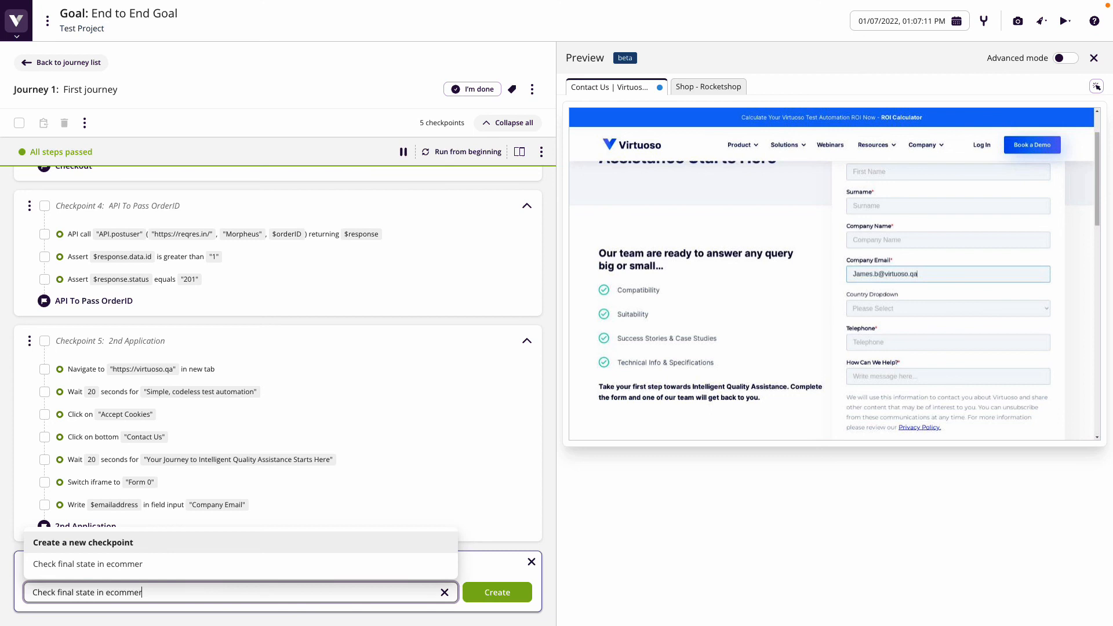
pyautogui.click(497, 593)
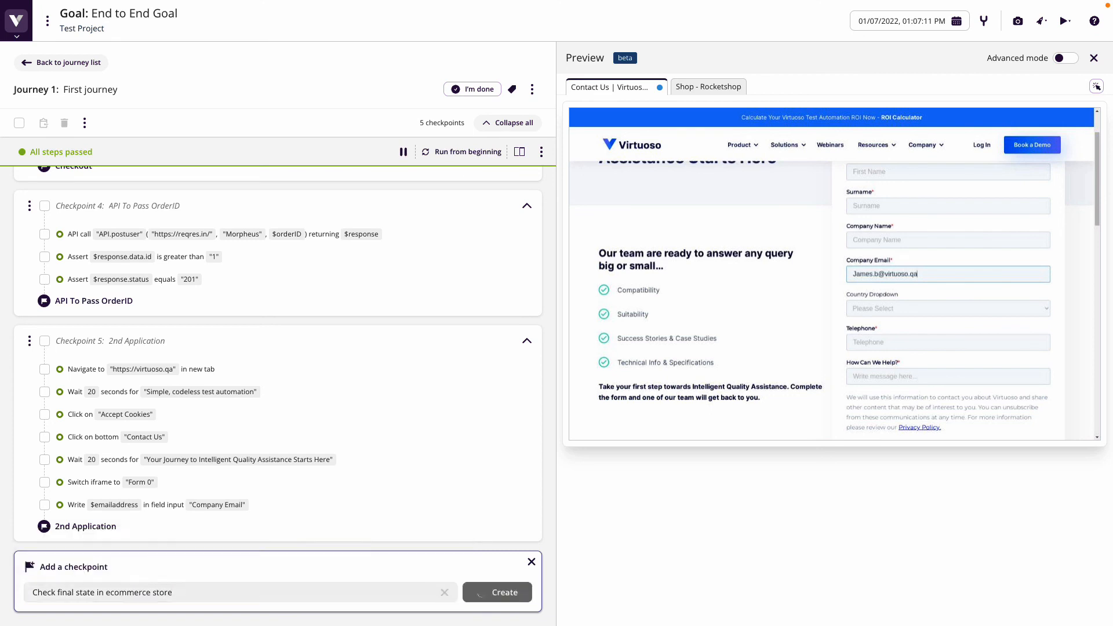
# - Add its first step 'Switch to tab 0' to return to the shop
pyautogui.click(497, 593)
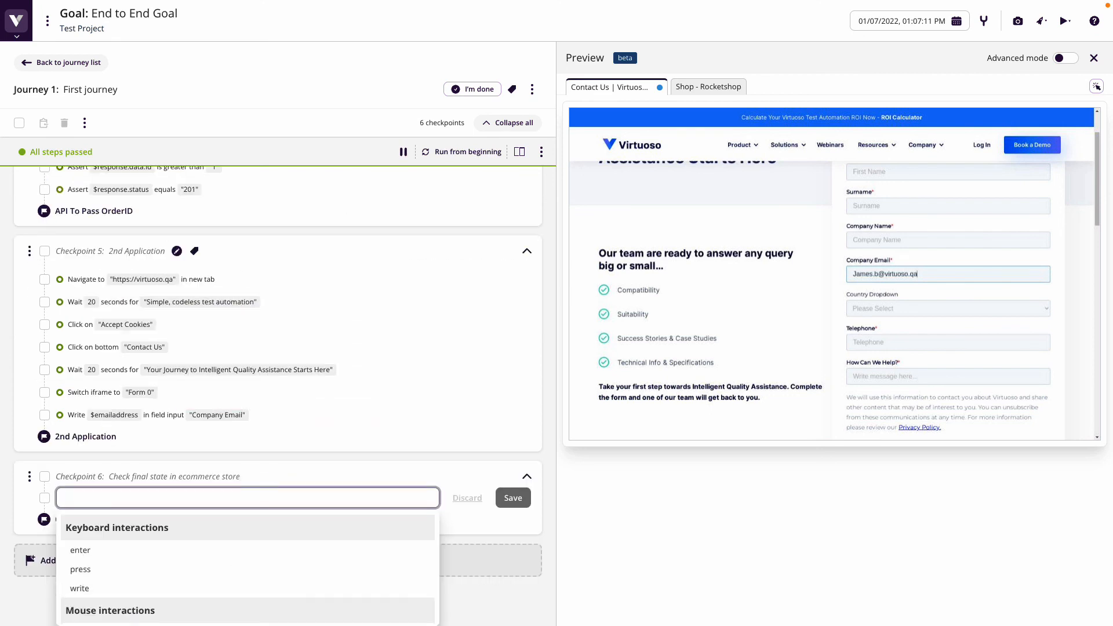
pyautogui.moveTo(211, 498)
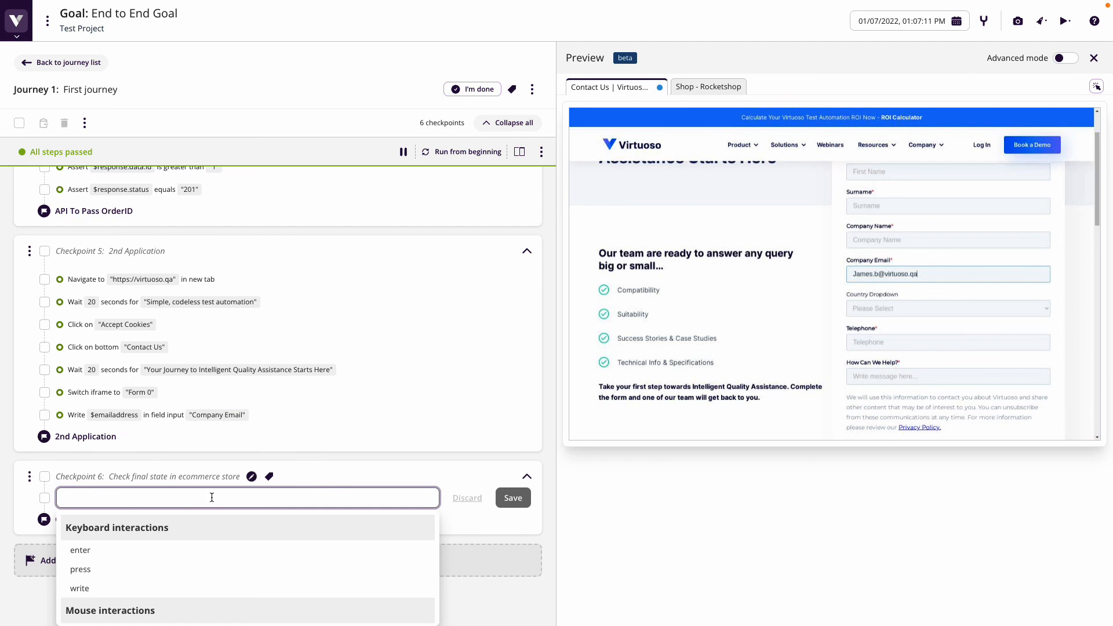
pyautogui.write('Switch t')
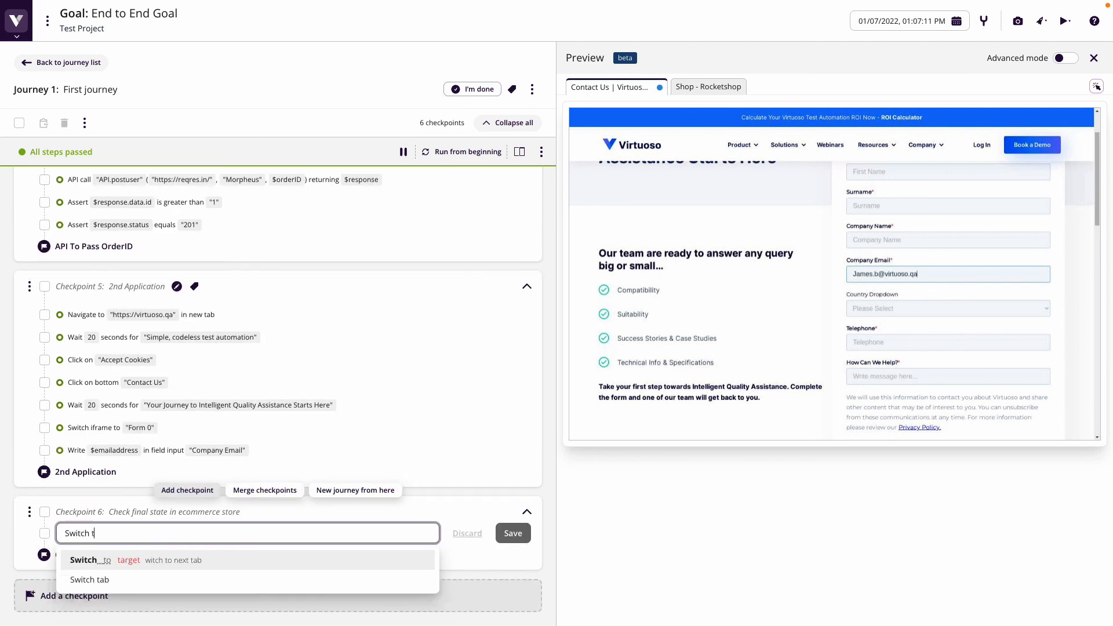
pyautogui.write('o tab 0')
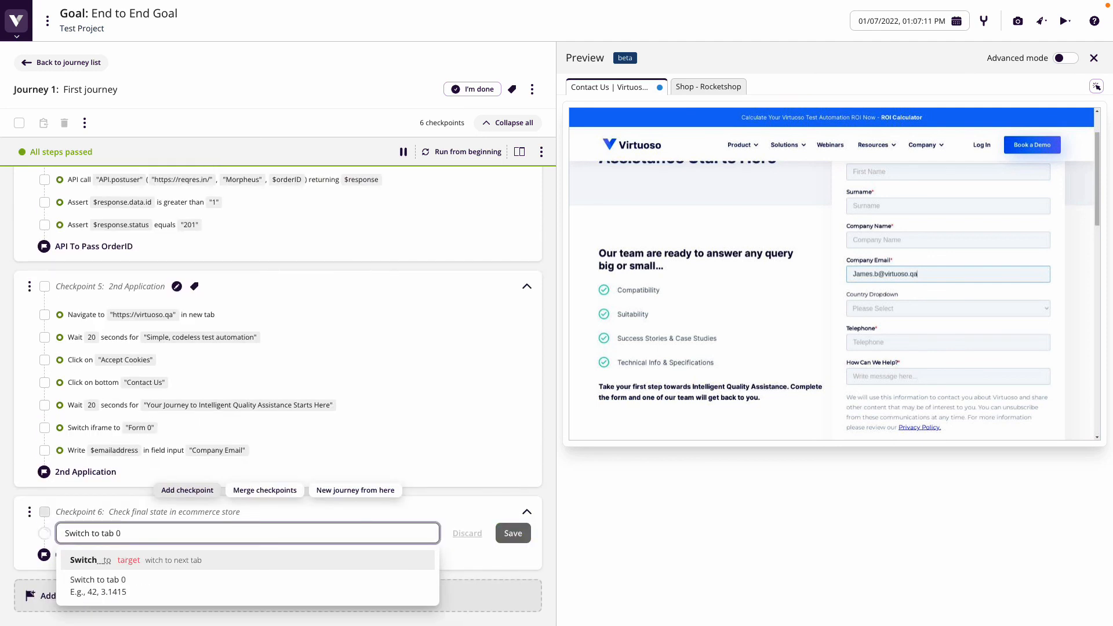
pyautogui.click(511, 534)
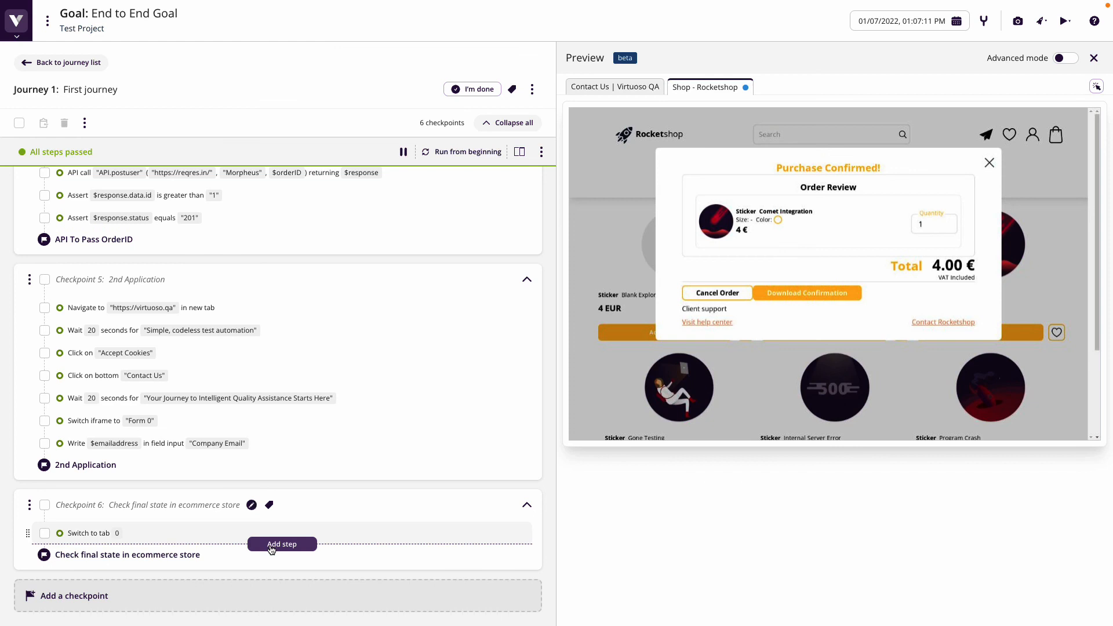
# - Add a step 'Click "Download Confirmation"' after the tab switch
pyautogui.click(282, 543)
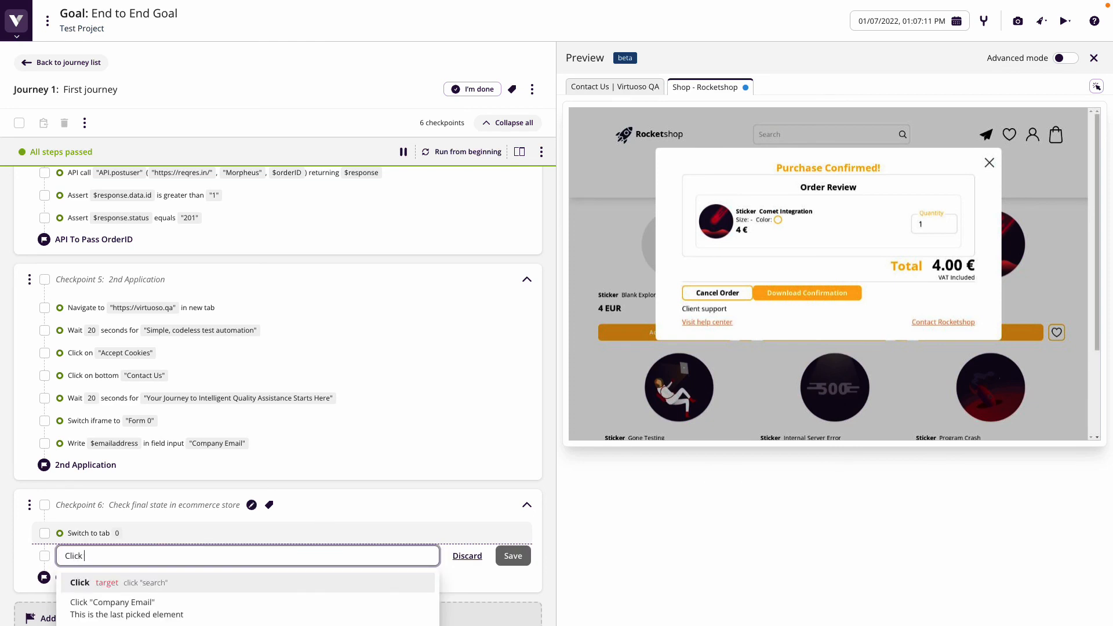
pyautogui.write('"Do')
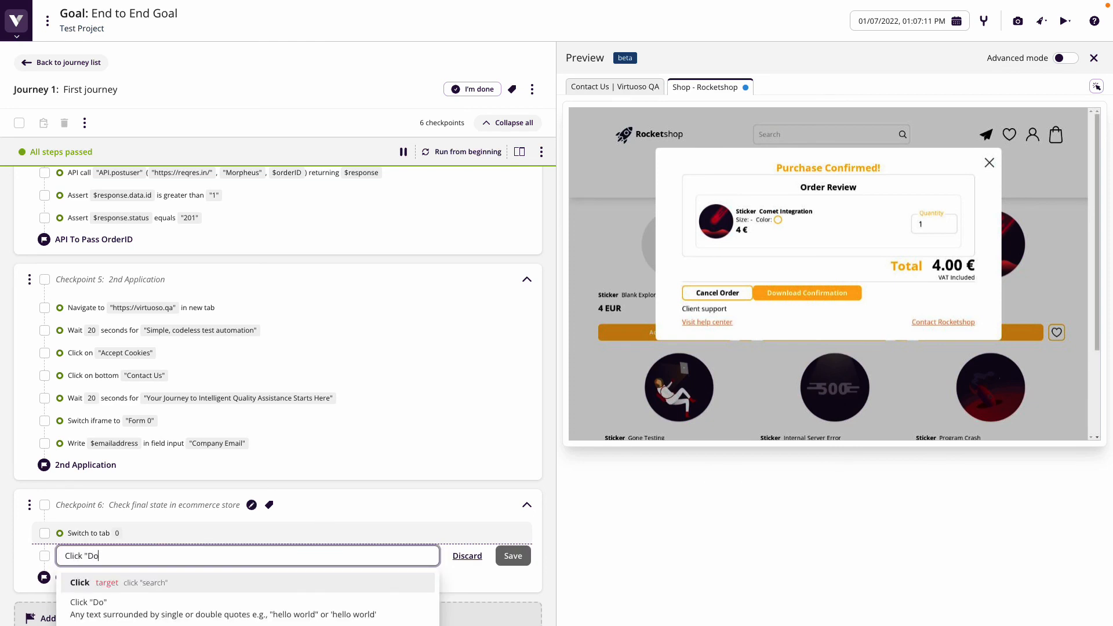
pyautogui.write('wnload Cn')
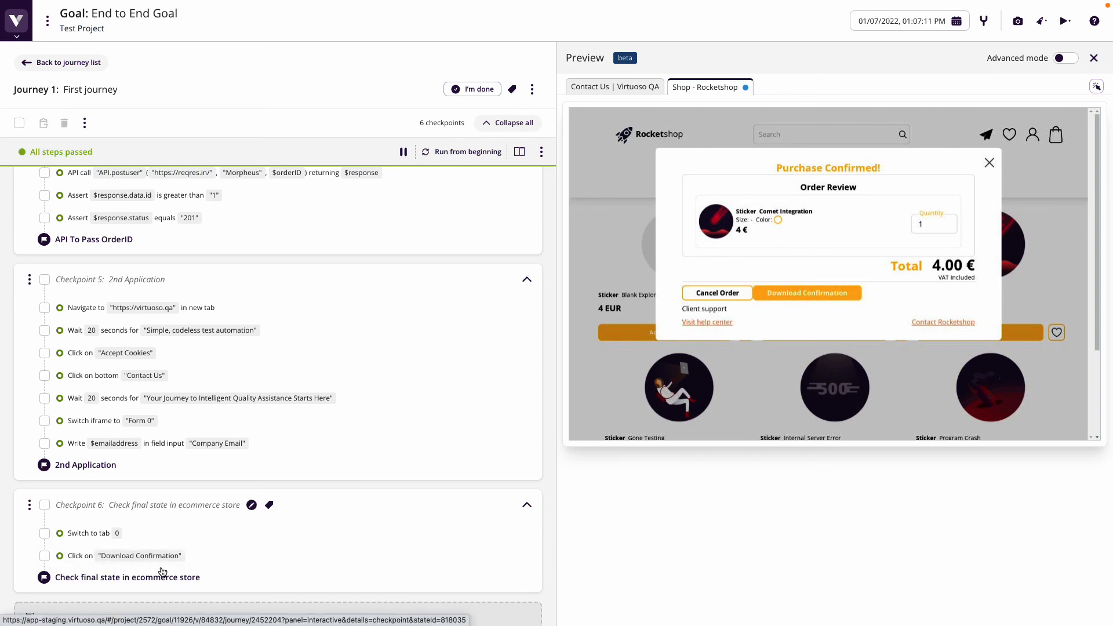
pyautogui.moveTo(349, 510)
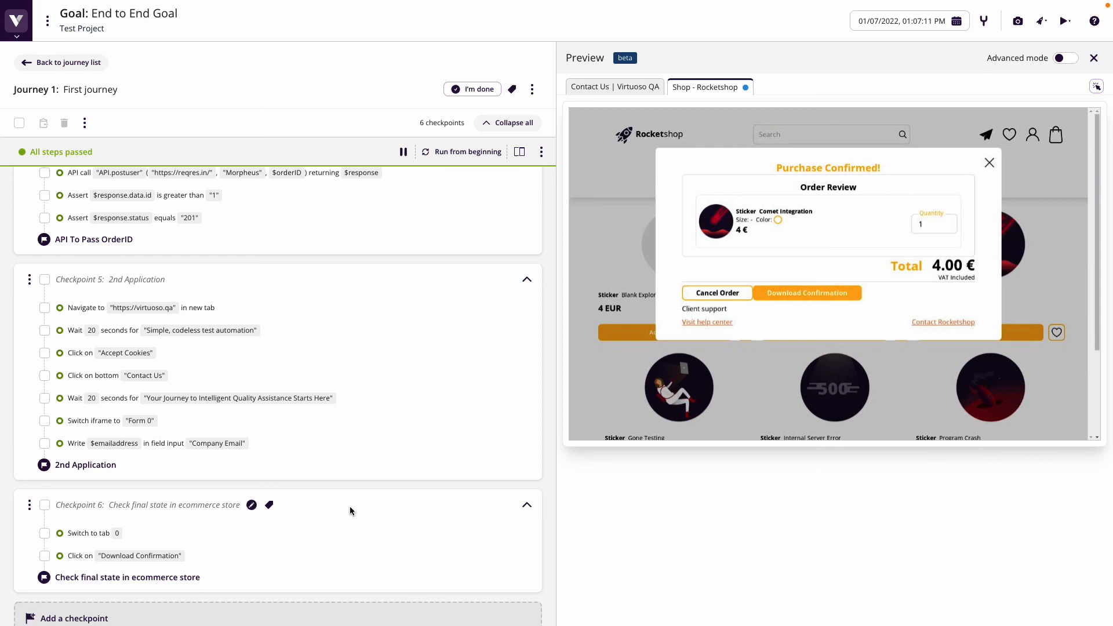
# - View the Company Email write step's before-interaction screenshot of the contact form
pyautogui.scroll(3)
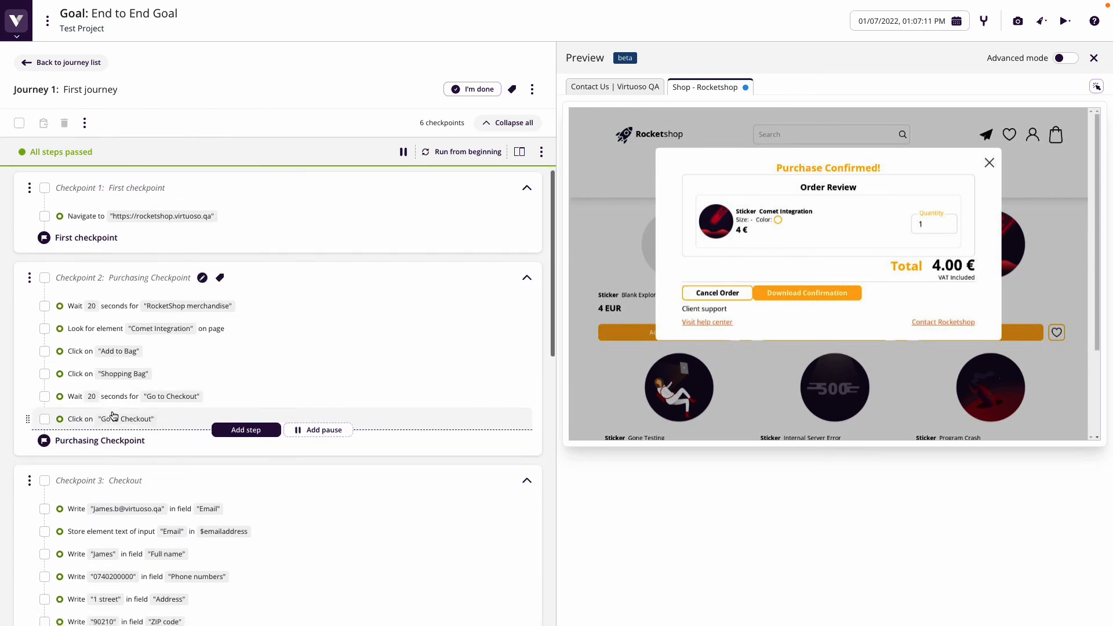
pyautogui.scroll(-3)
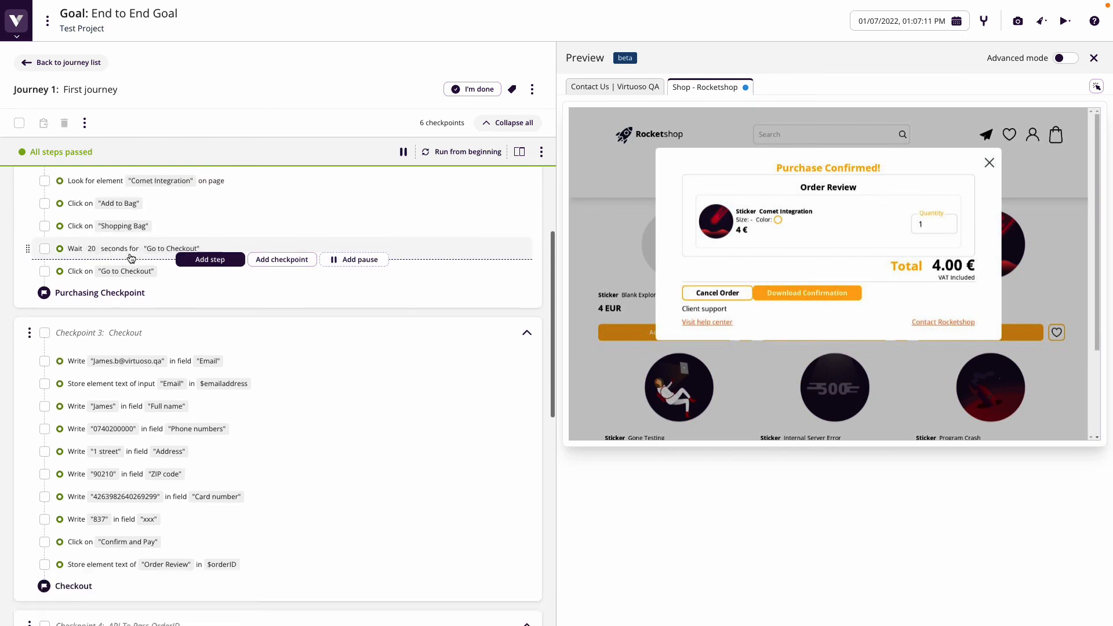
pyautogui.scroll(-3)
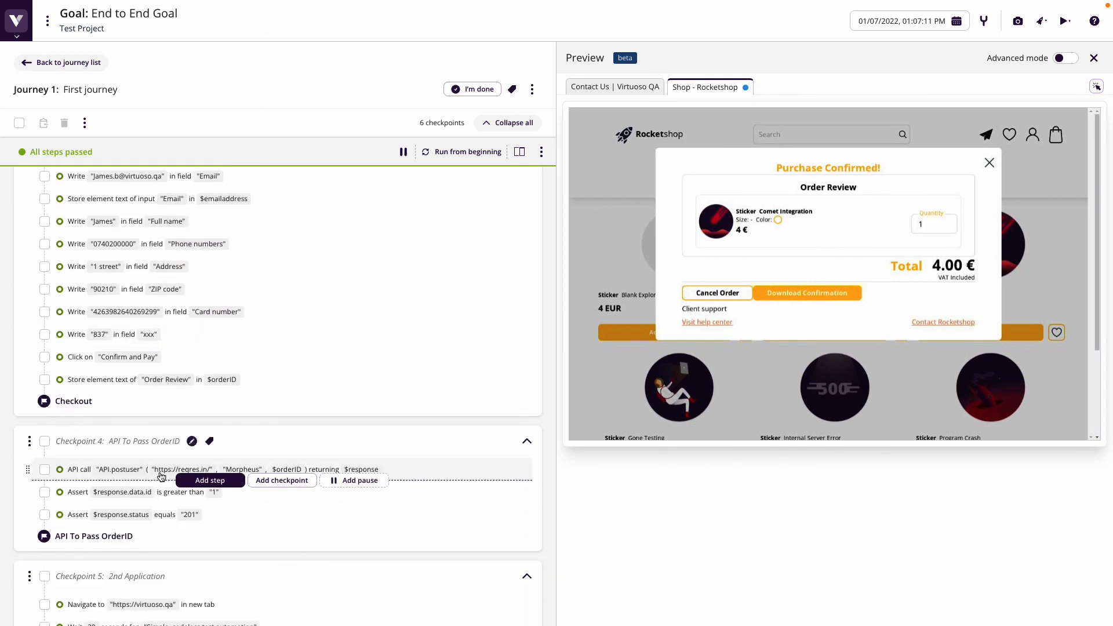
pyautogui.scroll(-3)
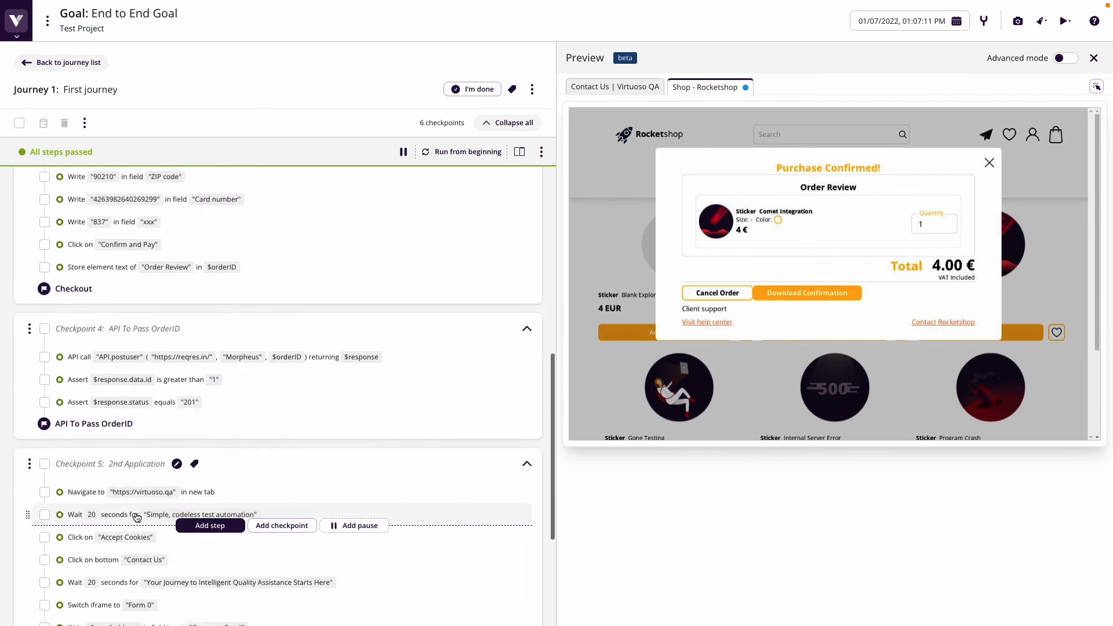
pyautogui.scroll(-3)
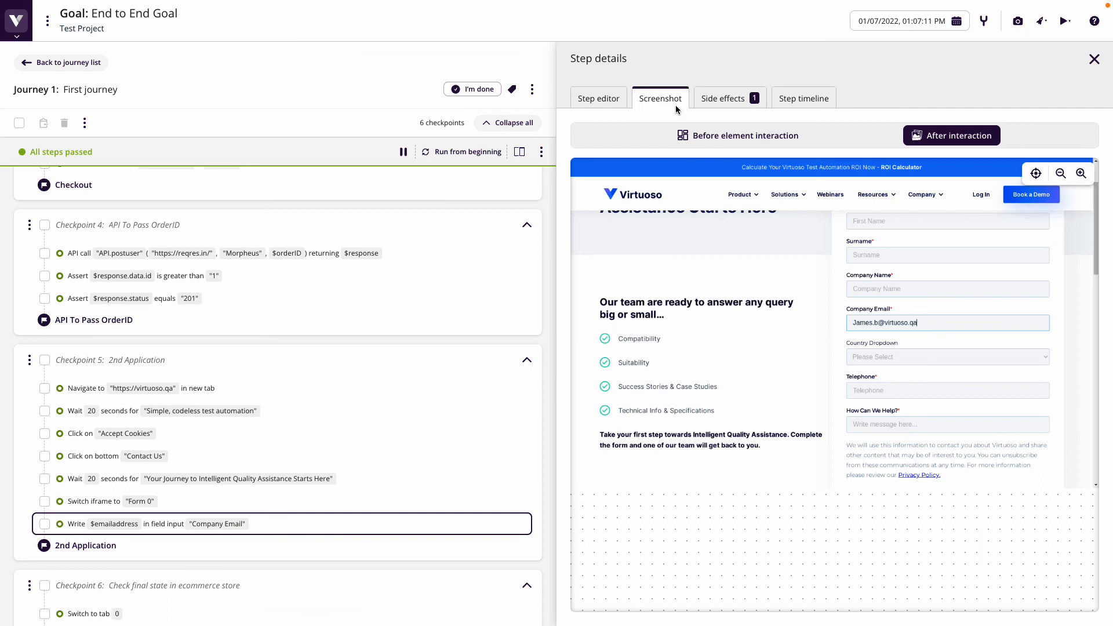
pyautogui.click(738, 135)
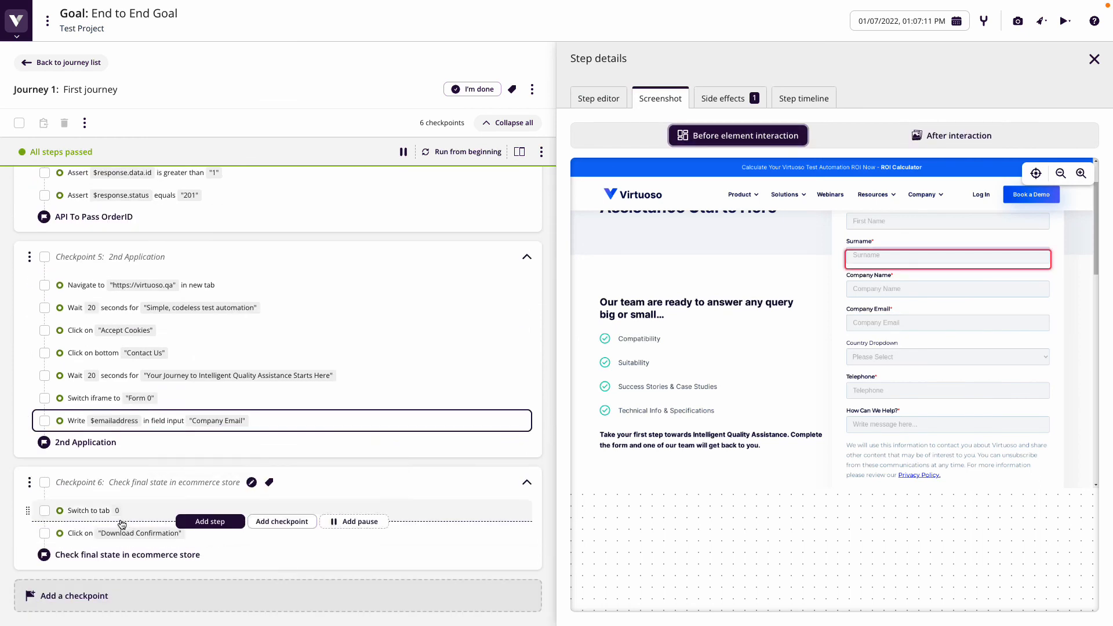